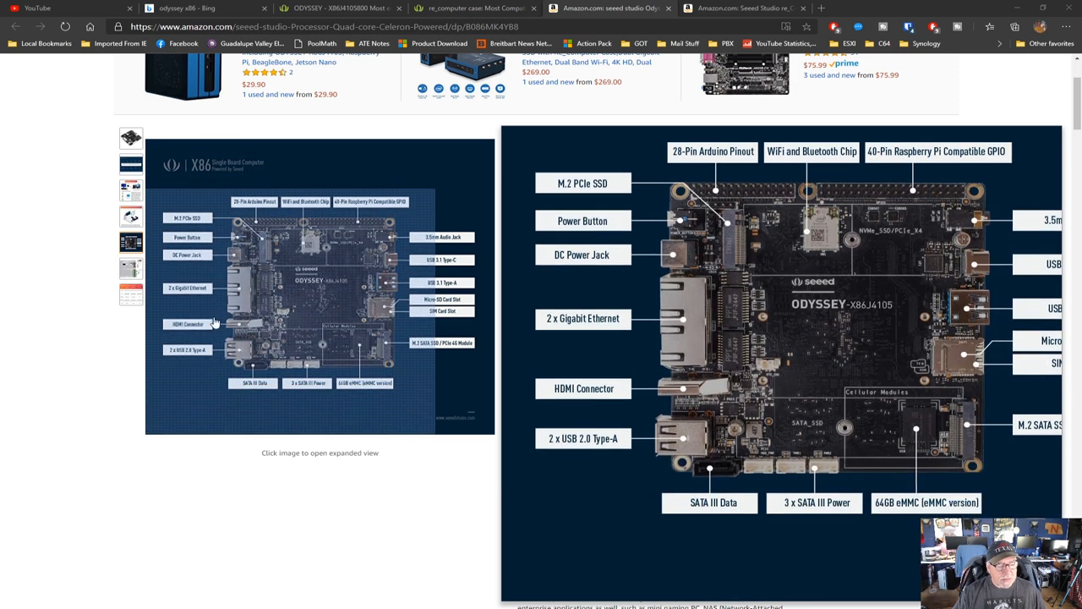
mouse_move(209, 331)
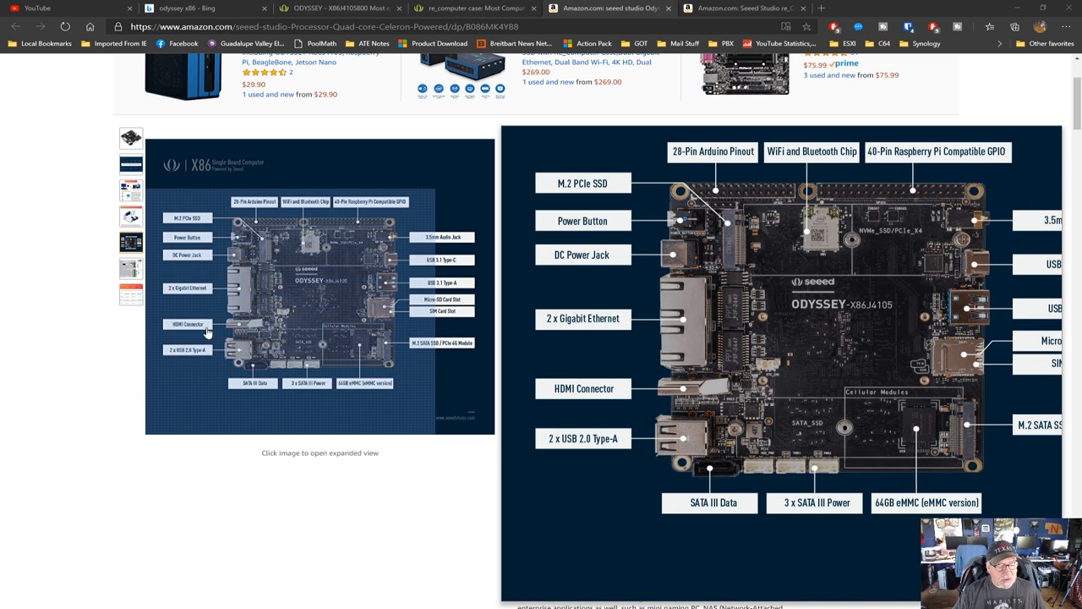
mouse_move(217, 396)
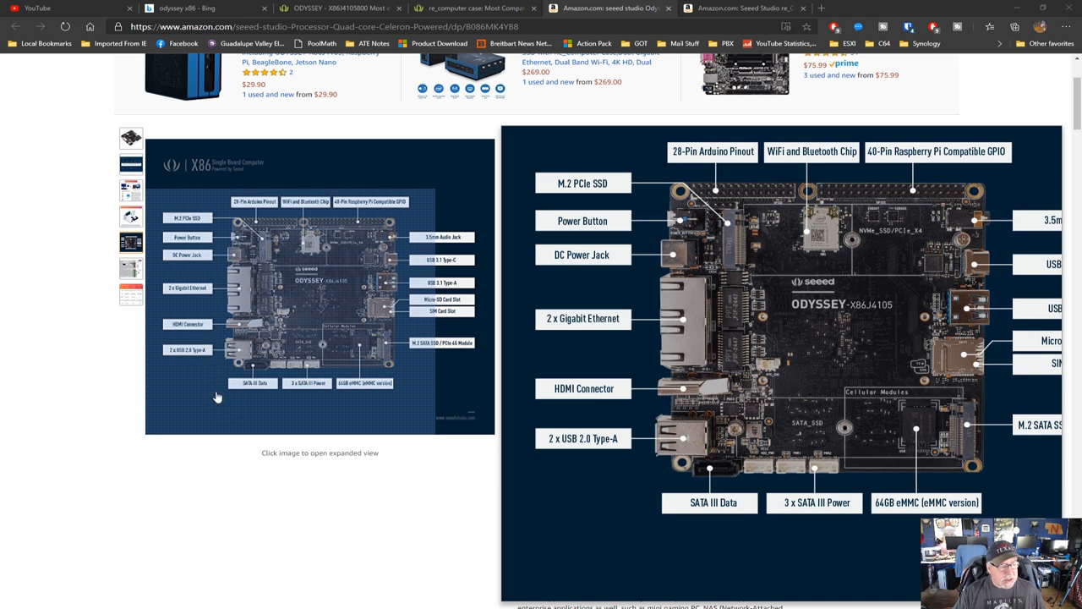
mouse_move(235, 394)
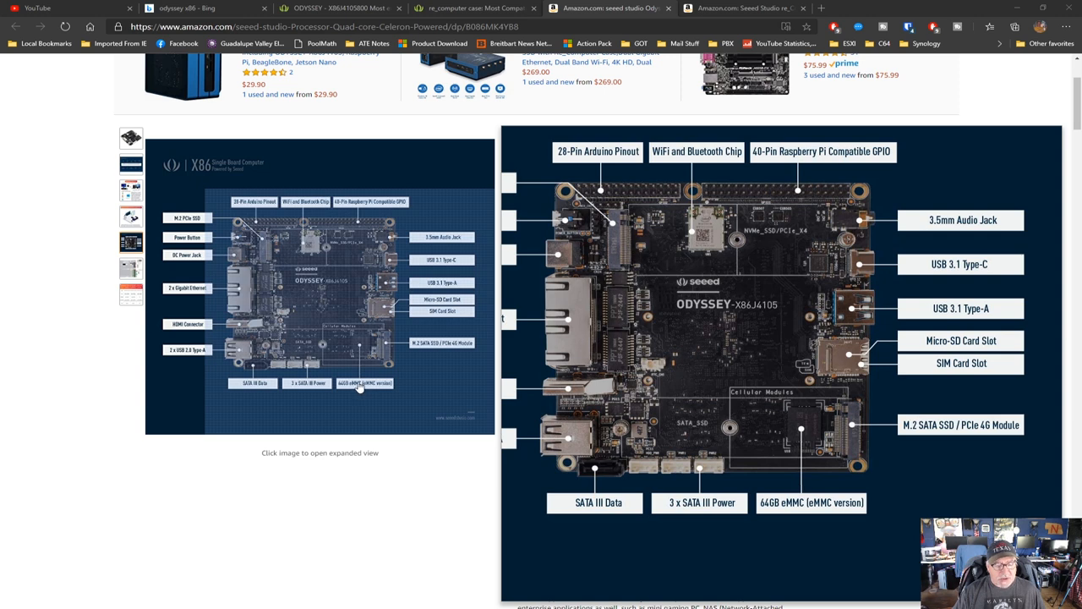
mouse_move(356, 387)
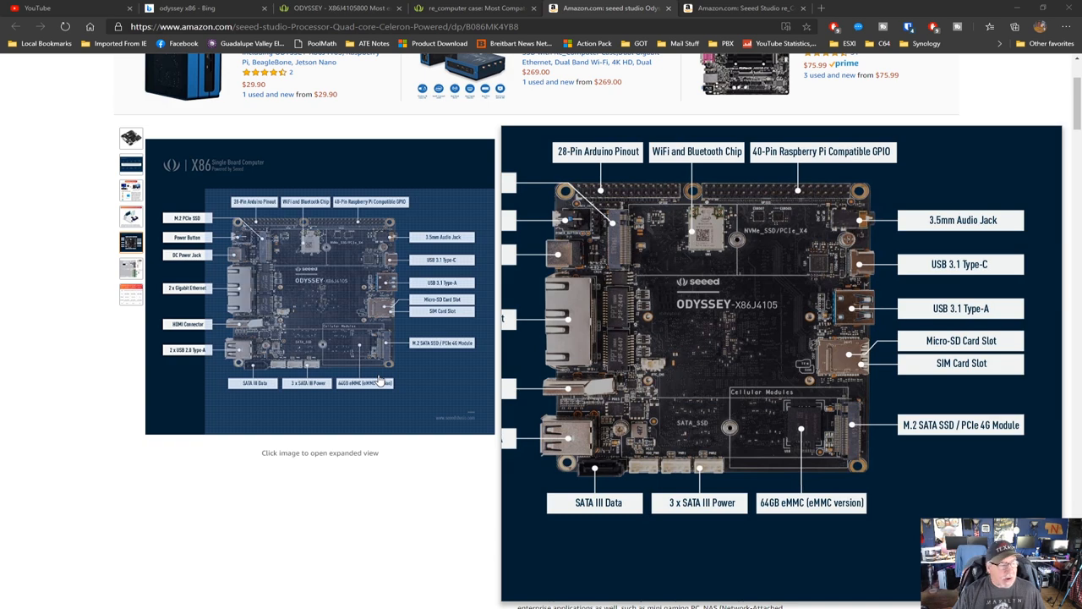
- Show the Odyssey X86 pin header pinout diagram image on the Amazon listing
click(132, 269)
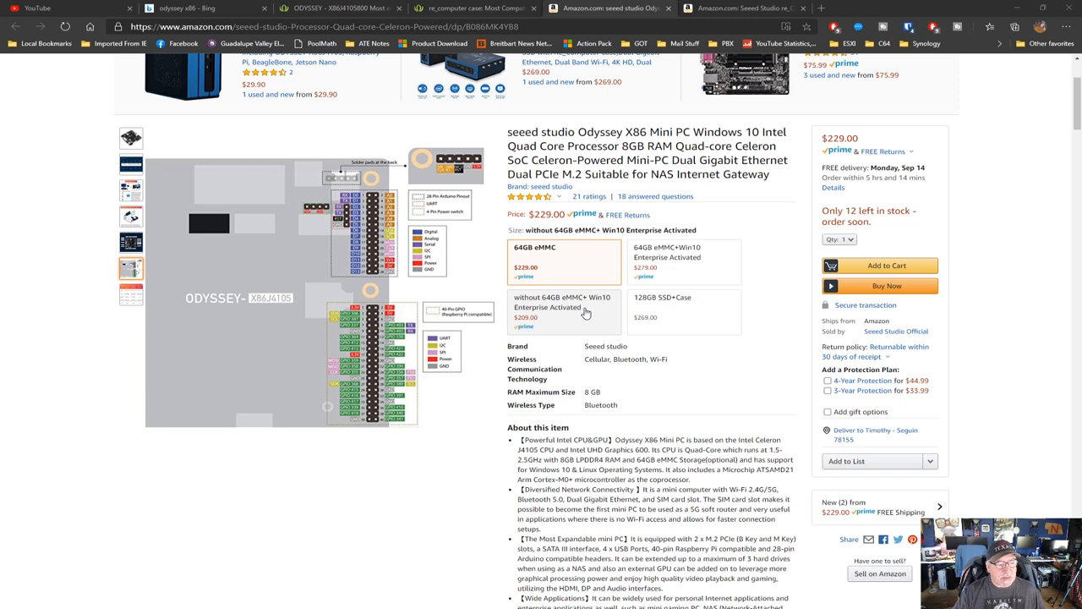
- Preview the 64GB eMMC Win10 option, then the pinout diagram and ODYSSEY model comparison table
click(686, 262)
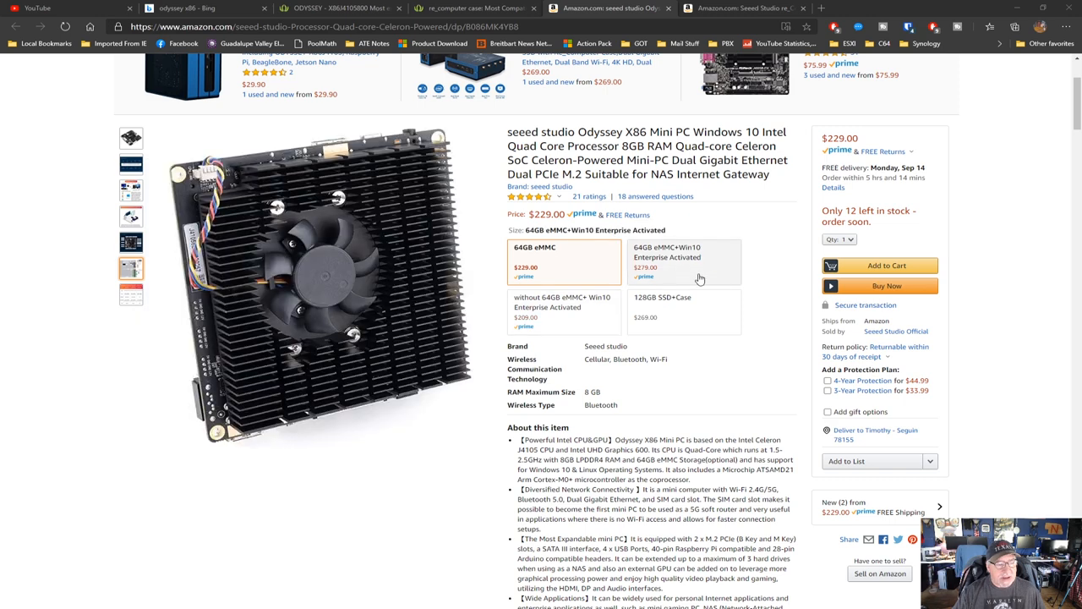
mouse_move(664, 276)
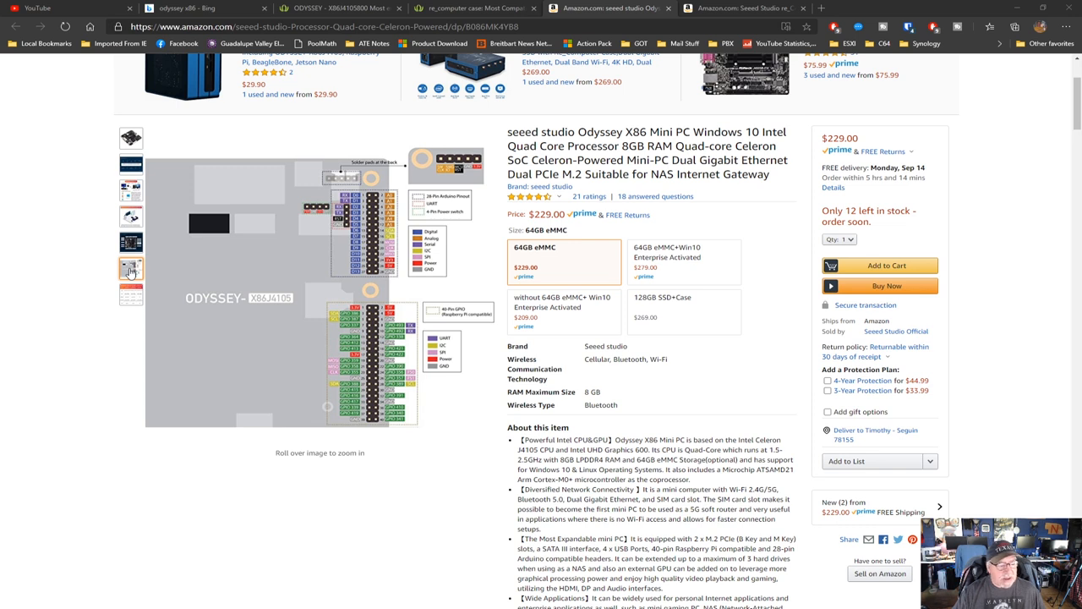
click(131, 295)
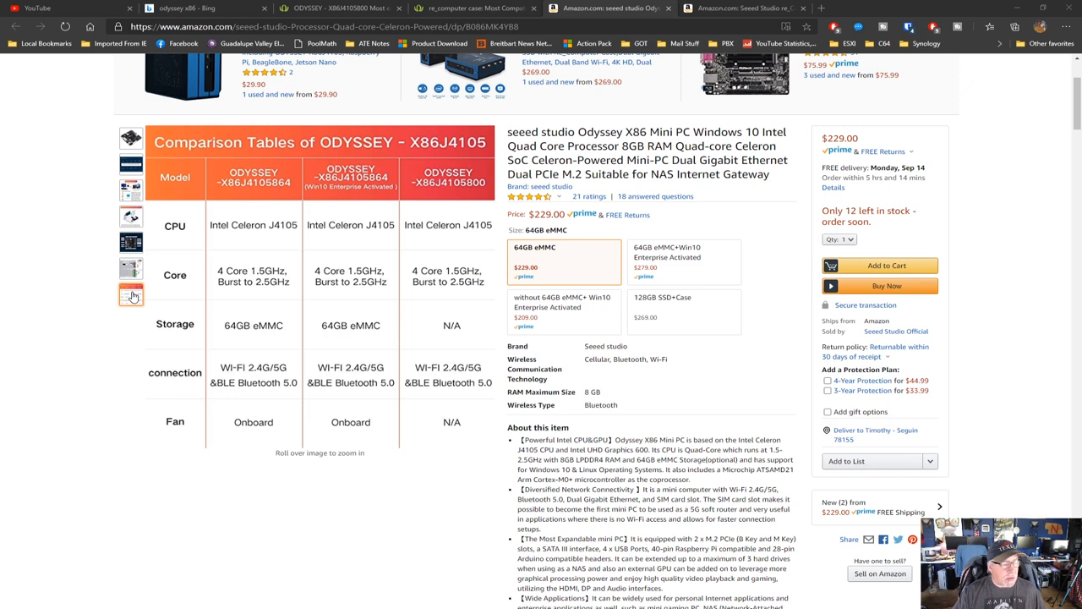
click(131, 138)
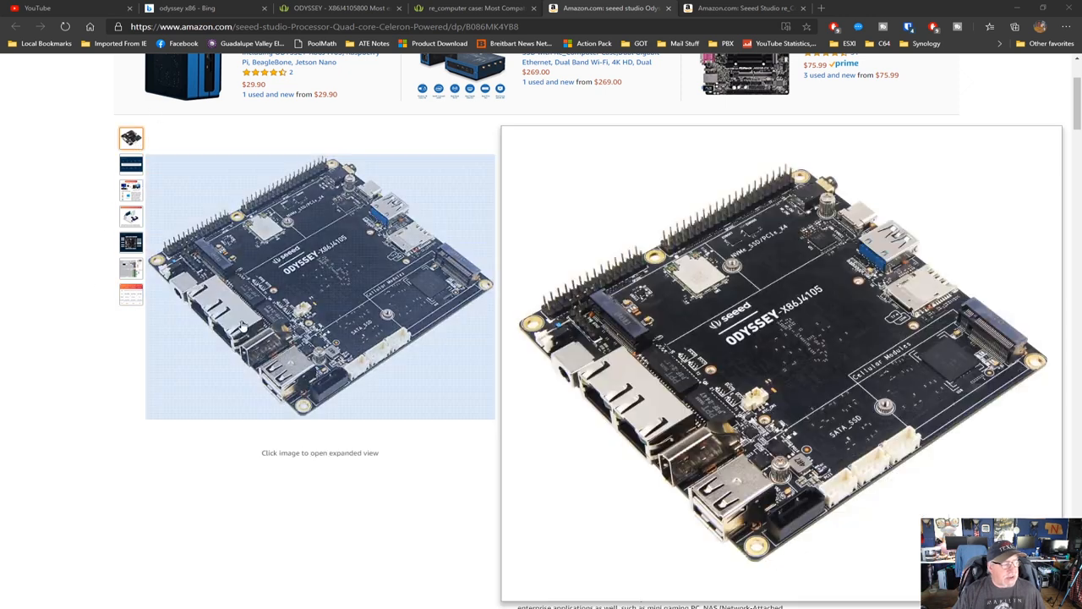
scroll(up, 3)
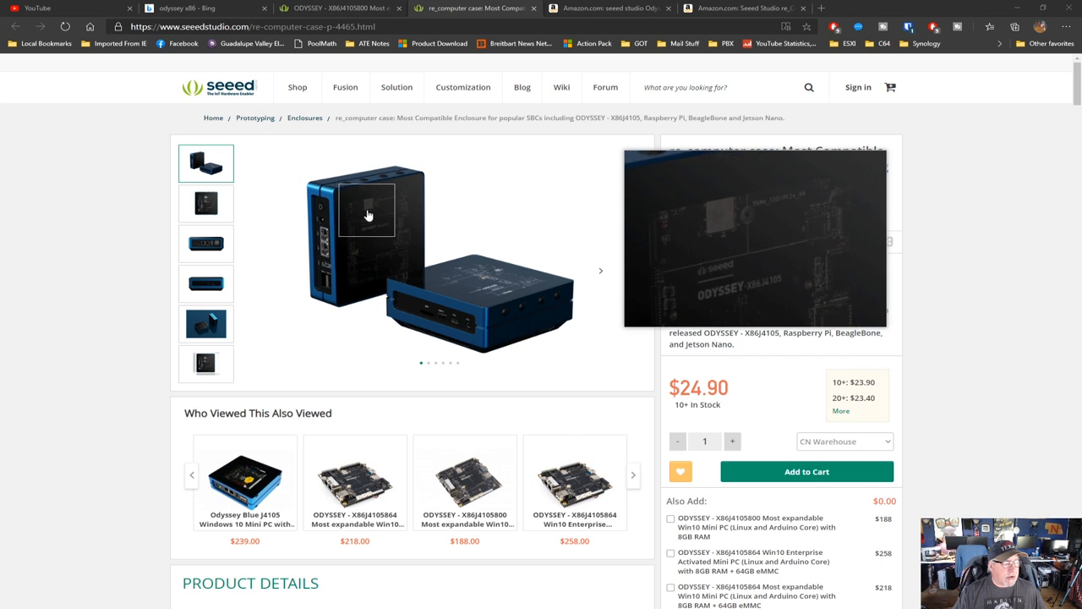
click(206, 203)
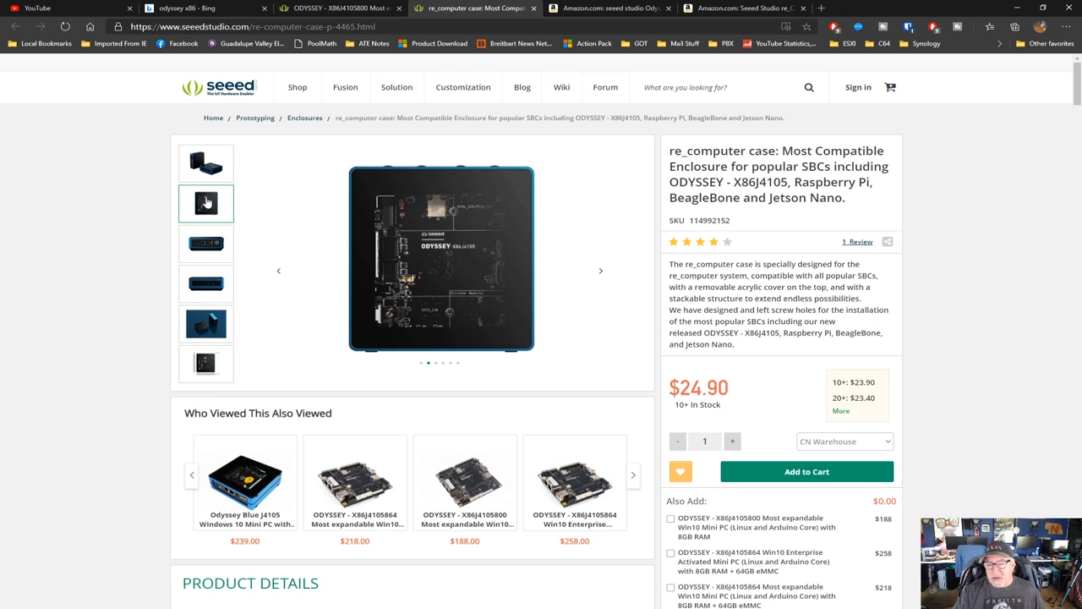
mouse_move(207, 257)
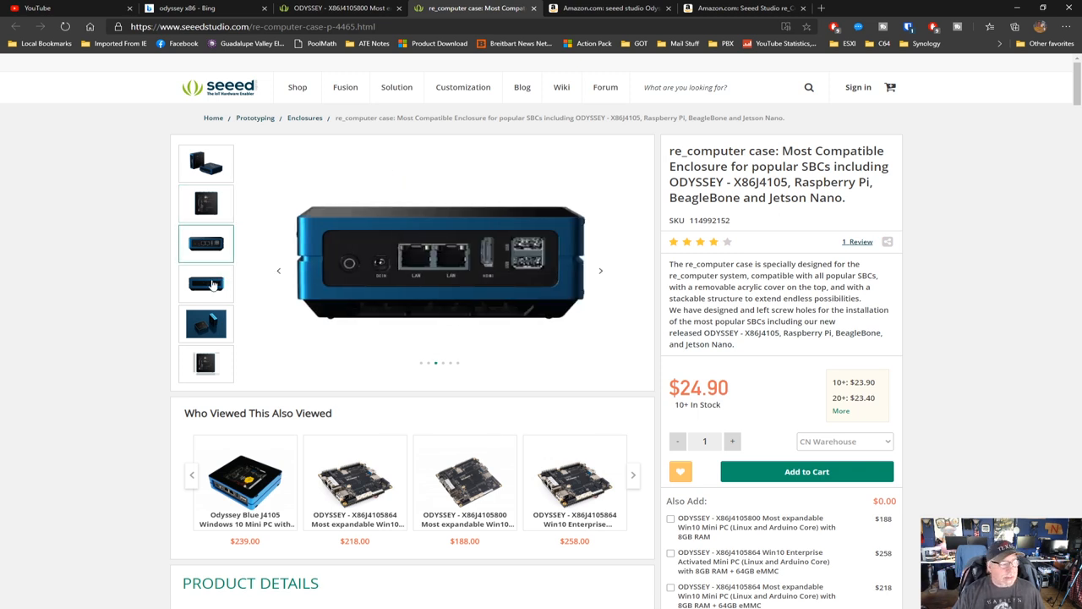
click(205, 324)
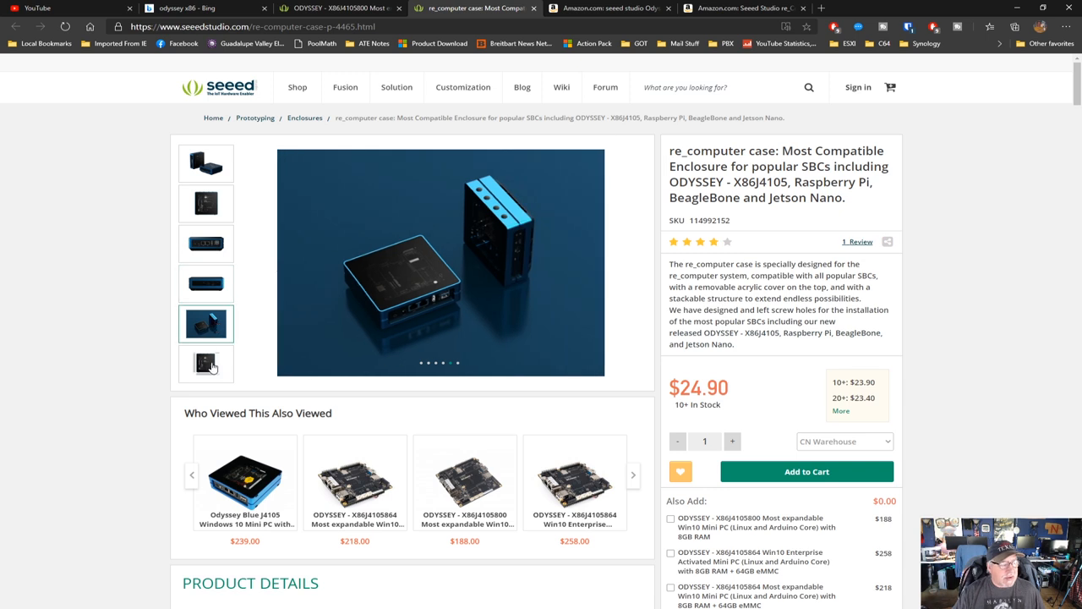
click(206, 163)
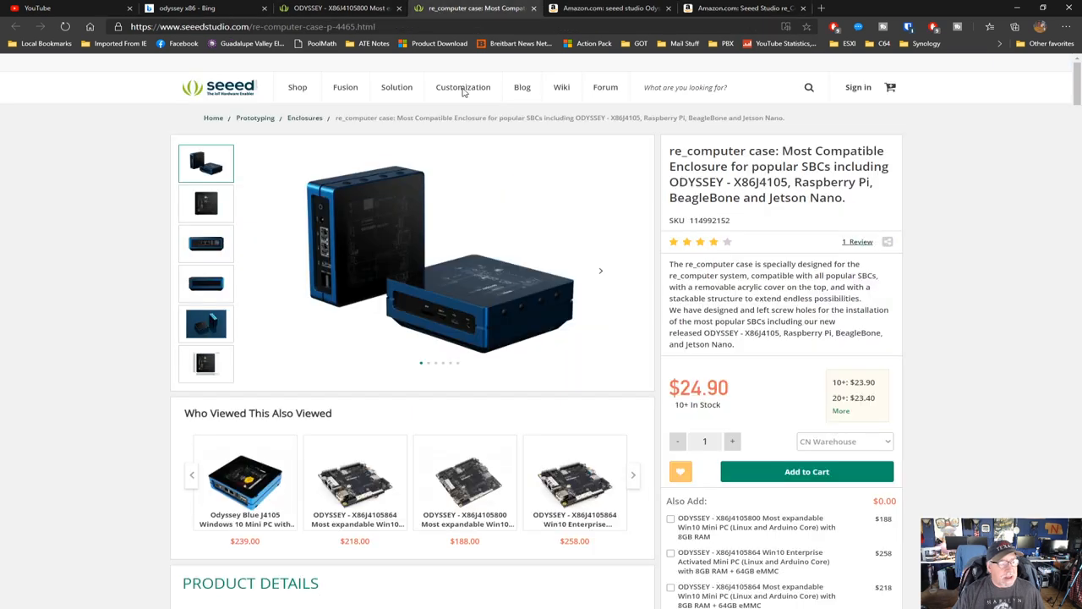
mouse_move(747, 413)
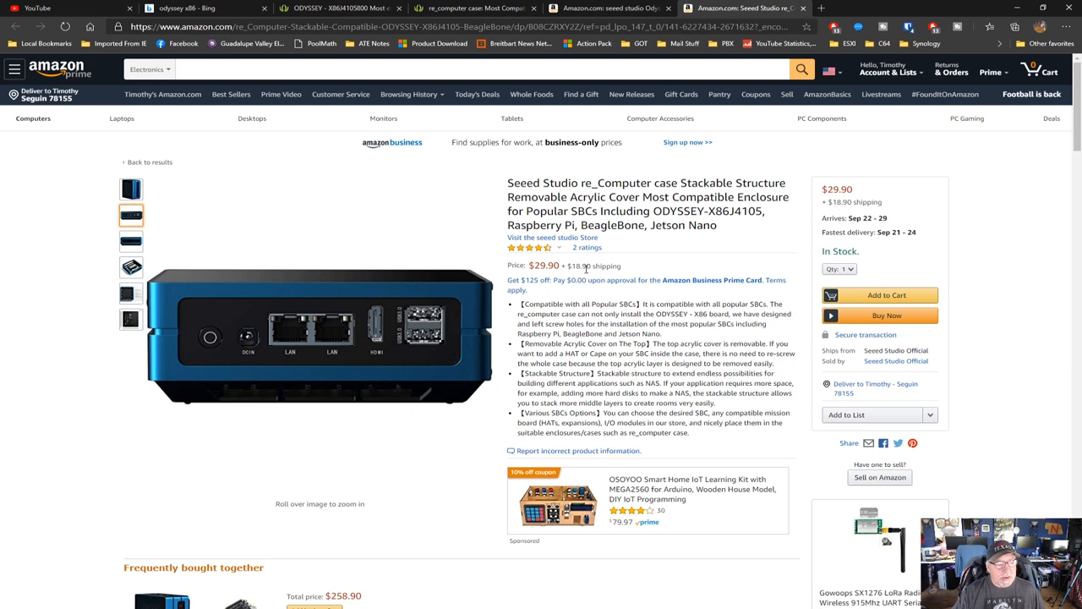
mouse_move(512, 49)
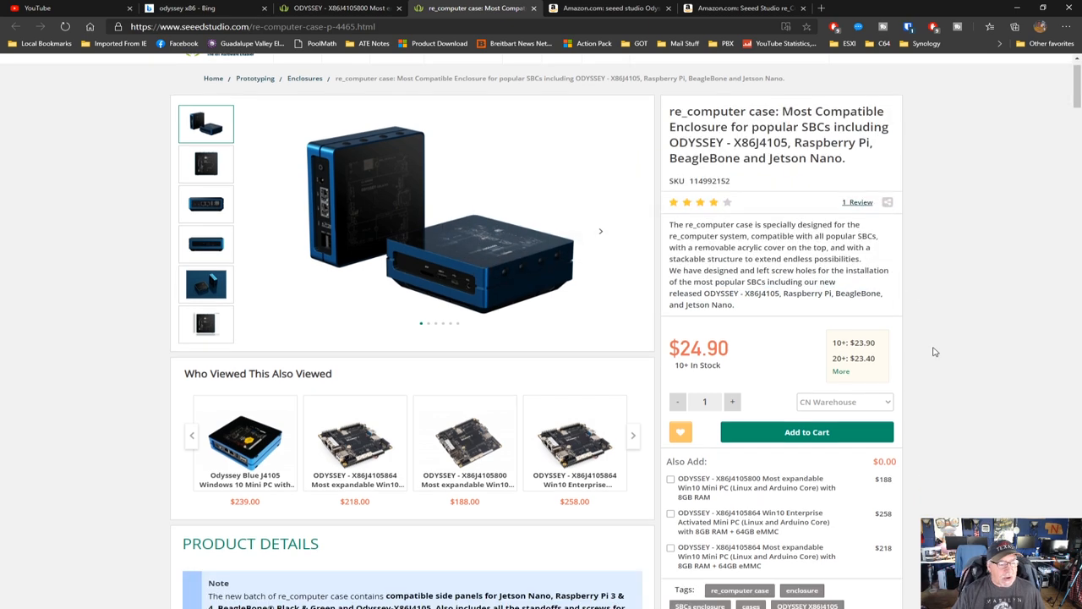
scroll(down, 3)
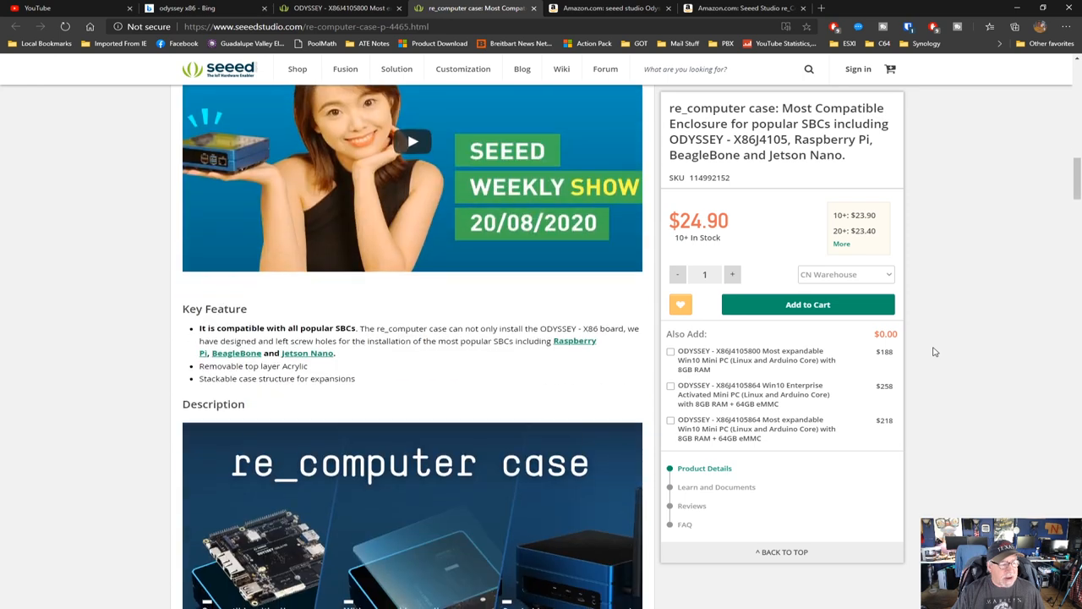
scroll(down, 3)
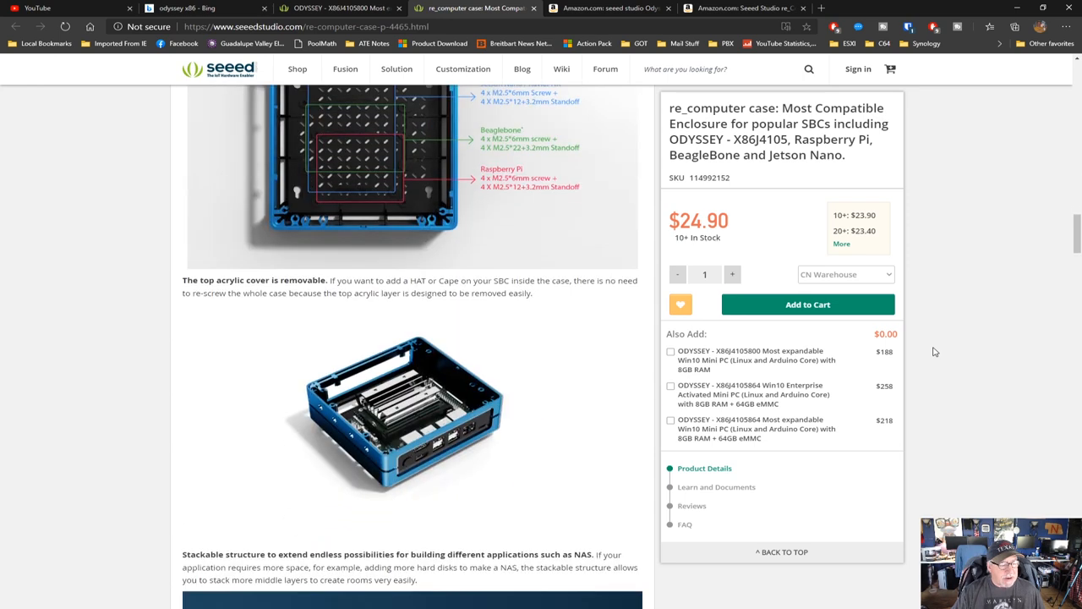
scroll(down, 3)
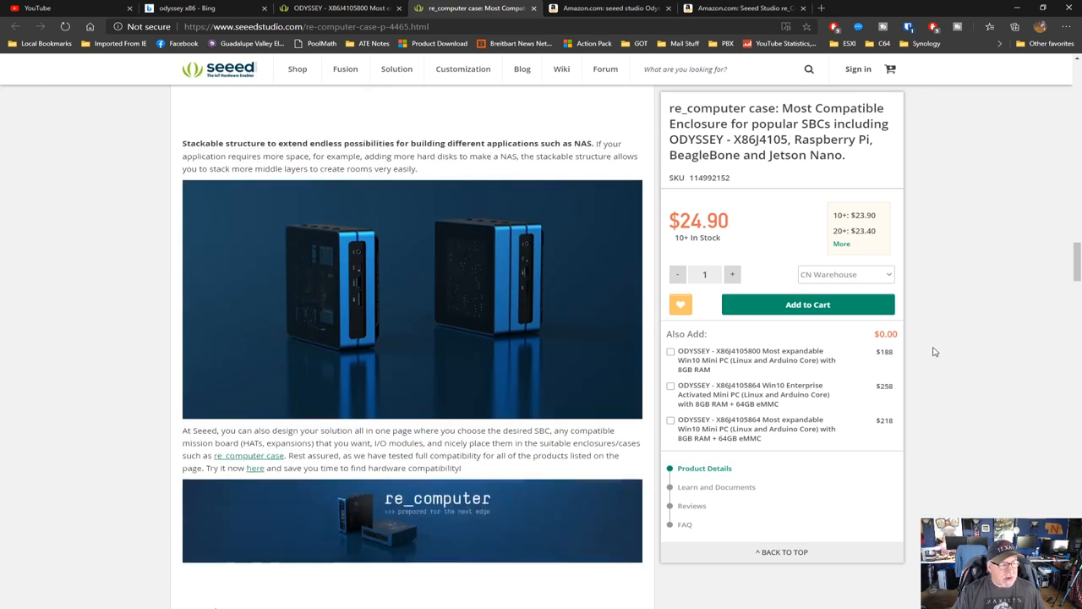
scroll(down, 3)
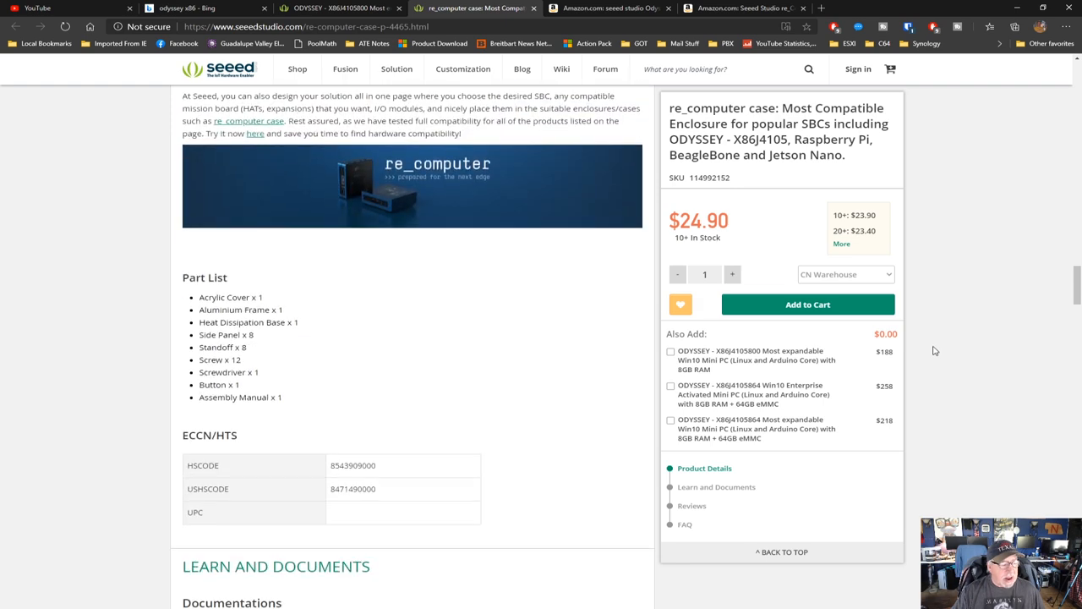
scroll(down, 3)
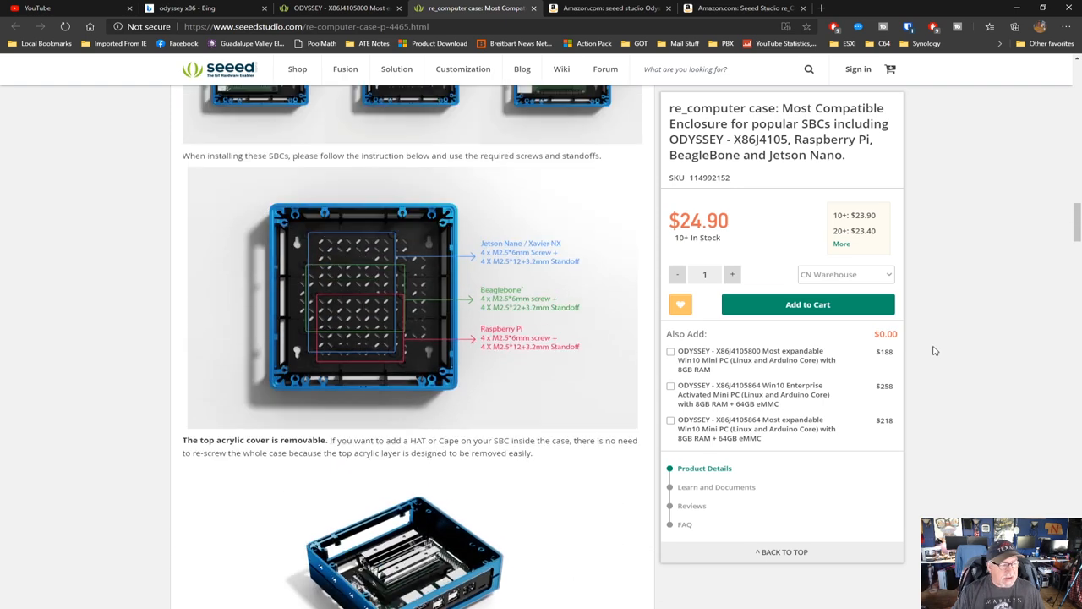
scroll(up, 3)
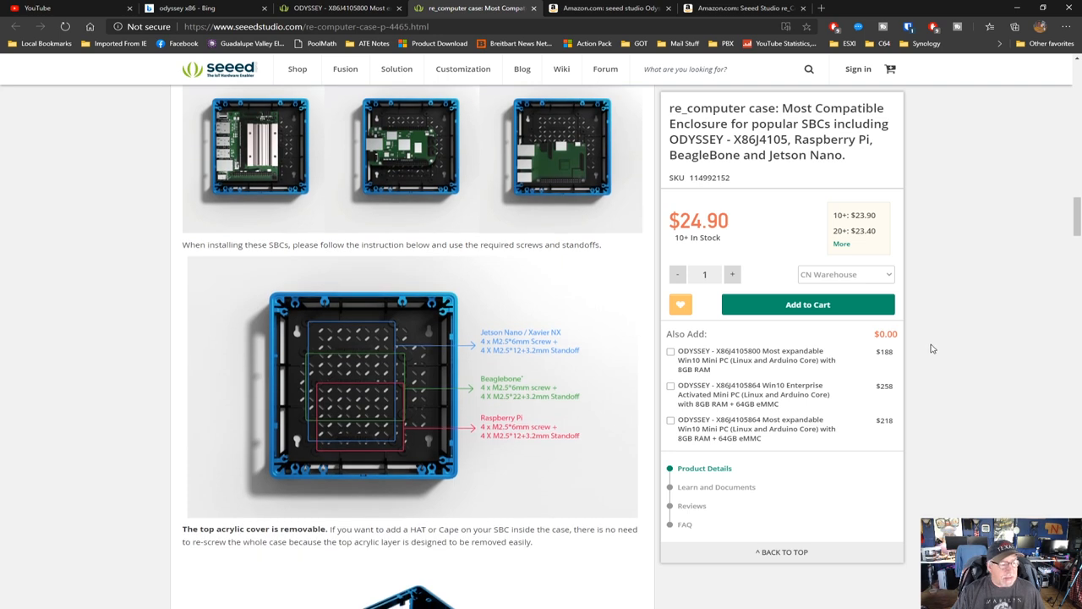
scroll(down, 3)
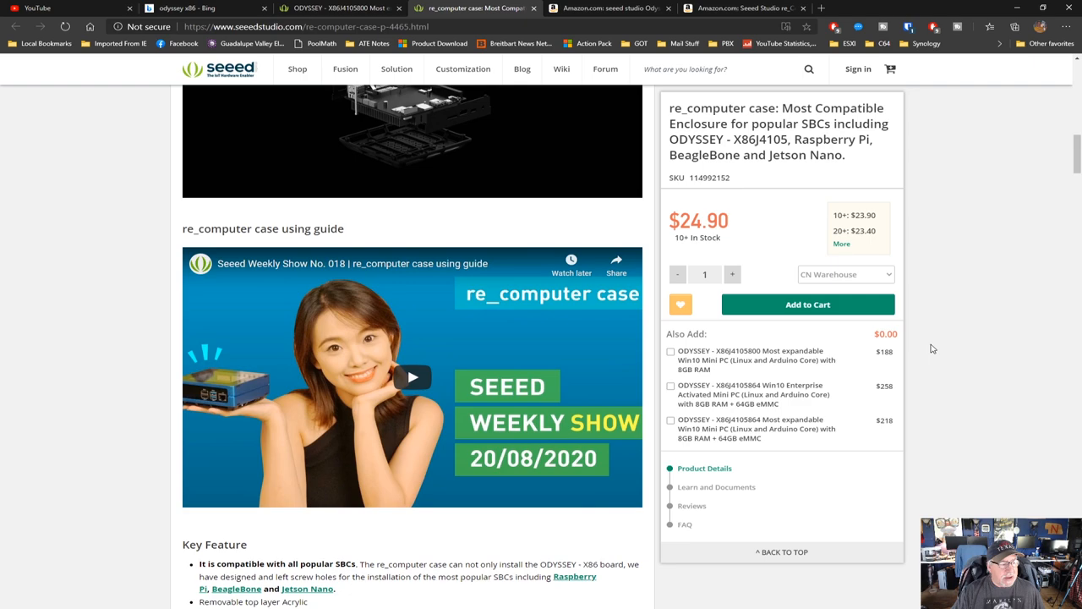
scroll(up, 3)
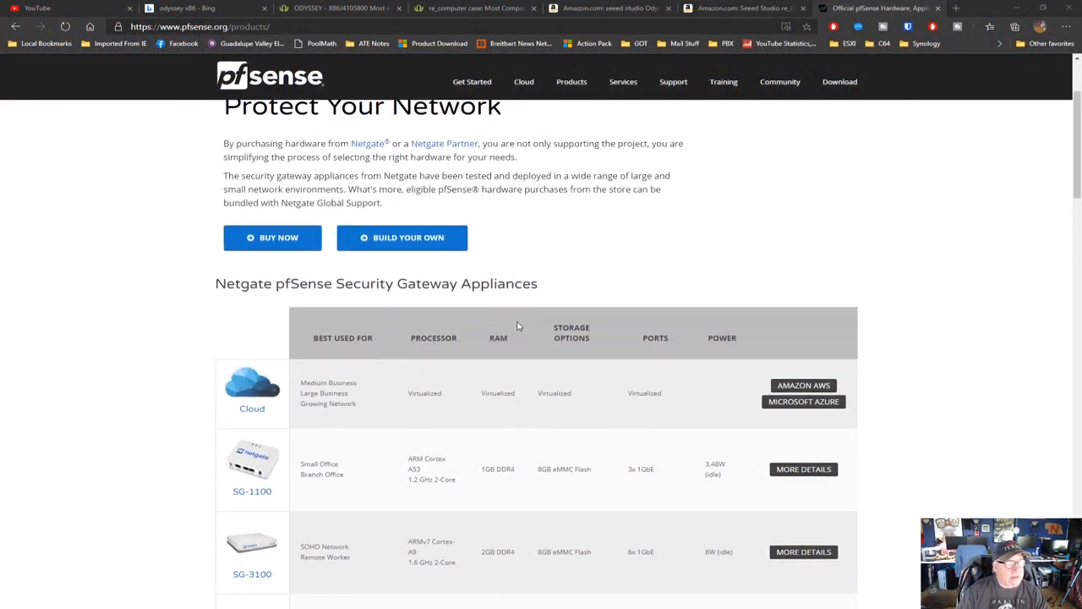
- Scroll past the XG appliances and open MORE DETAILS for the SG-1100
scroll(down, 3)
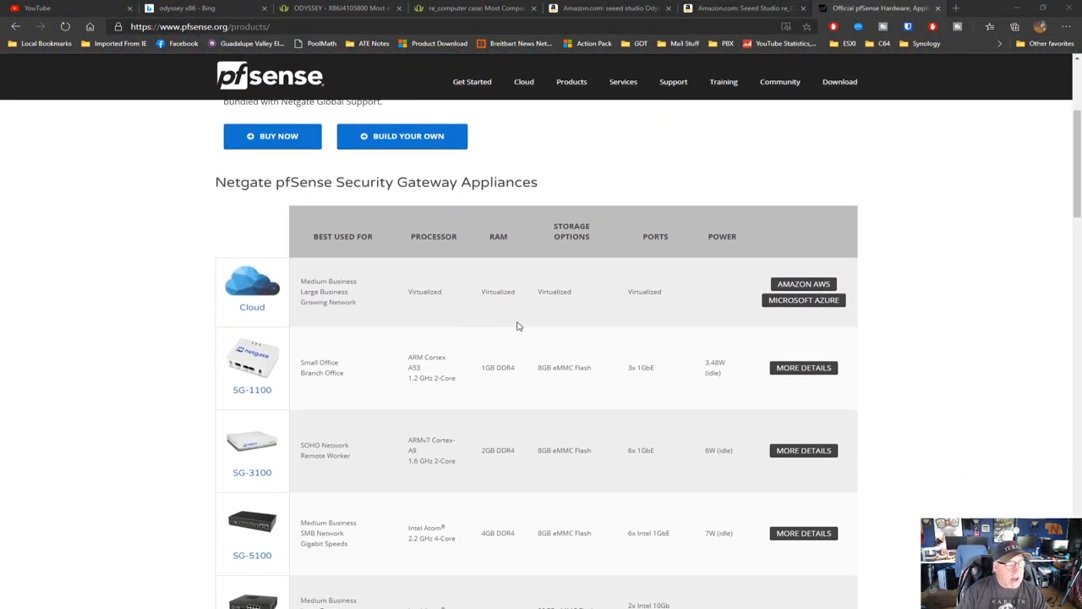
scroll(down, 3)
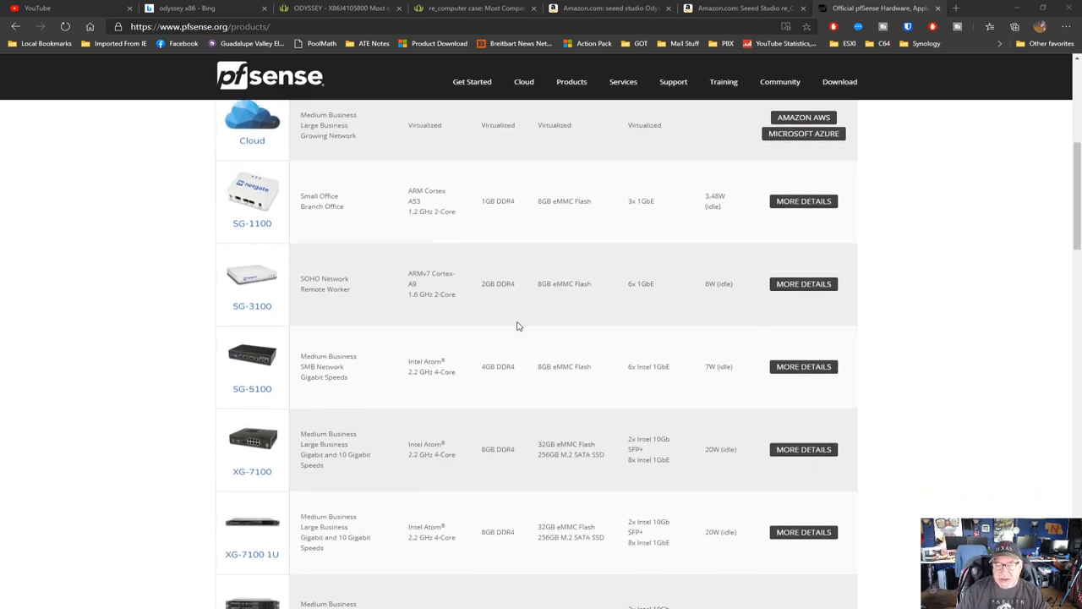
scroll(down, 3)
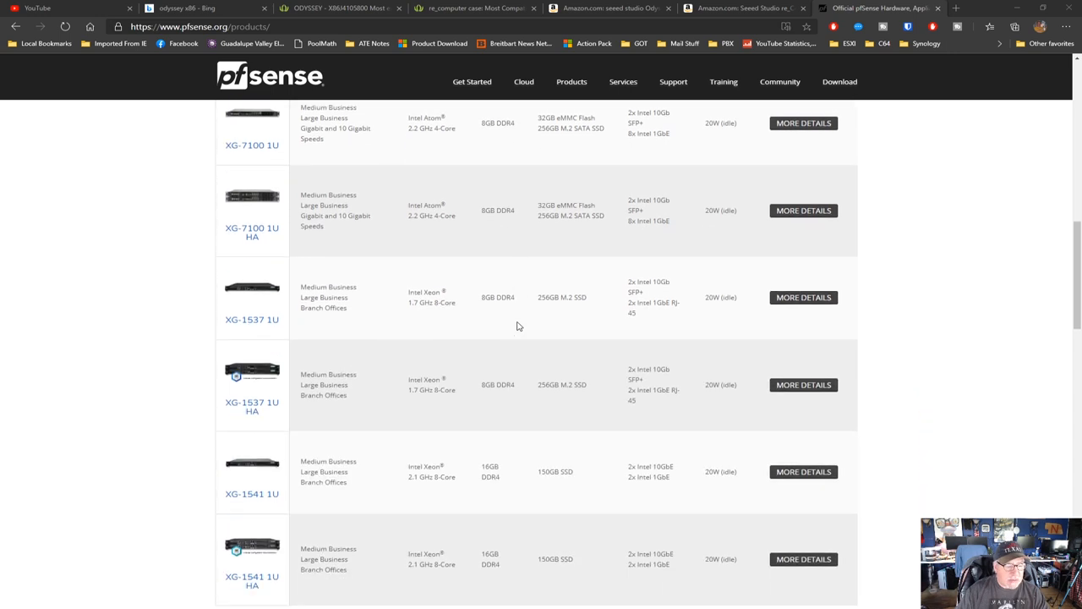
scroll(up, 3)
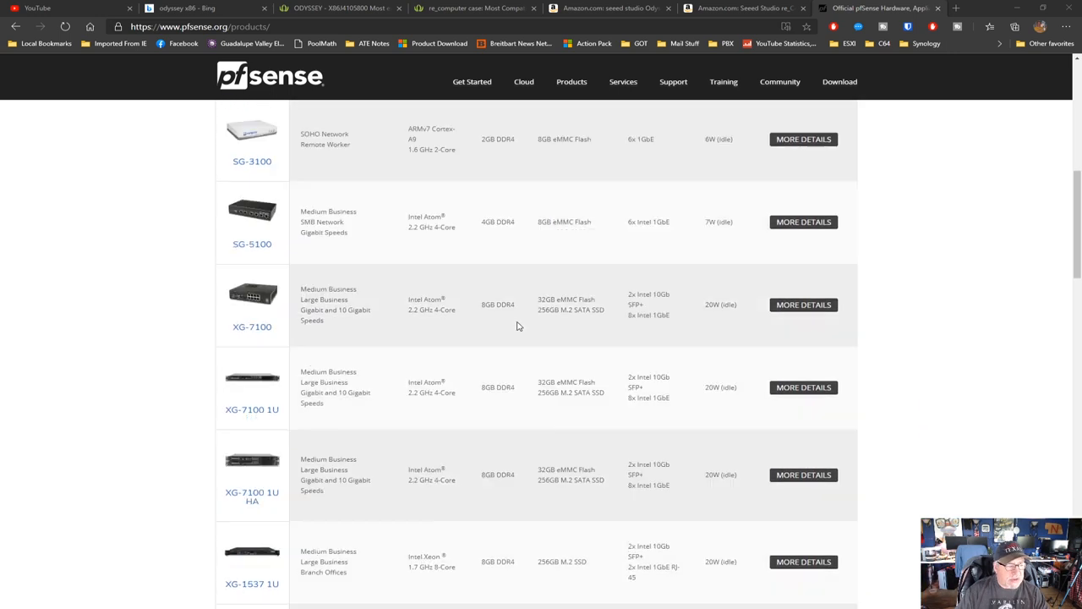
scroll(up, 3)
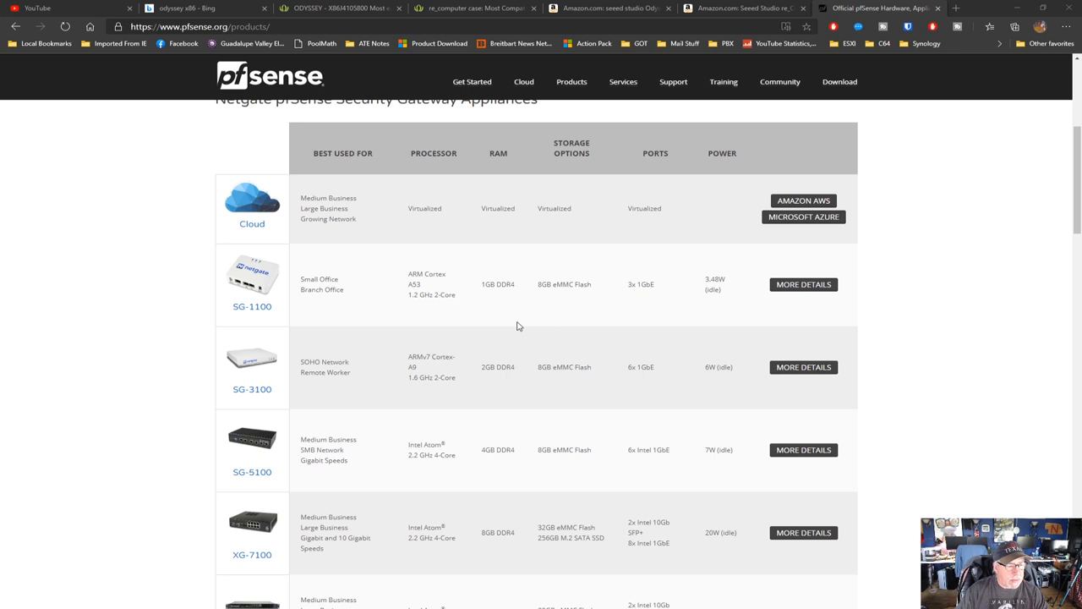
click(252, 307)
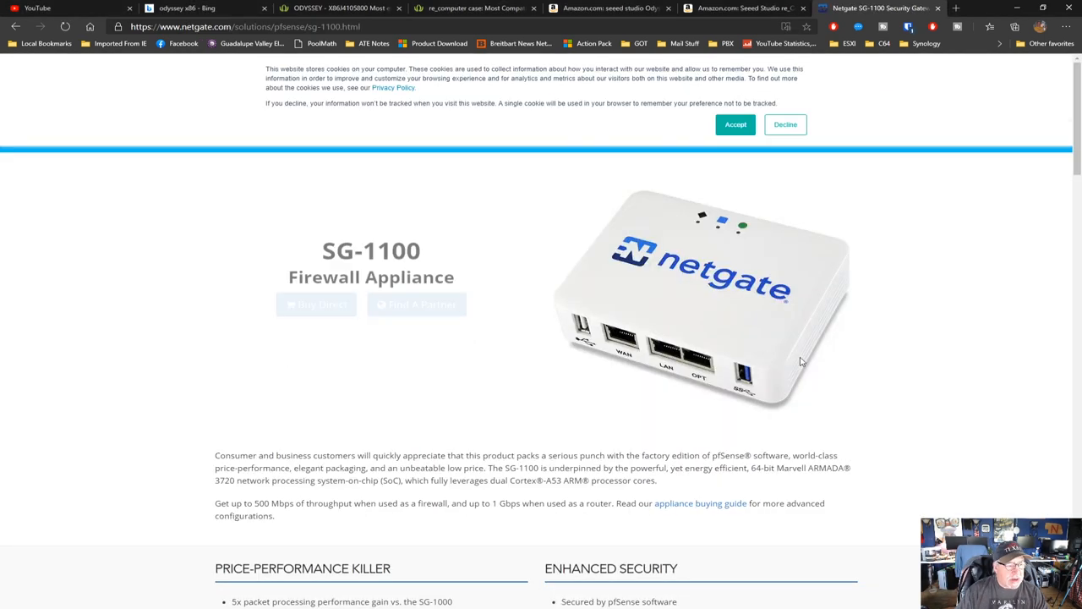
- Accept the Netgate cookie banner and scroll through the SG-1100 features, specs and related products
scroll(up, 3)
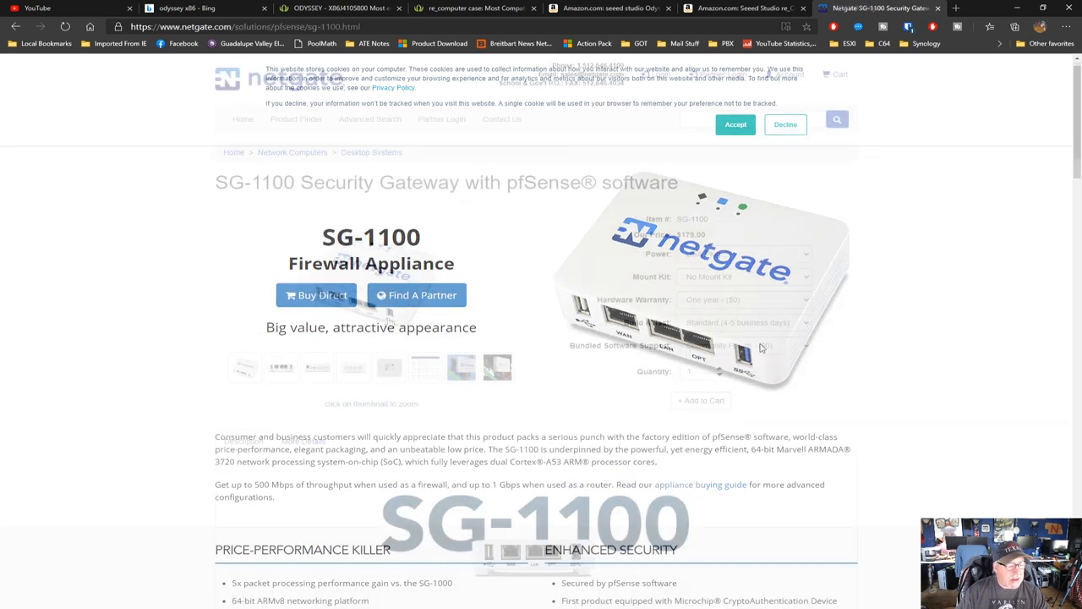
click(734, 124)
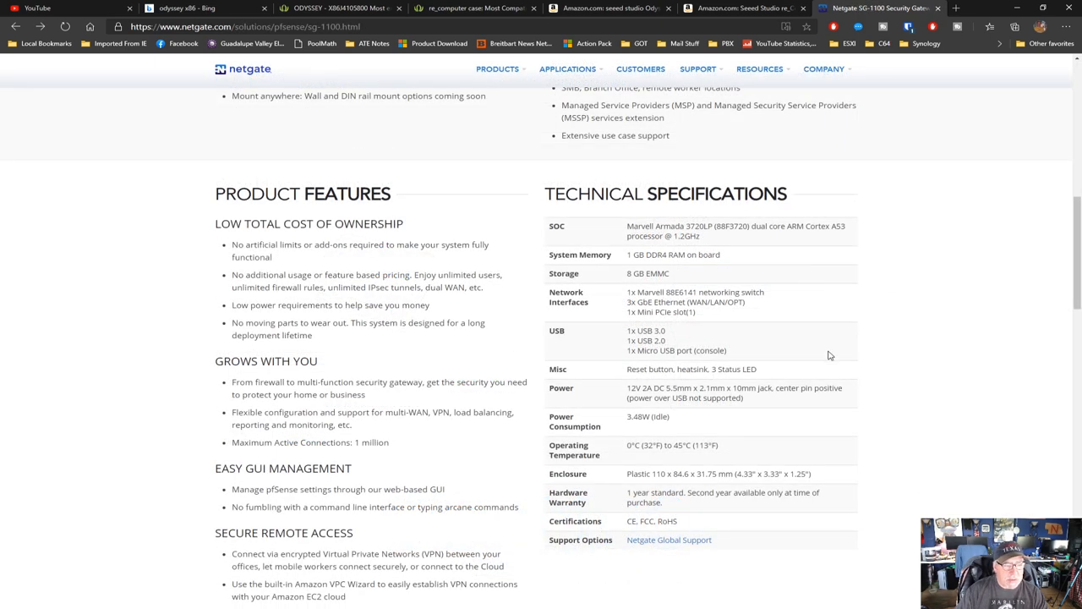
mouse_move(687, 296)
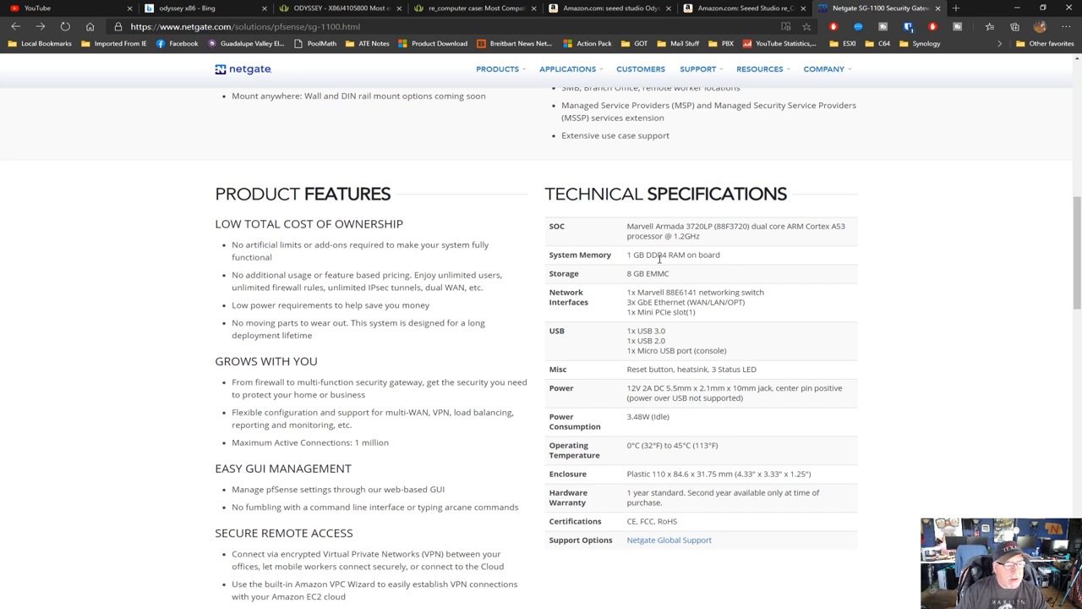
scroll(down, 3)
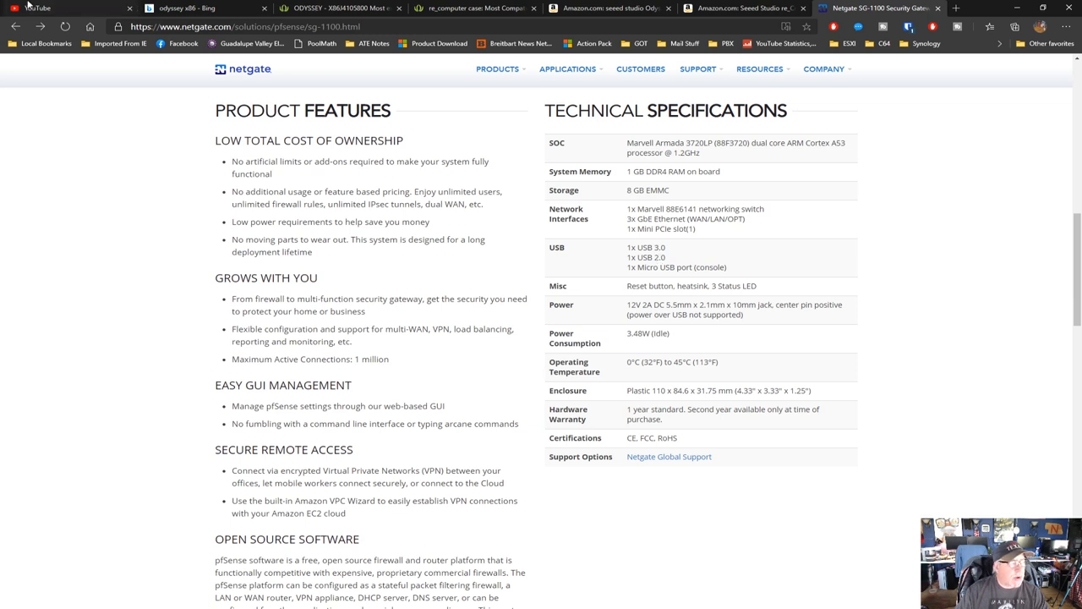
mouse_move(454, 309)
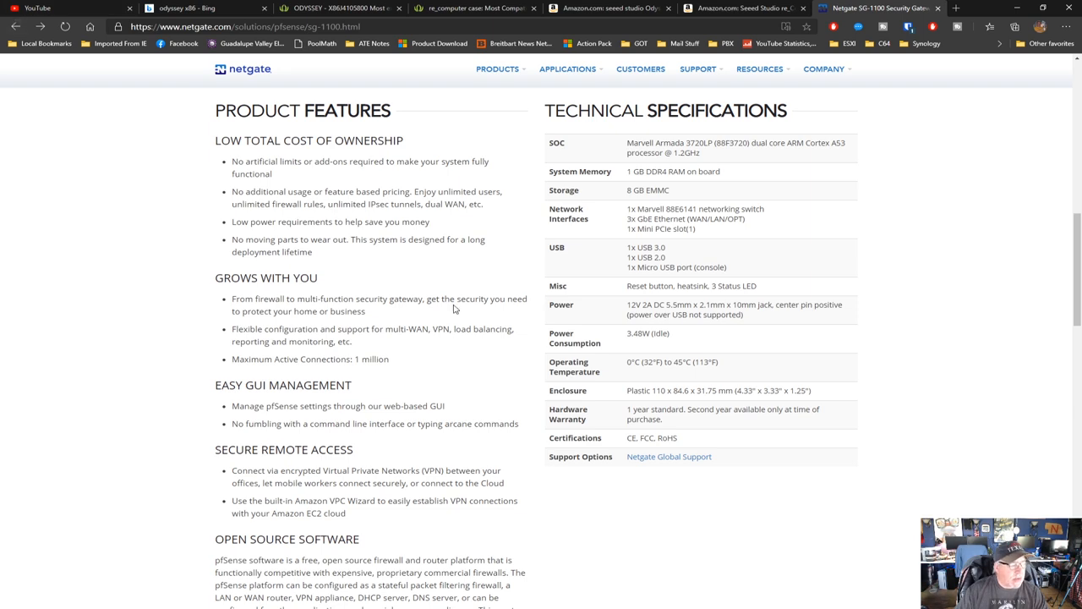
scroll(down, 3)
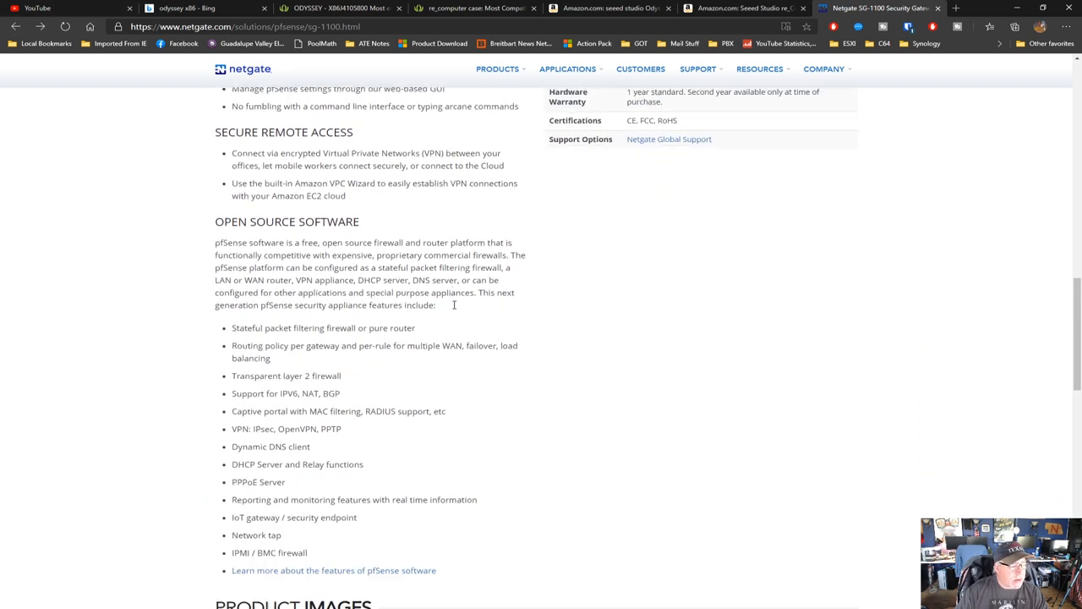
scroll(down, 3)
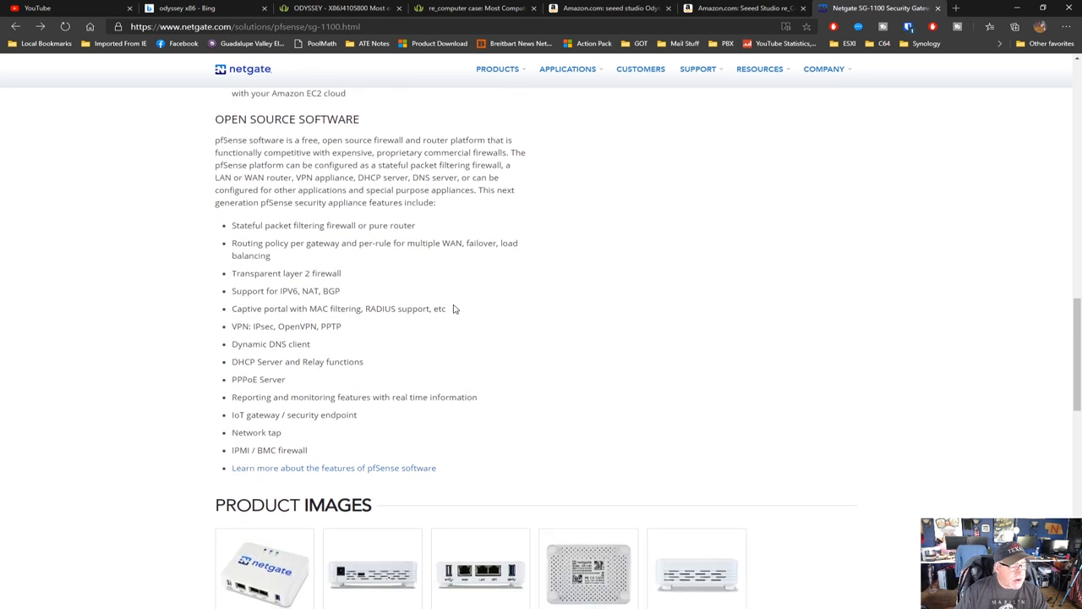
scroll(down, 3)
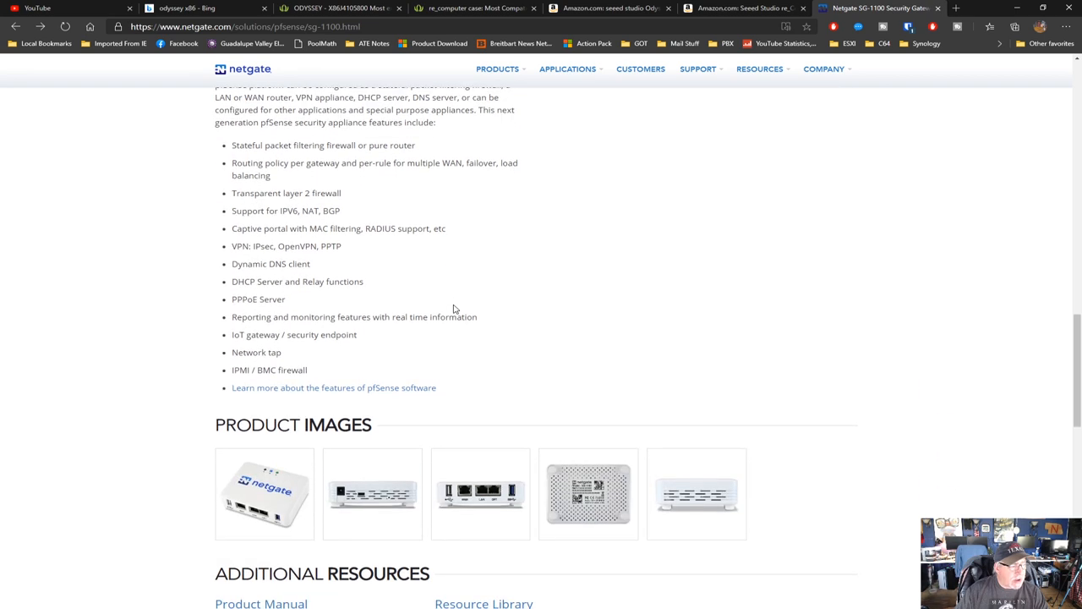
mouse_move(338, 241)
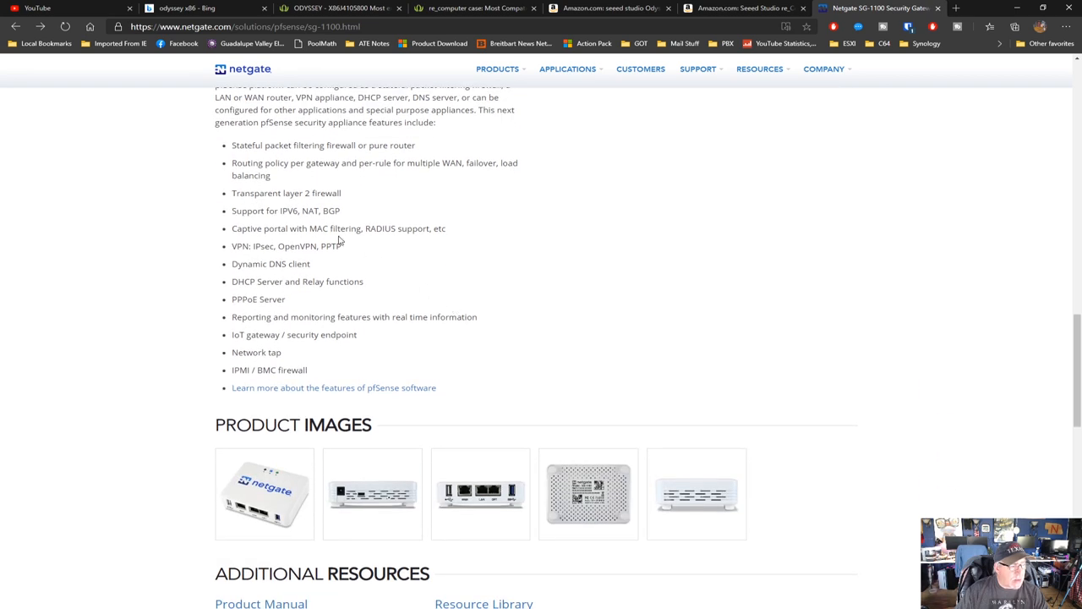
scroll(down, 3)
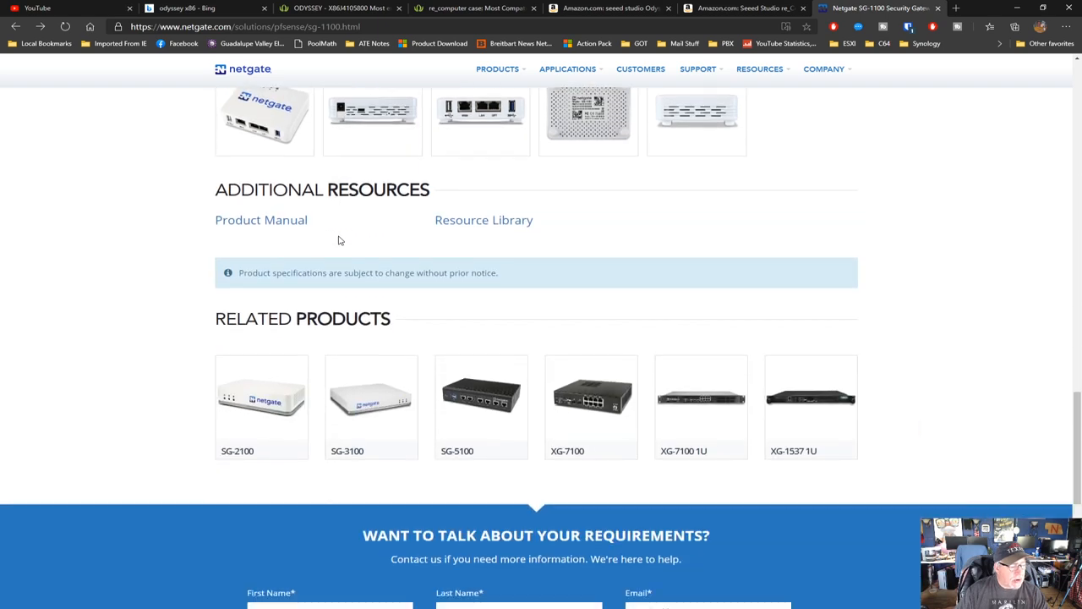
scroll(up, 3)
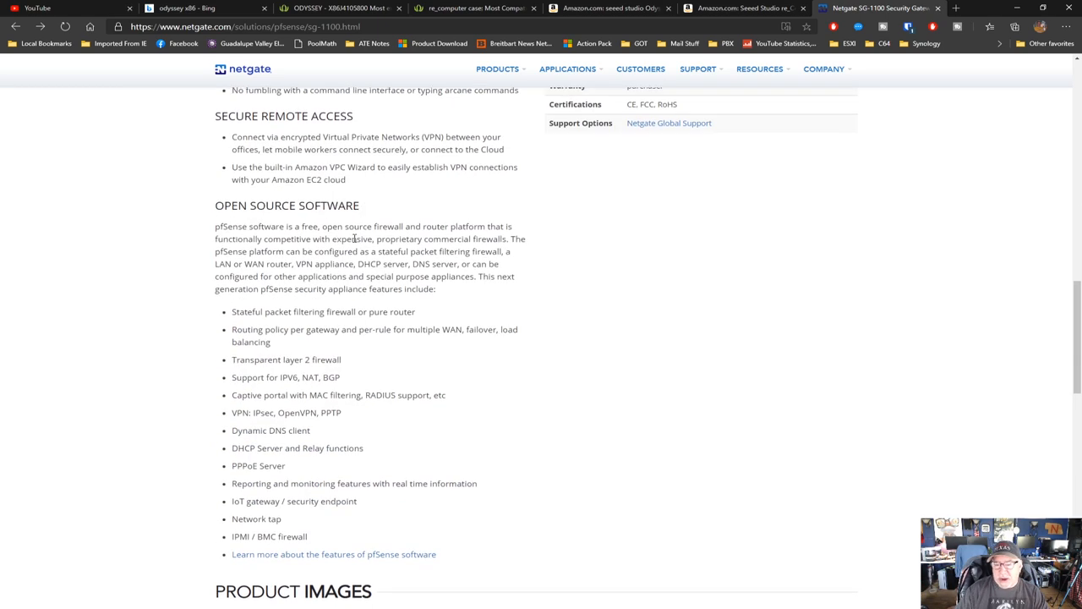
scroll(up, 3)
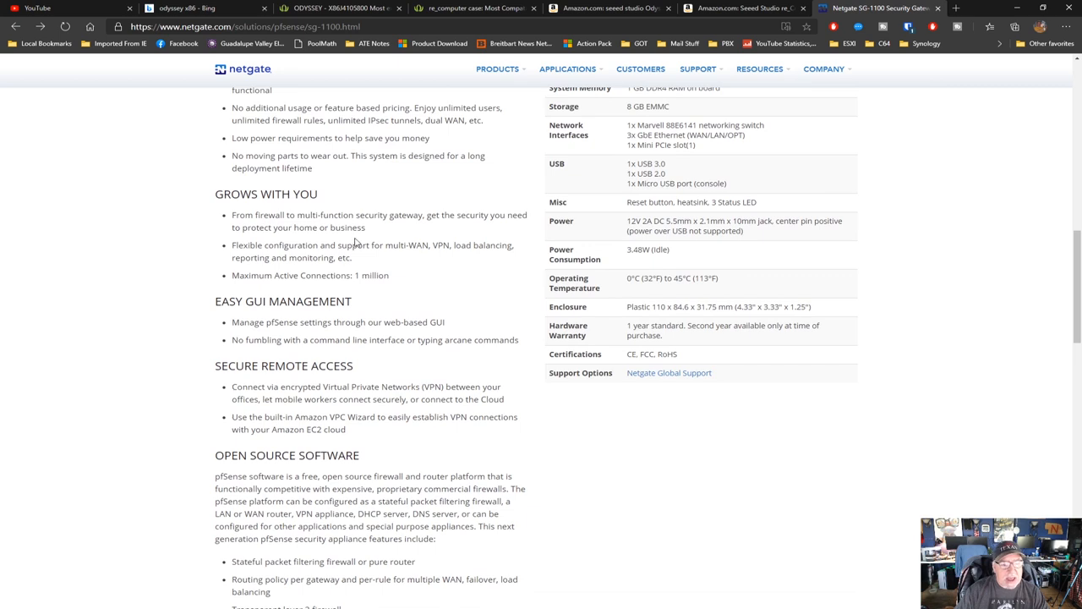
mouse_move(34, 36)
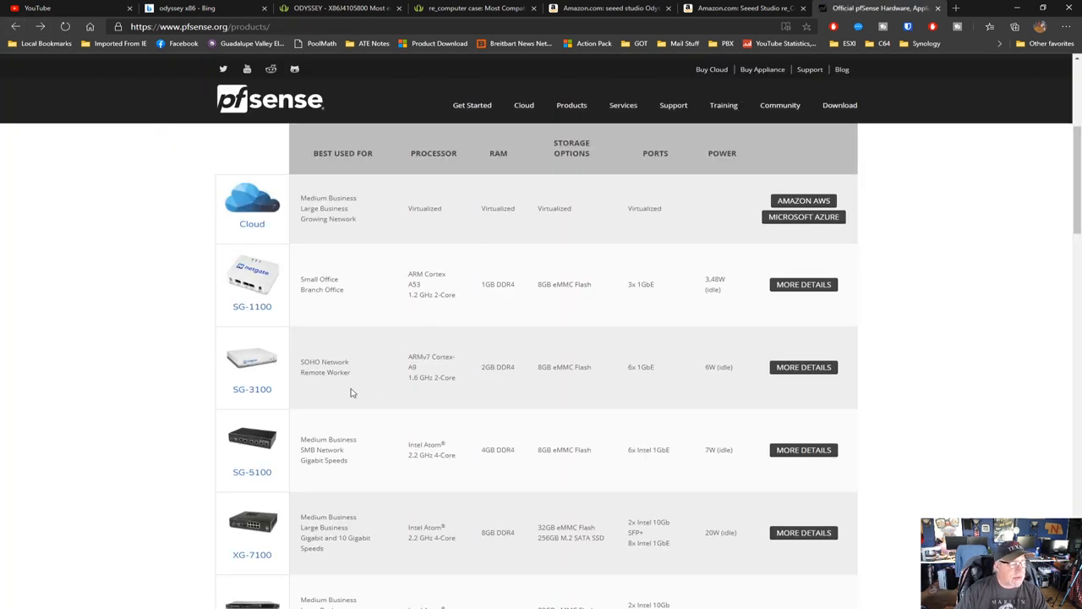
mouse_move(252, 391)
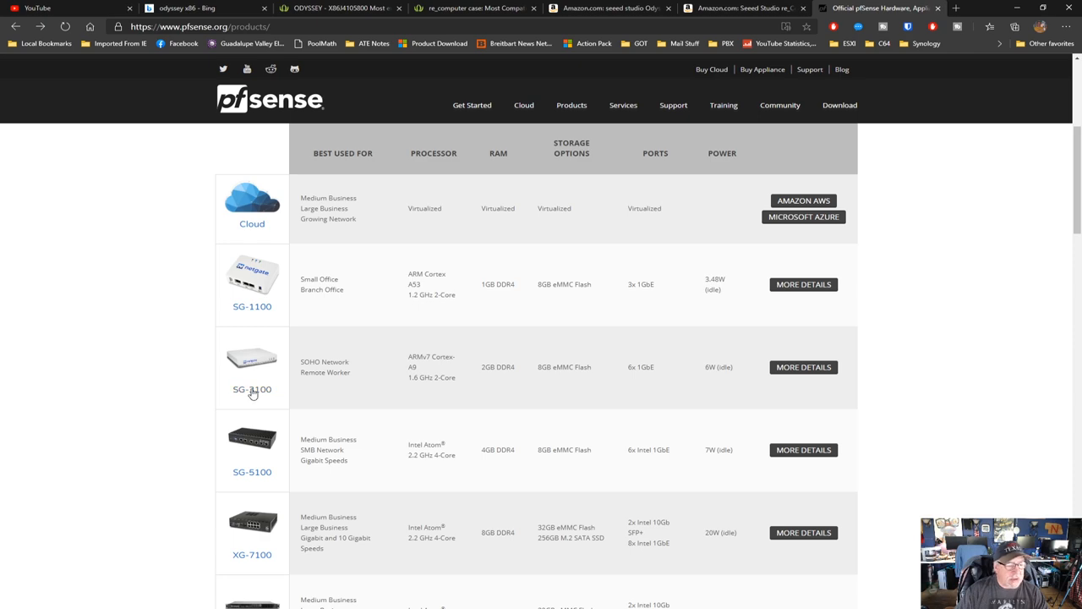
click(803, 367)
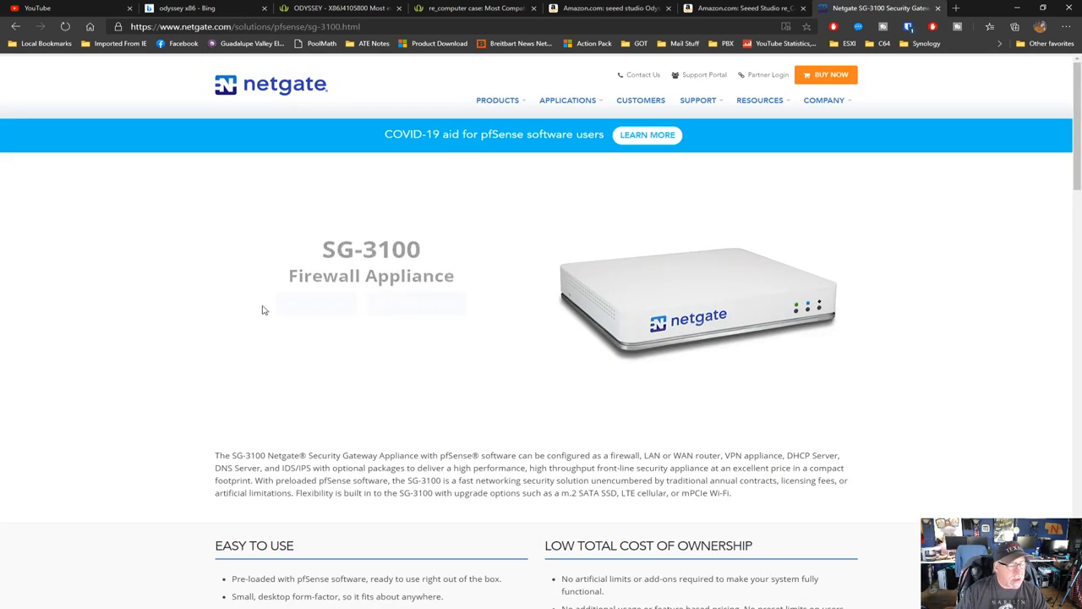
scroll(down, 3)
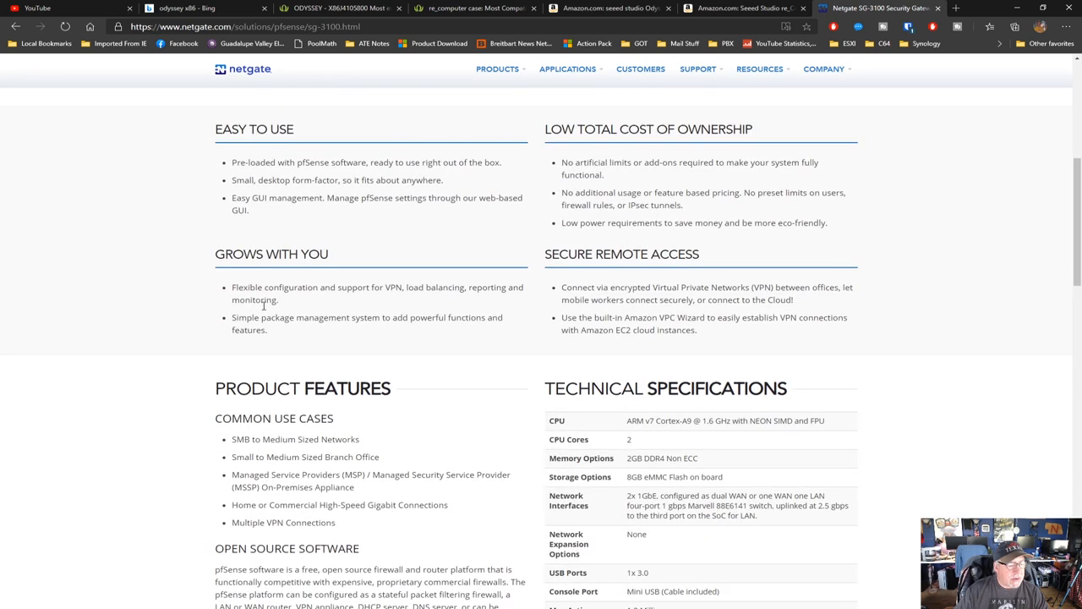
scroll(down, 3)
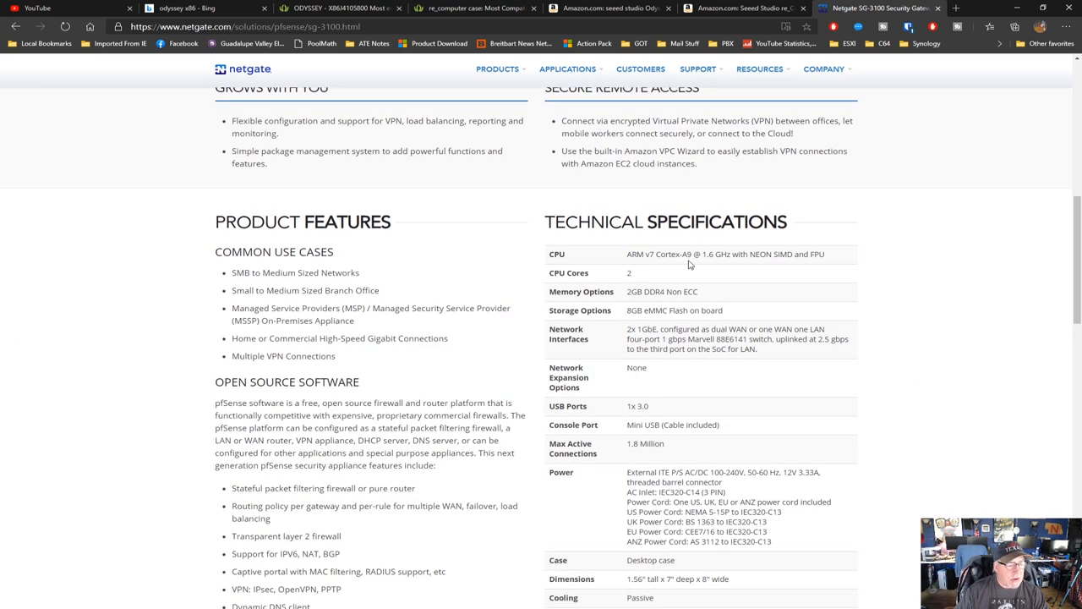
mouse_move(448, 269)
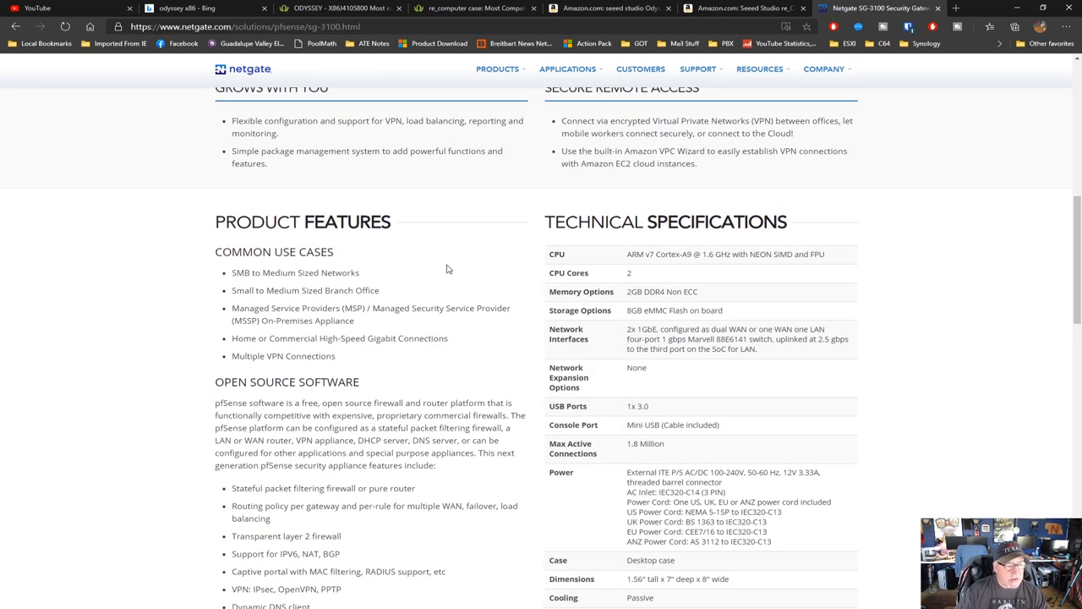
mouse_move(486, 277)
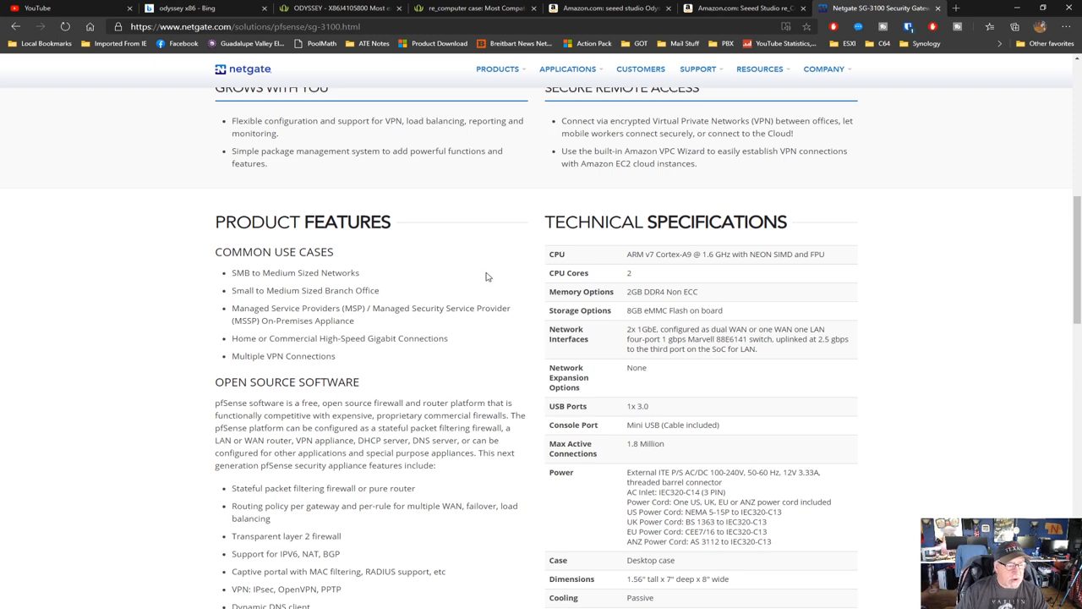
scroll(down, 3)
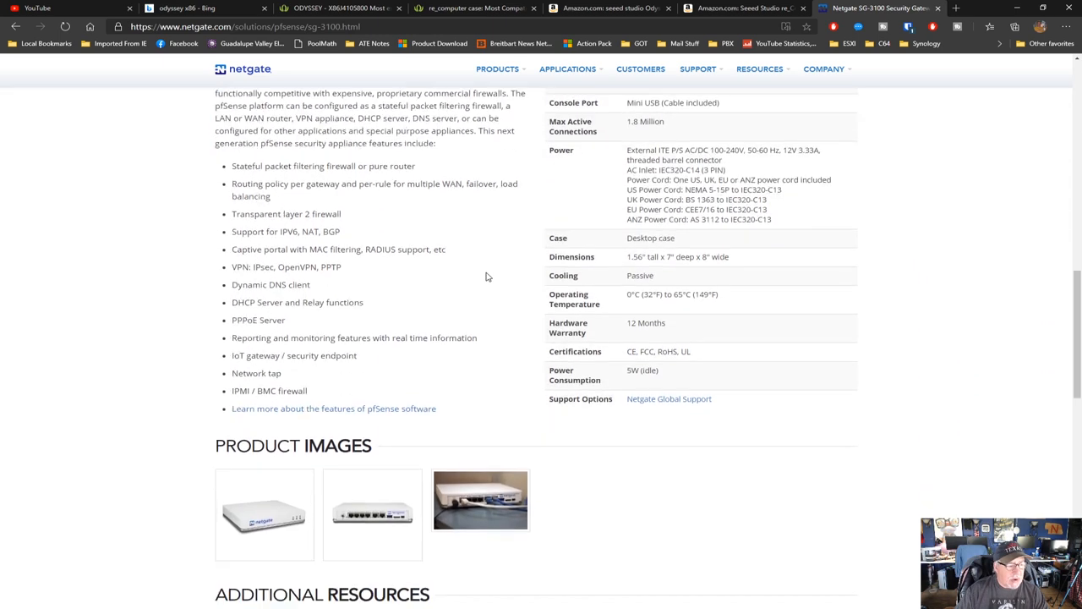
scroll(up, 3)
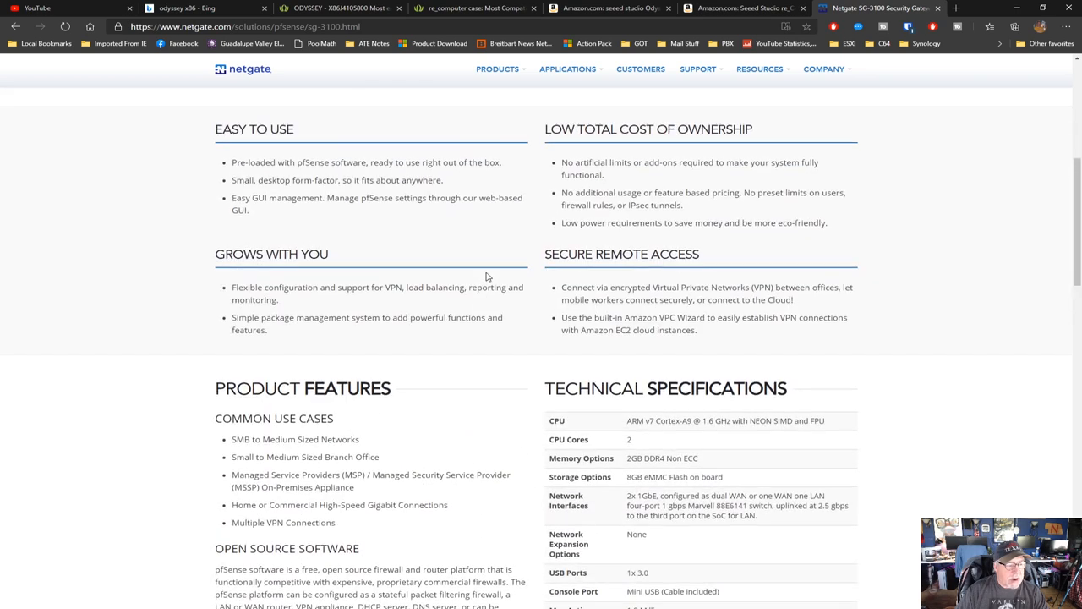
scroll(up, 3)
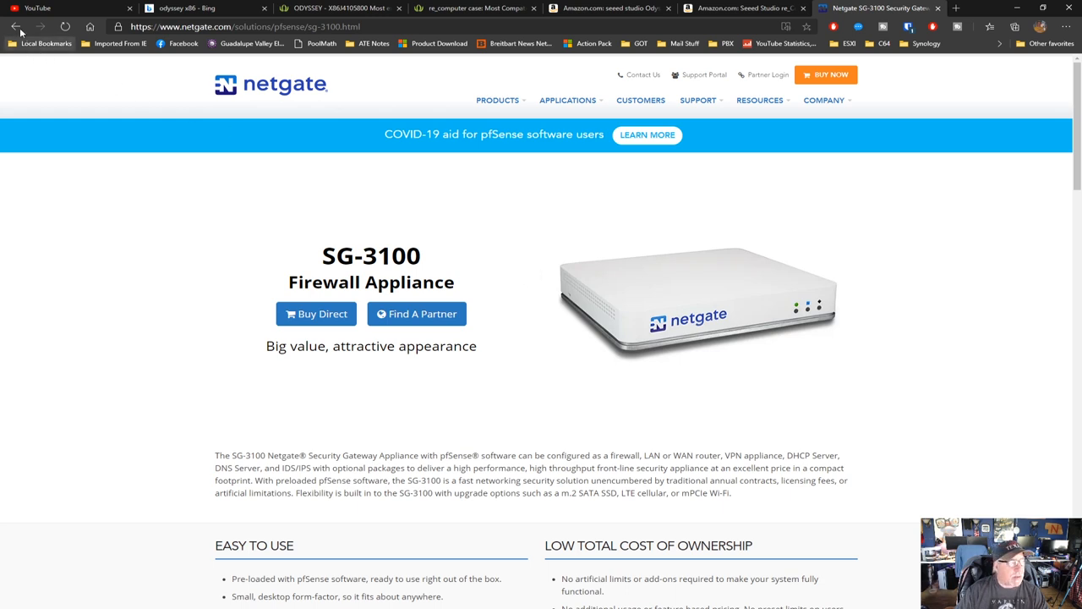
click(14, 26)
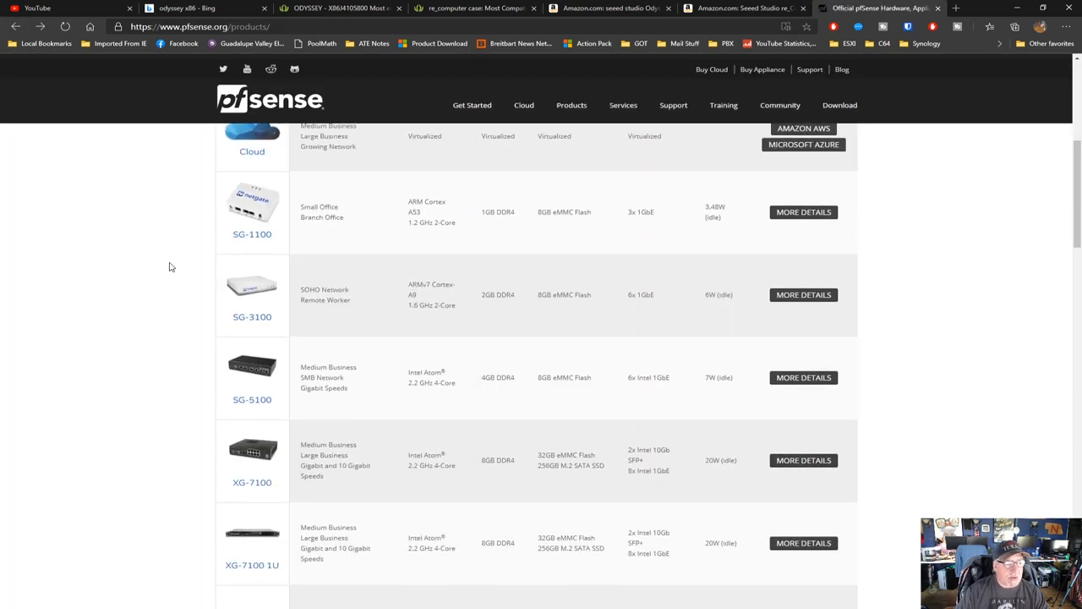
scroll(down, 3)
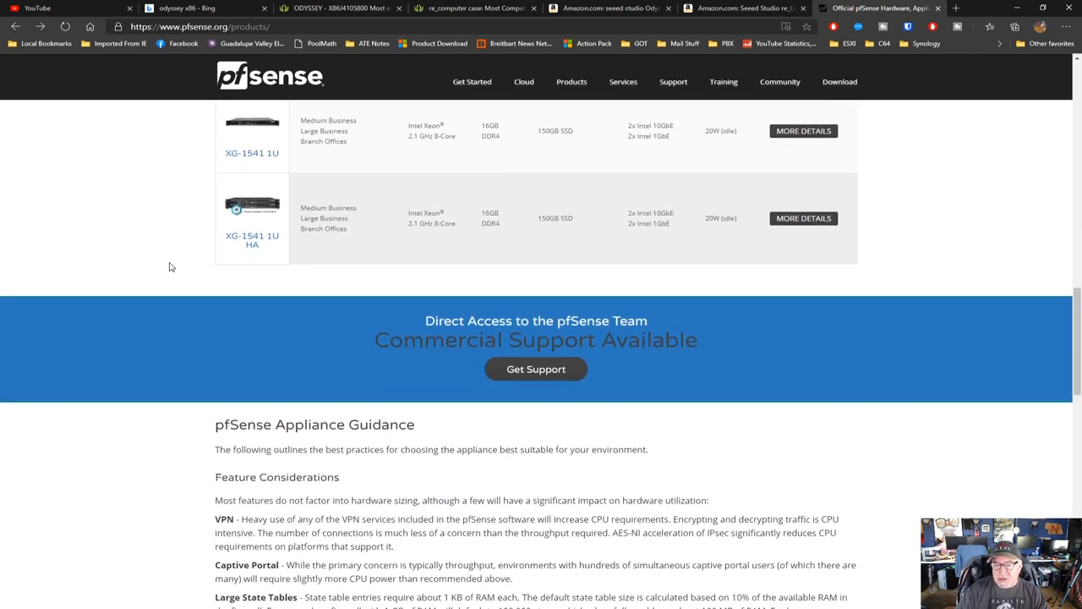
scroll(up, 3)
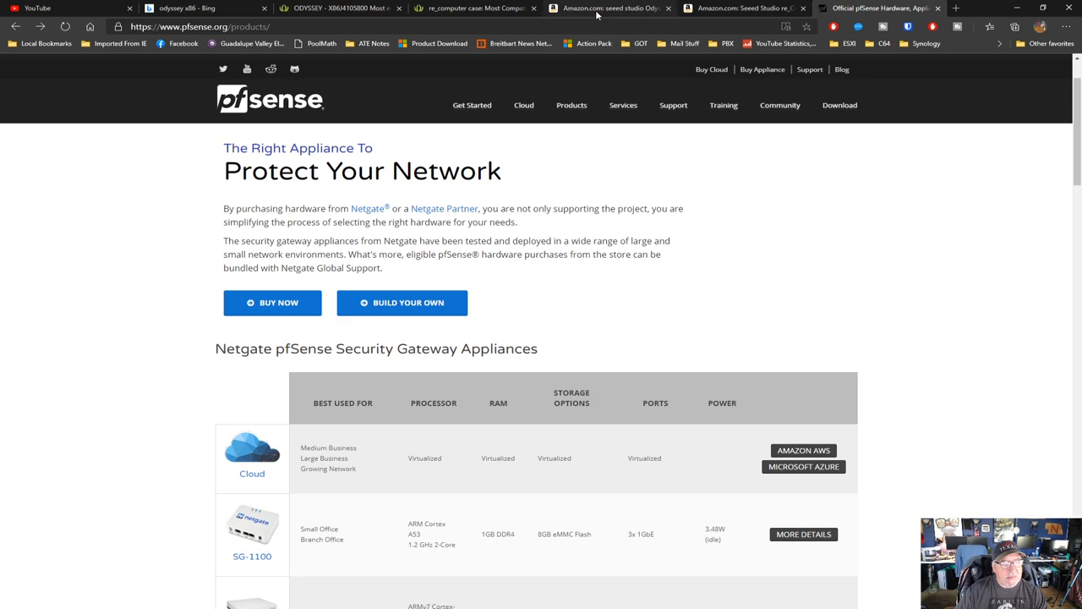
- Revisit the ODYSSEY X86J4105800 board ($188) and re_computer case ($24.90) tabs
click(338, 8)
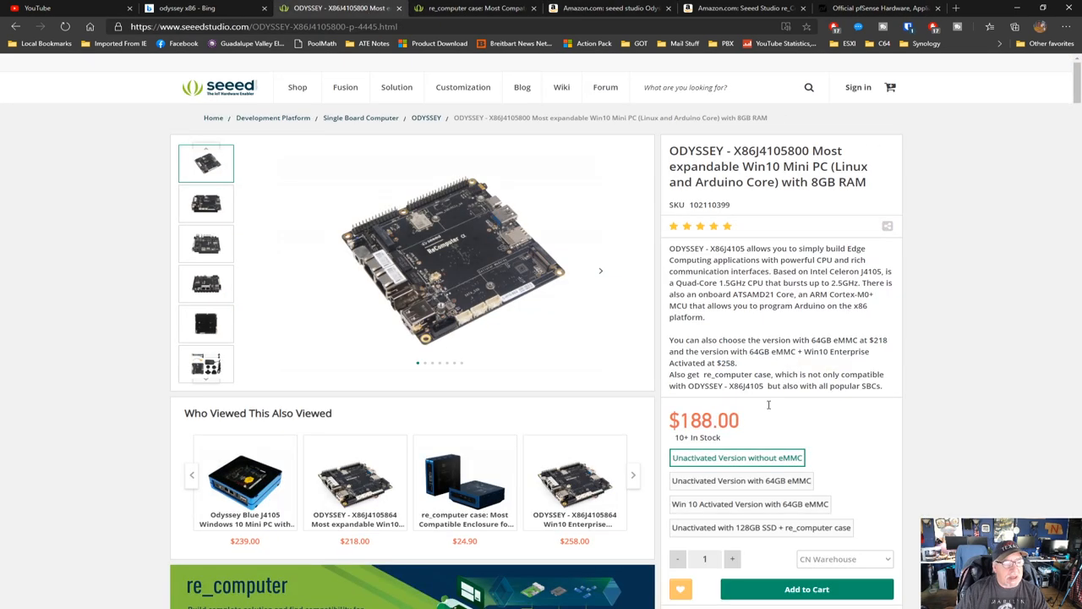
mouse_move(473, 287)
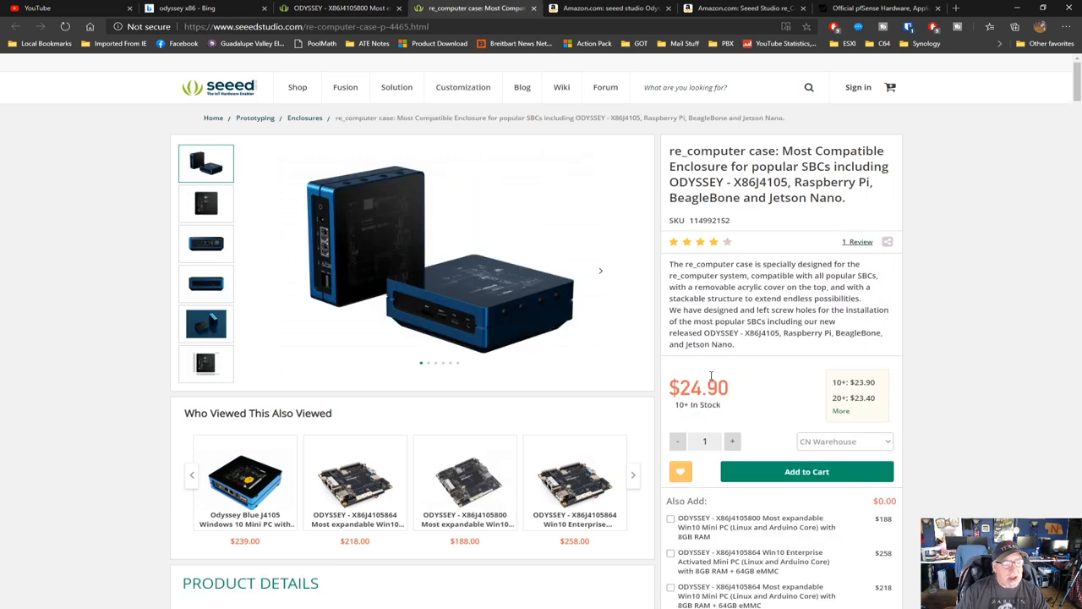
click(339, 7)
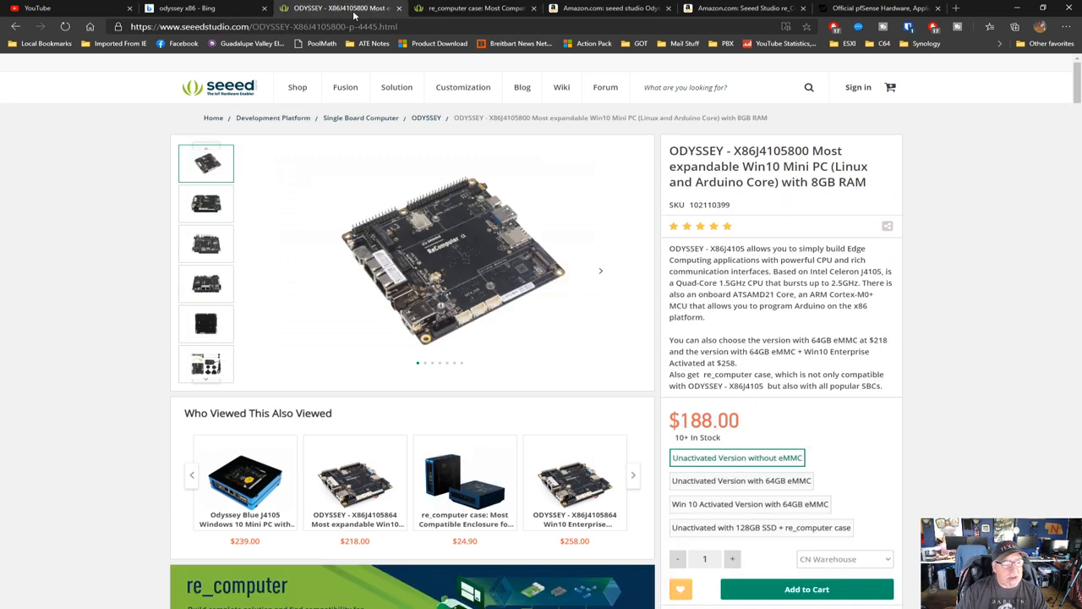
click(474, 7)
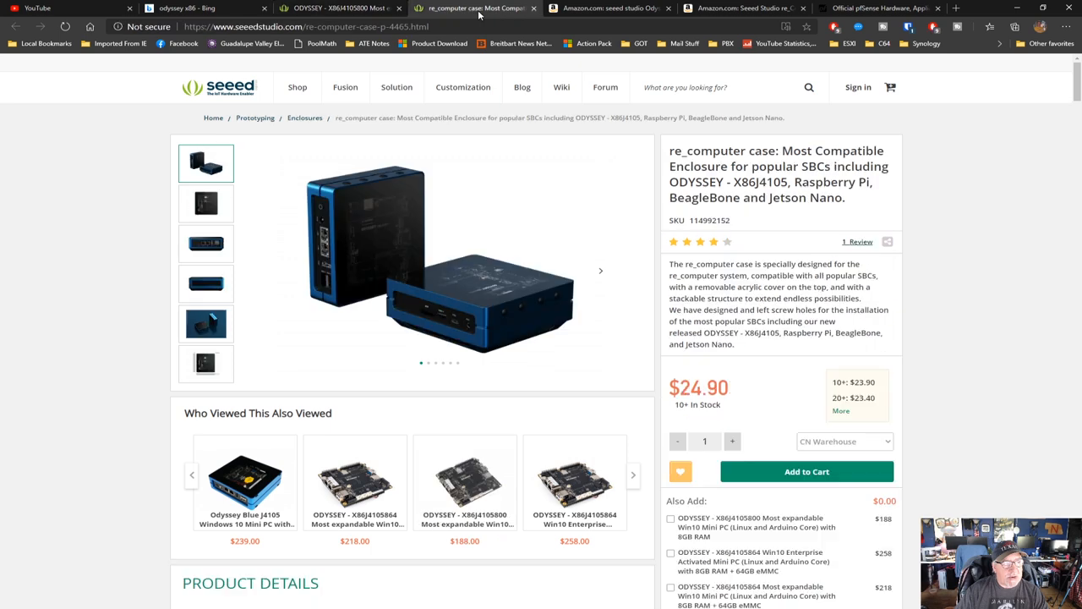
mouse_move(520, 295)
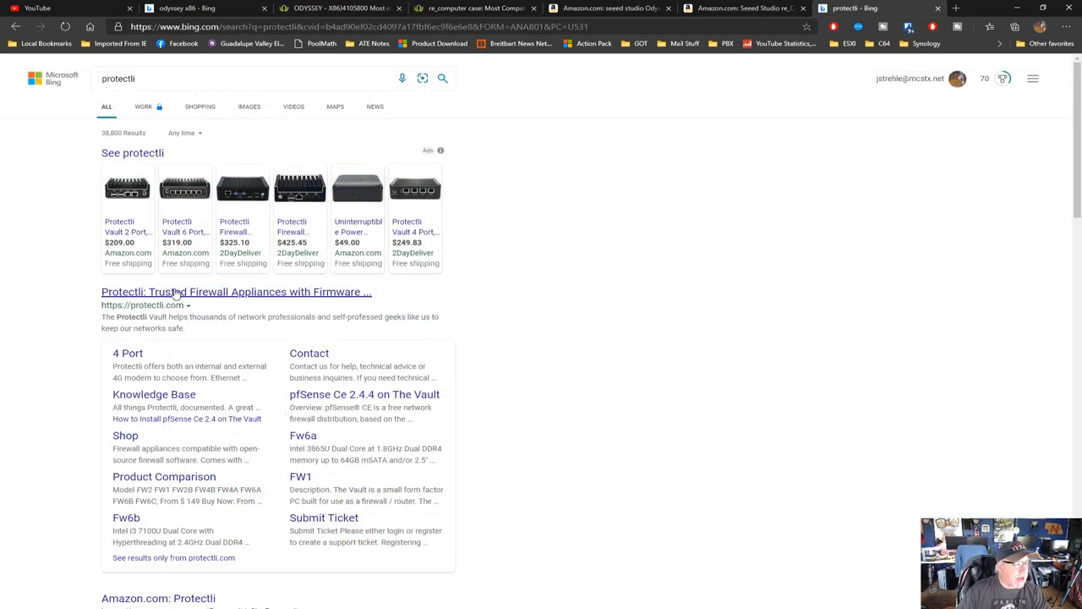
- Open Protectli from the search results and scroll to the 2-, 4- and 6-port Vault lineup
click(236, 290)
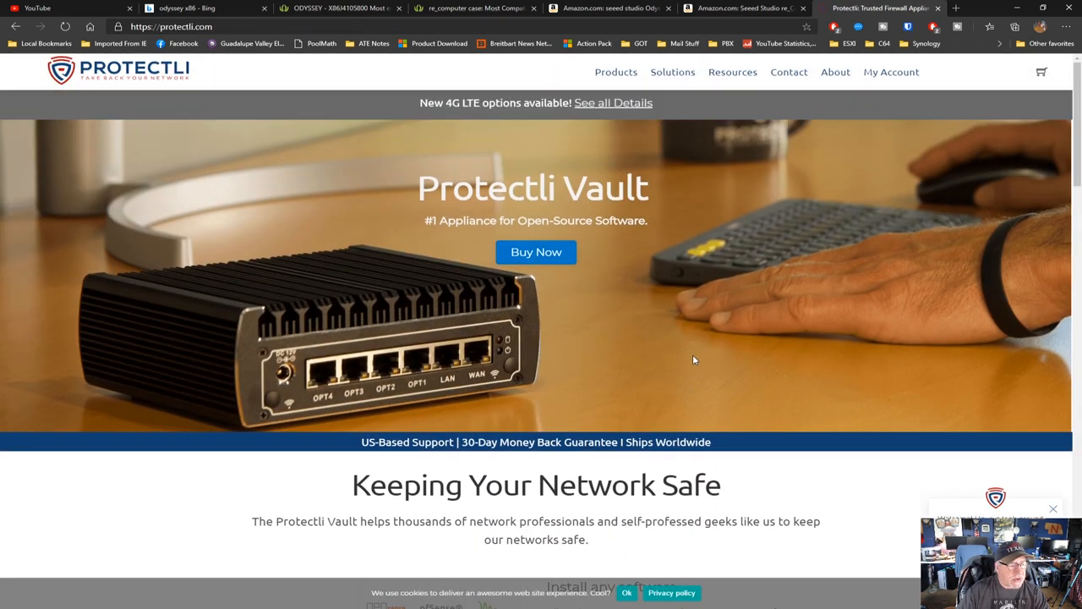
scroll(down, 3)
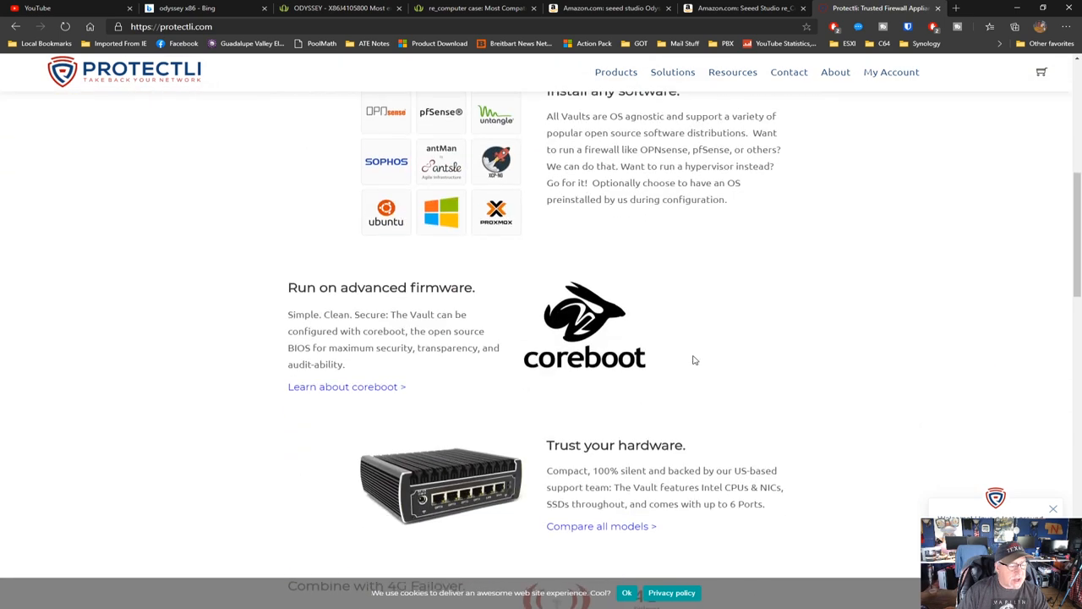
scroll(down, 3)
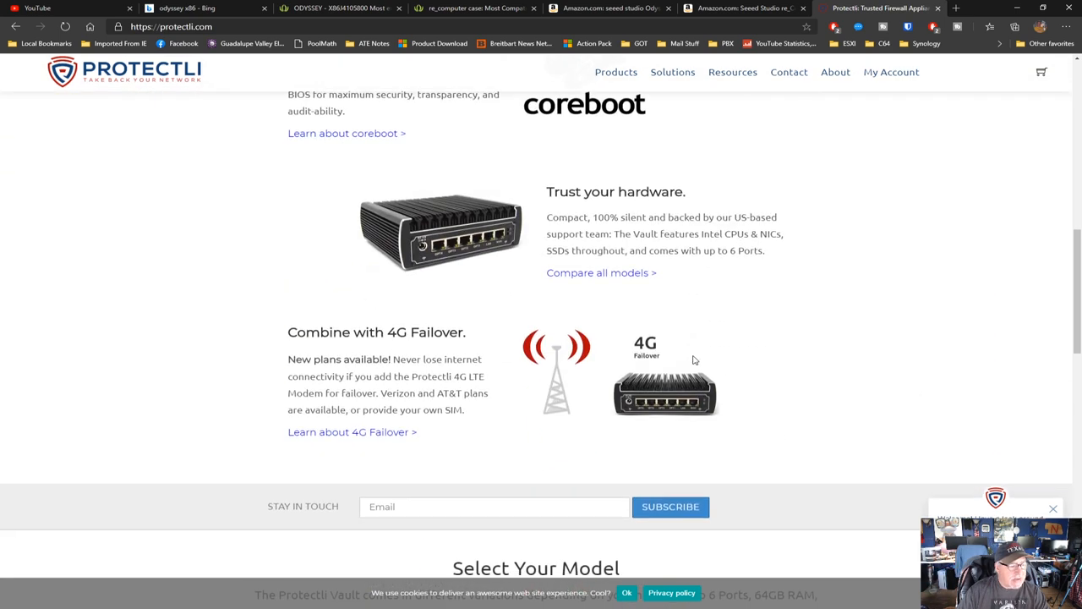
scroll(down, 3)
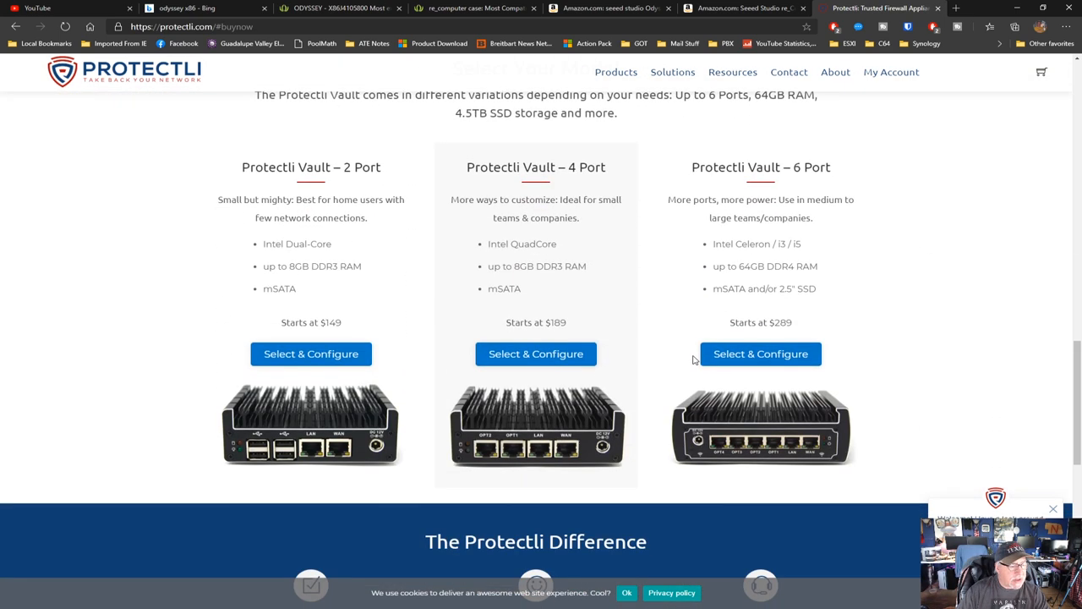
mouse_move(639, 236)
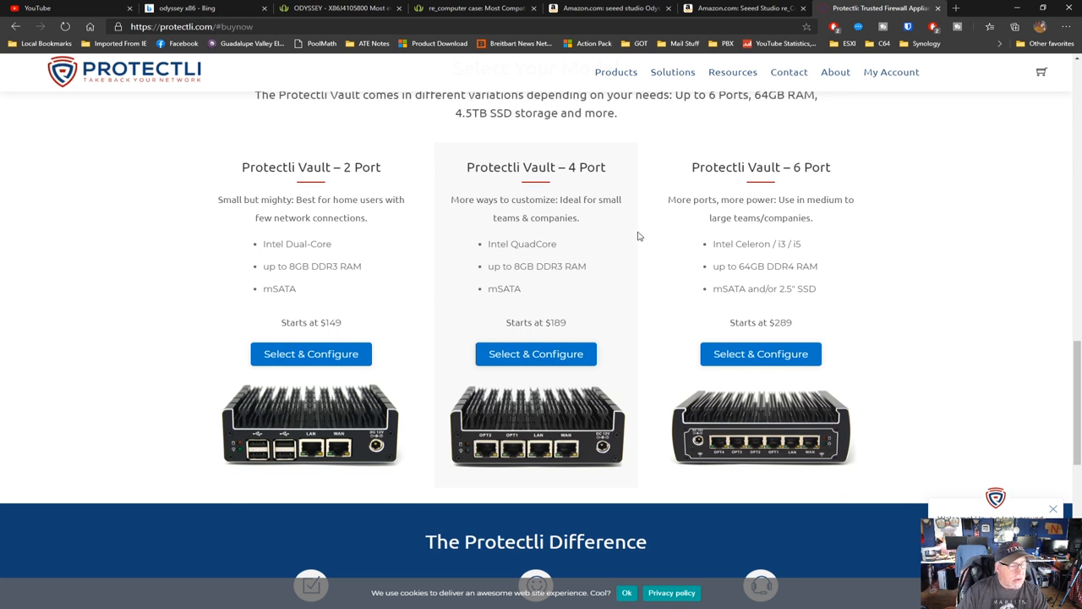
mouse_move(330, 312)
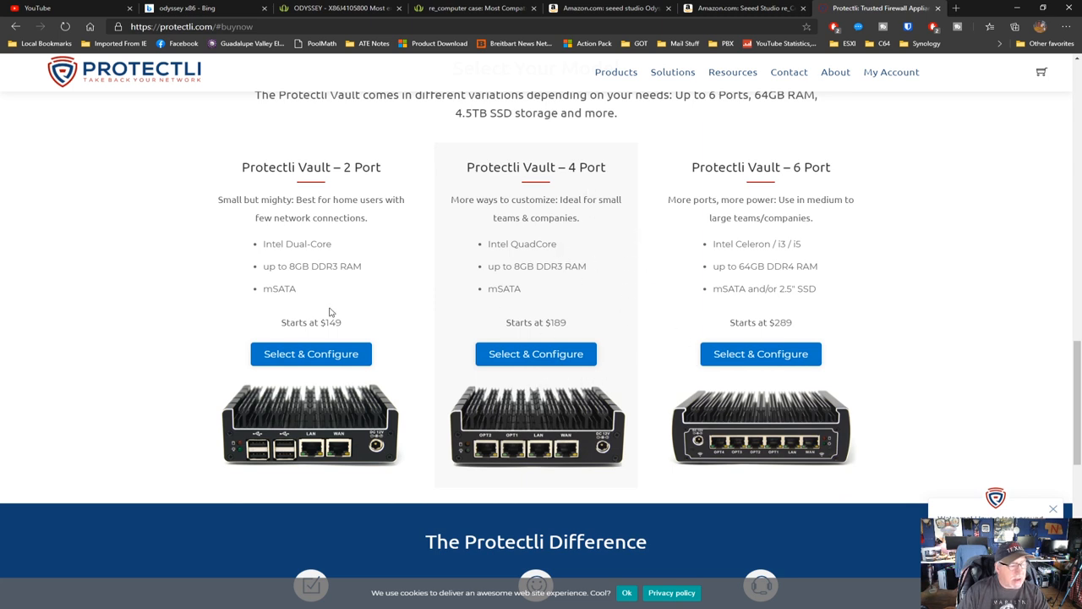
mouse_move(296, 246)
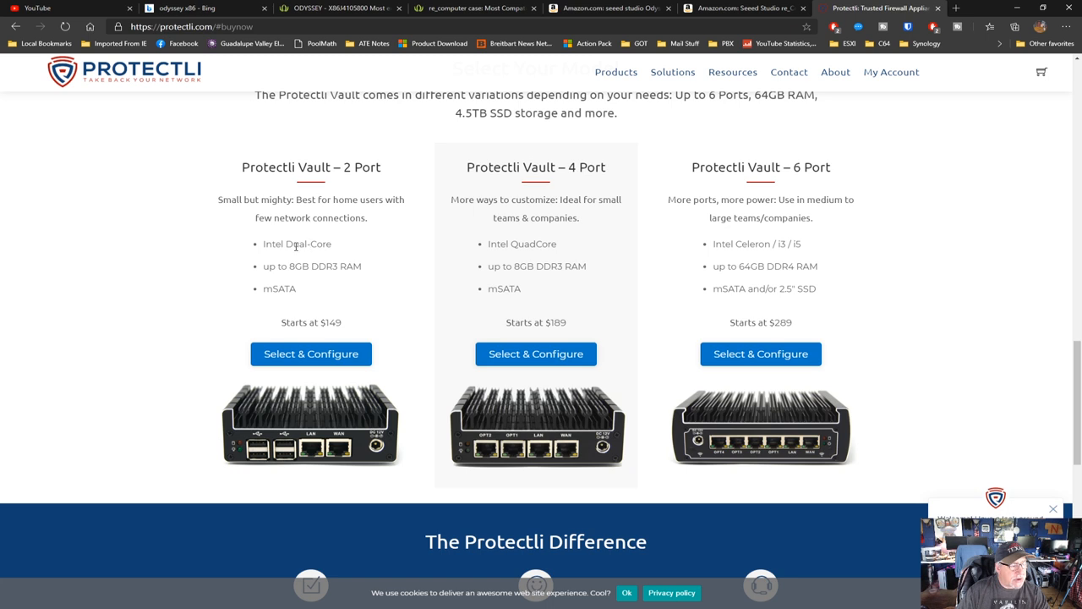
mouse_move(296, 313)
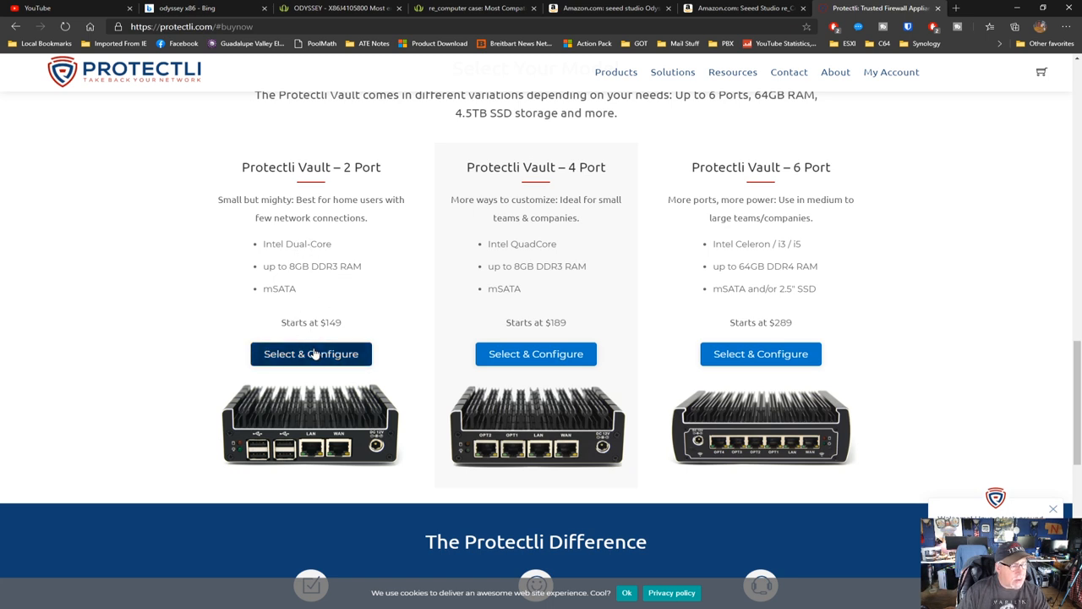
- Open the 2 Port Vault page and scroll down to FW2 ($149) and FW2B ($179)
click(310, 353)
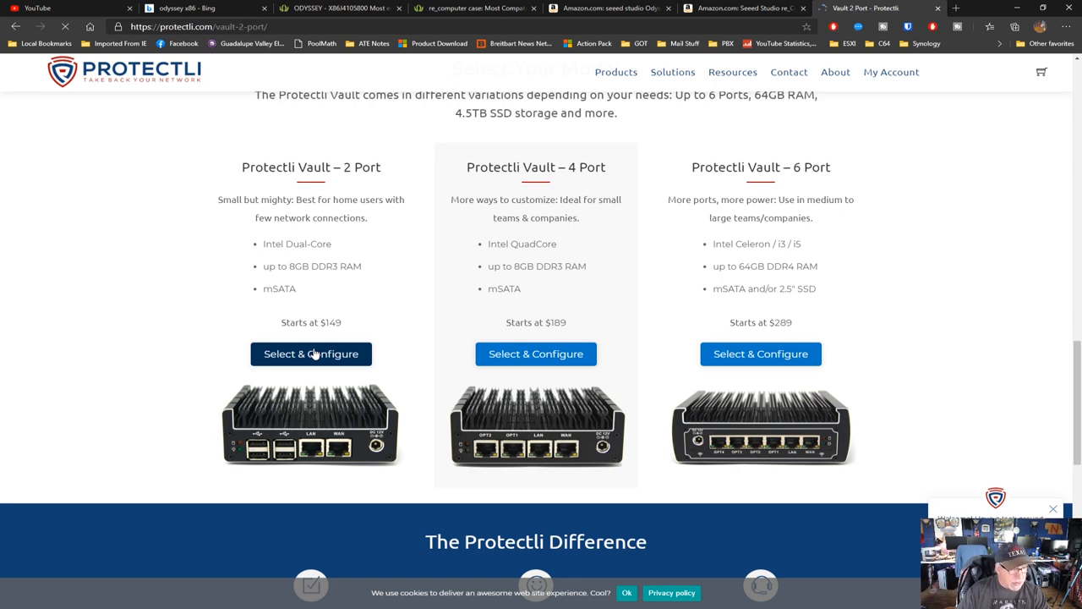
click(311, 353)
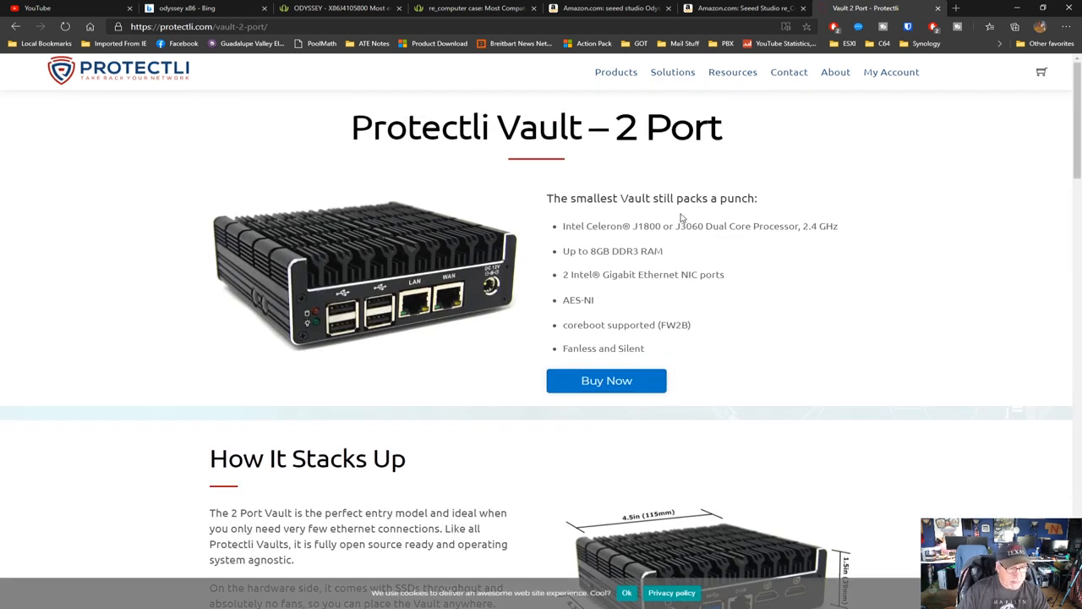
mouse_move(641, 228)
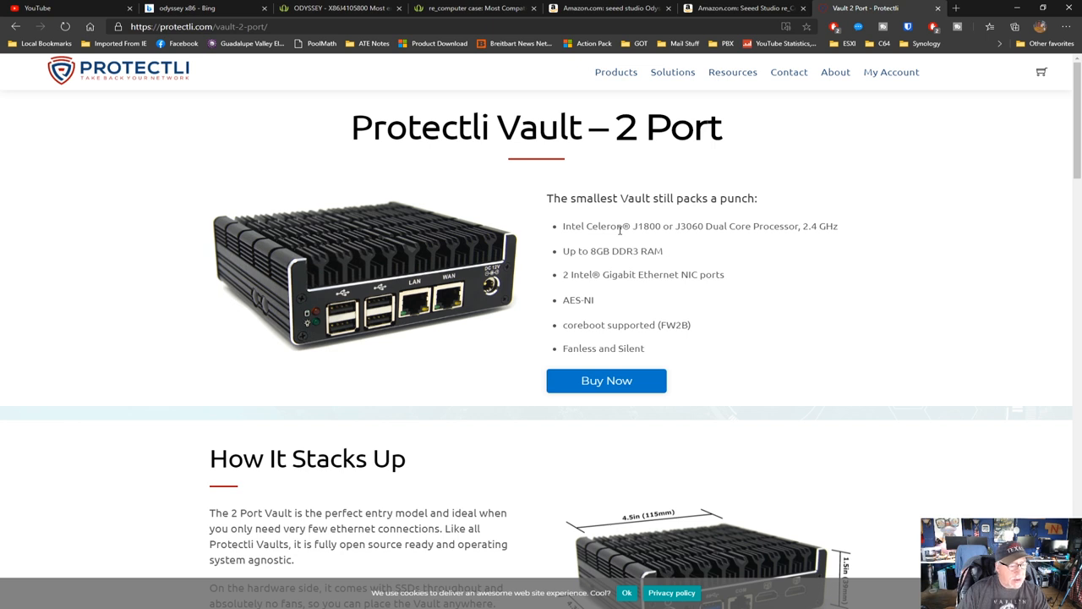
scroll(down, 3)
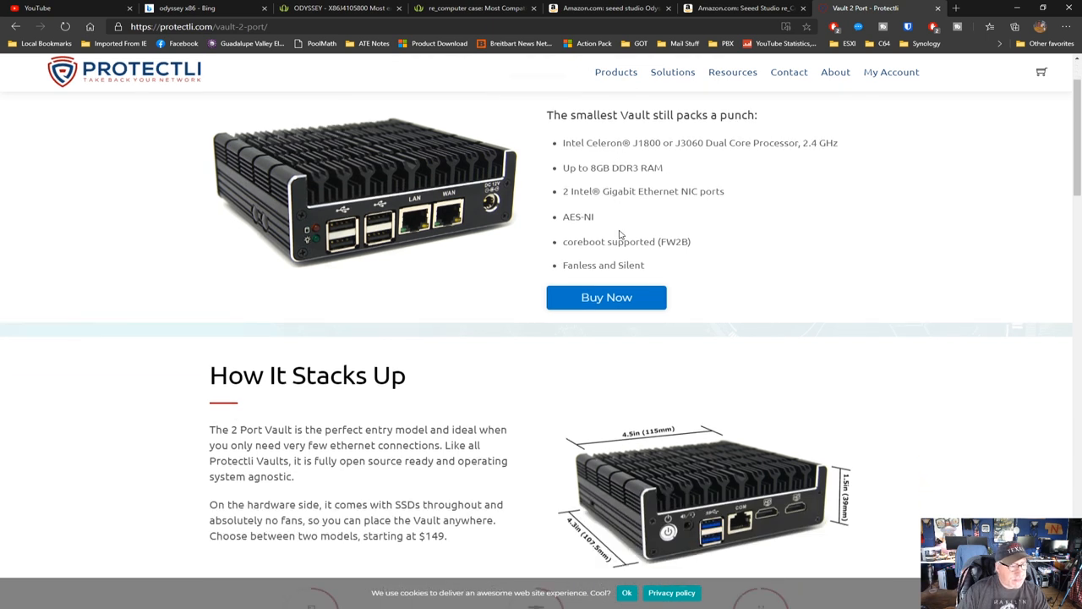
scroll(down, 3)
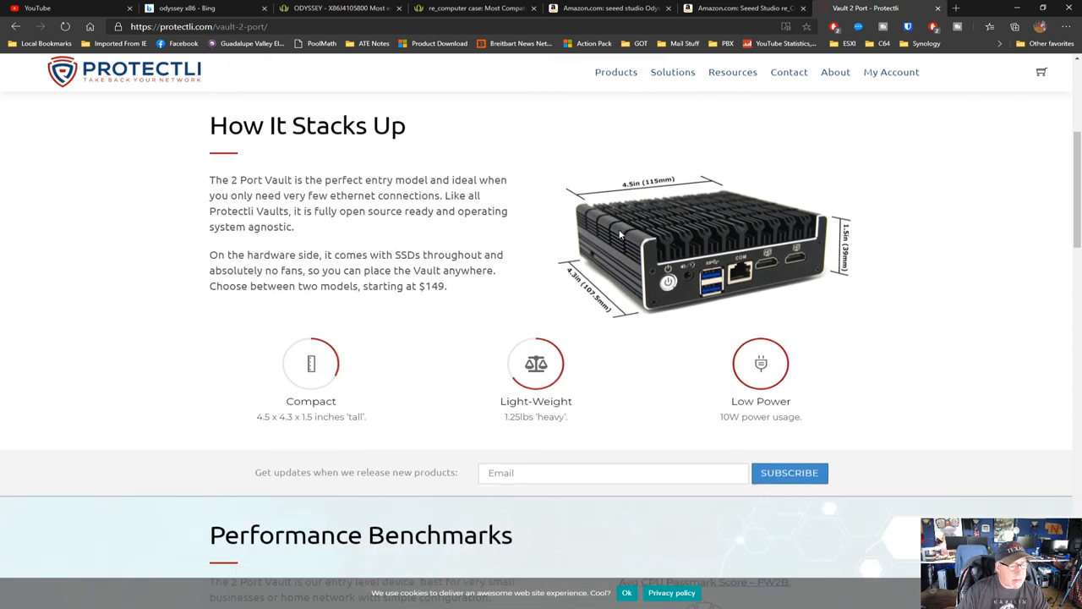
scroll(down, 3)
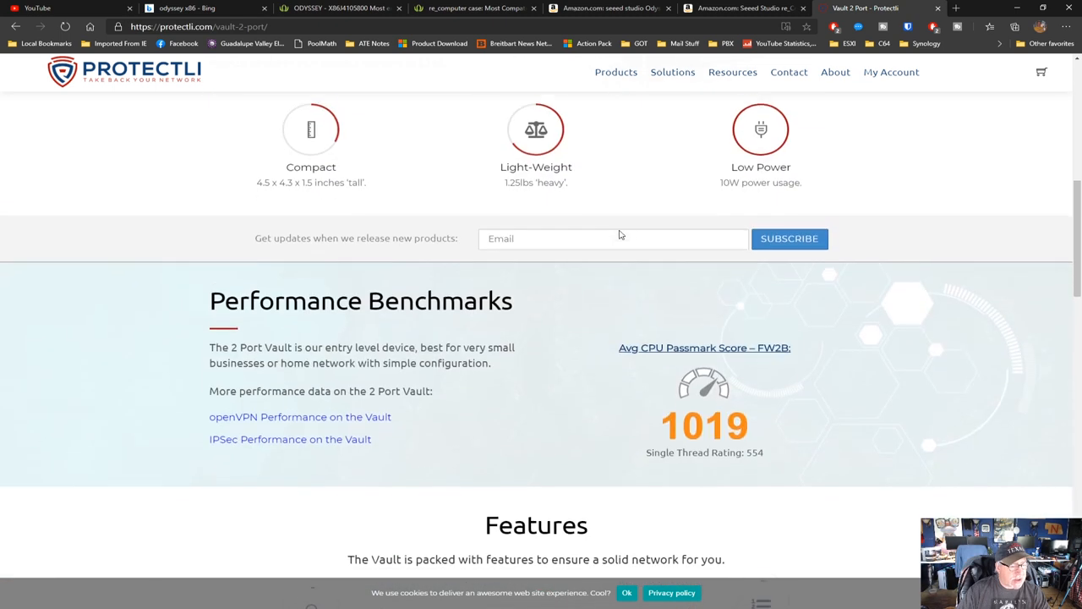
scroll(down, 3)
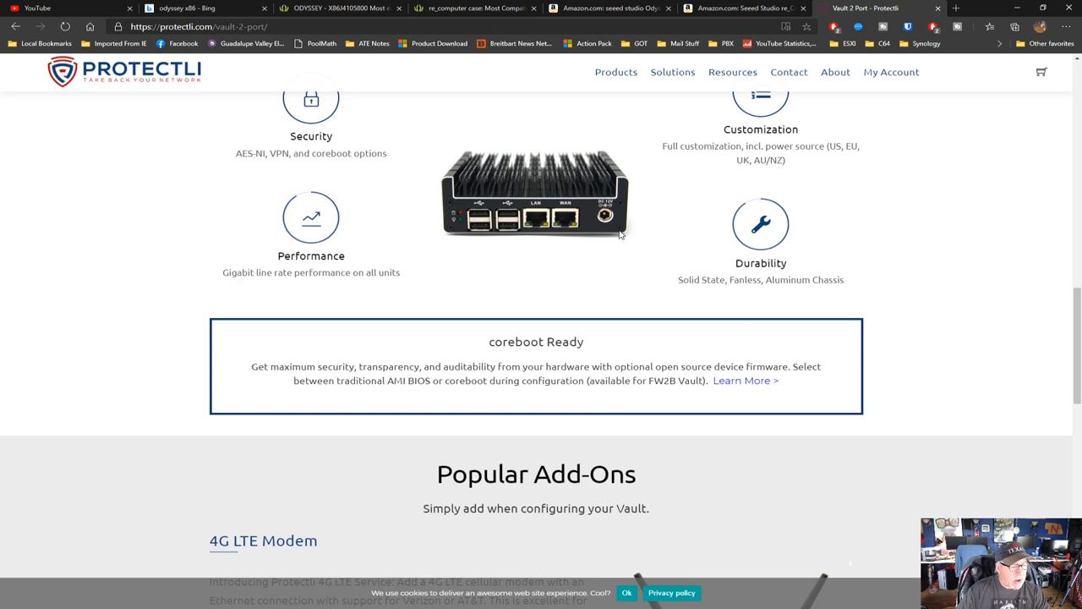
scroll(down, 3)
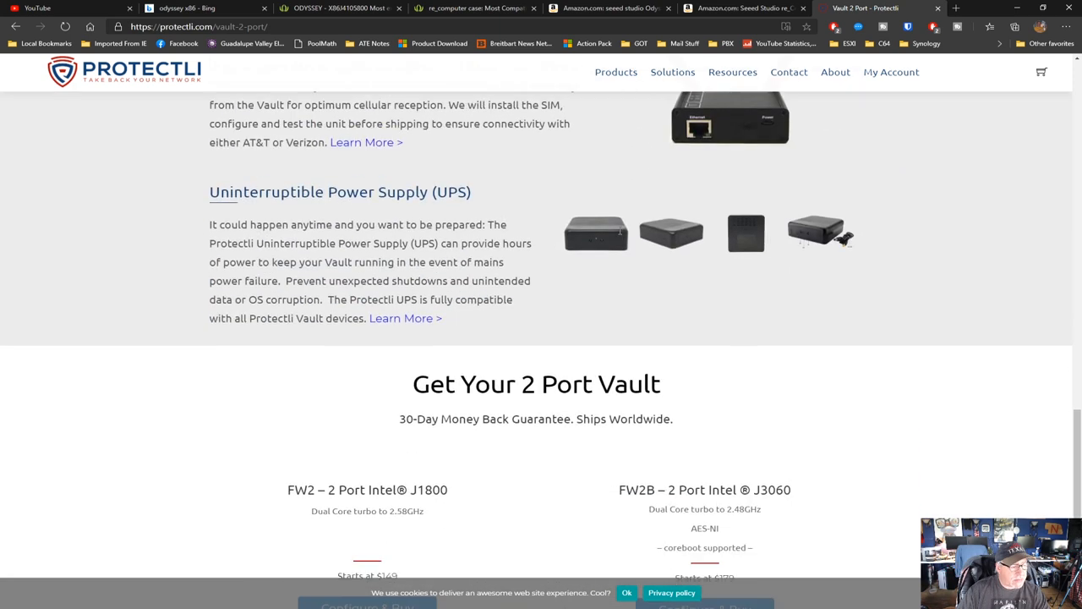
scroll(down, 3)
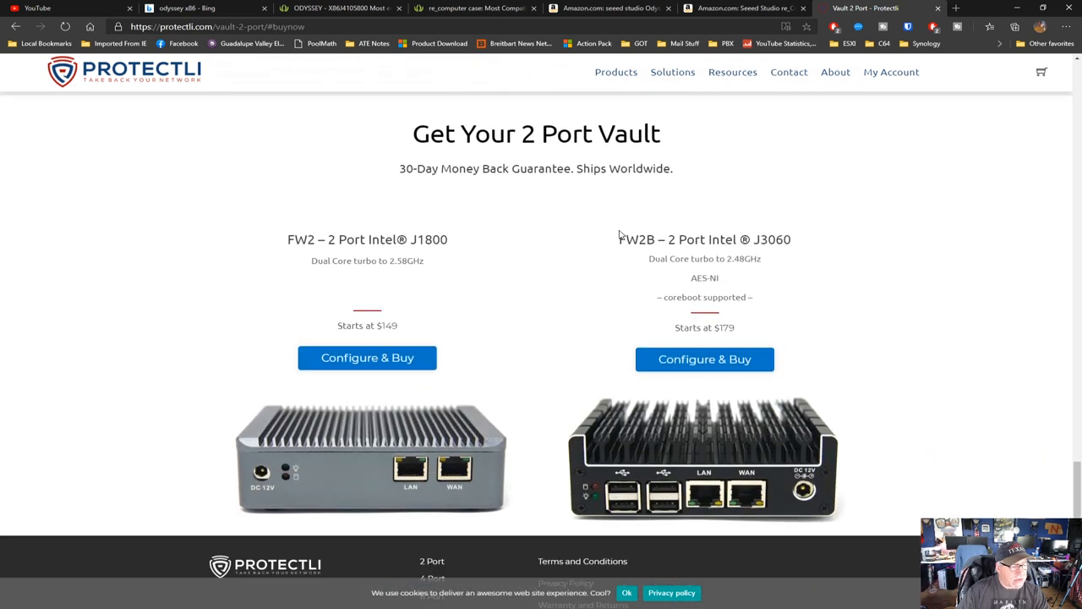
mouse_move(461, 322)
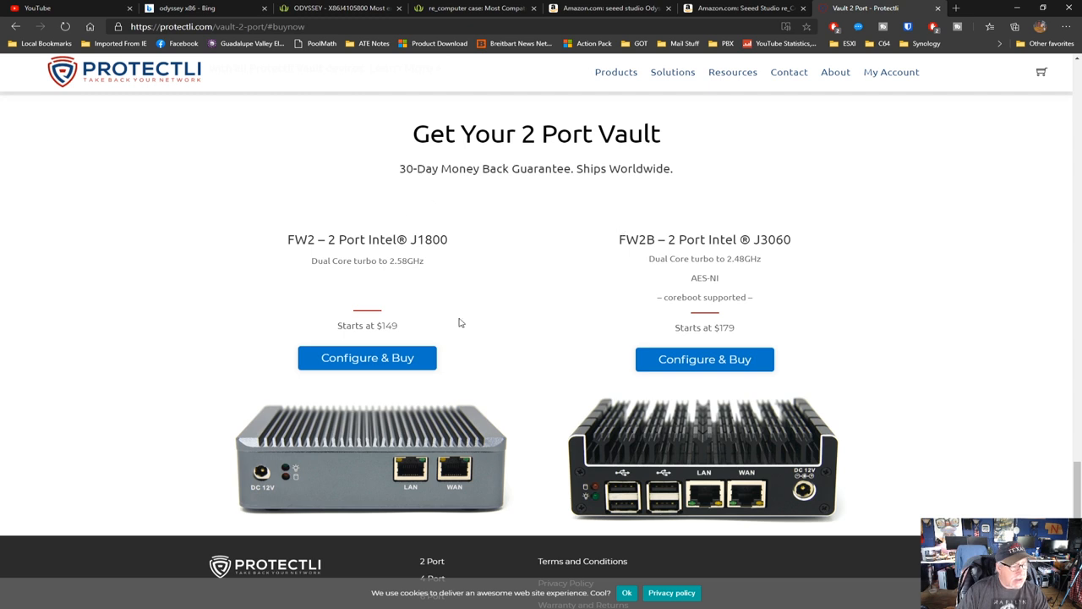
mouse_move(519, 354)
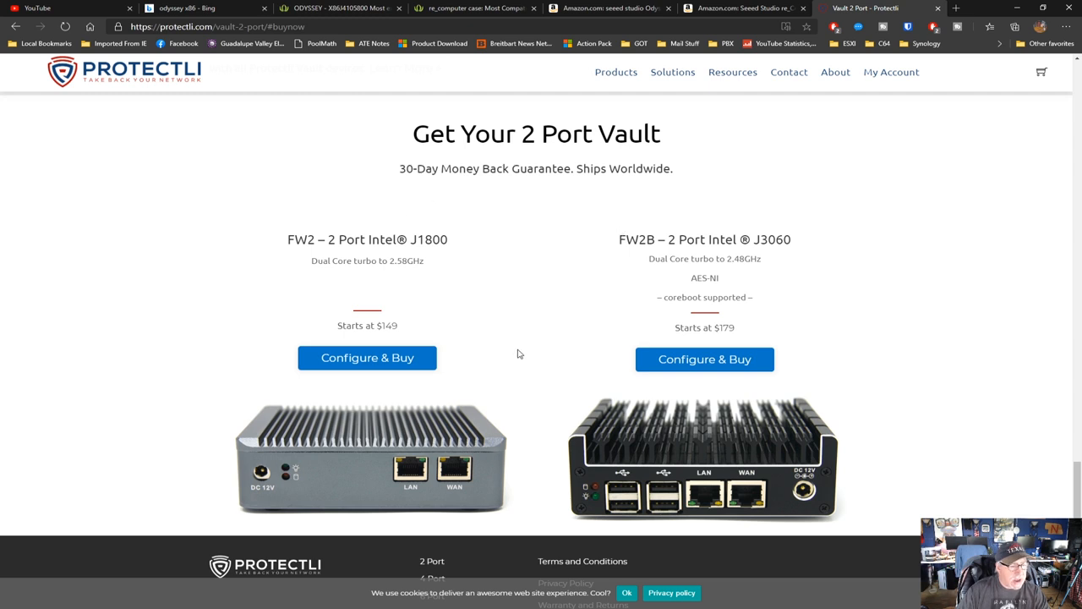
mouse_move(693, 269)
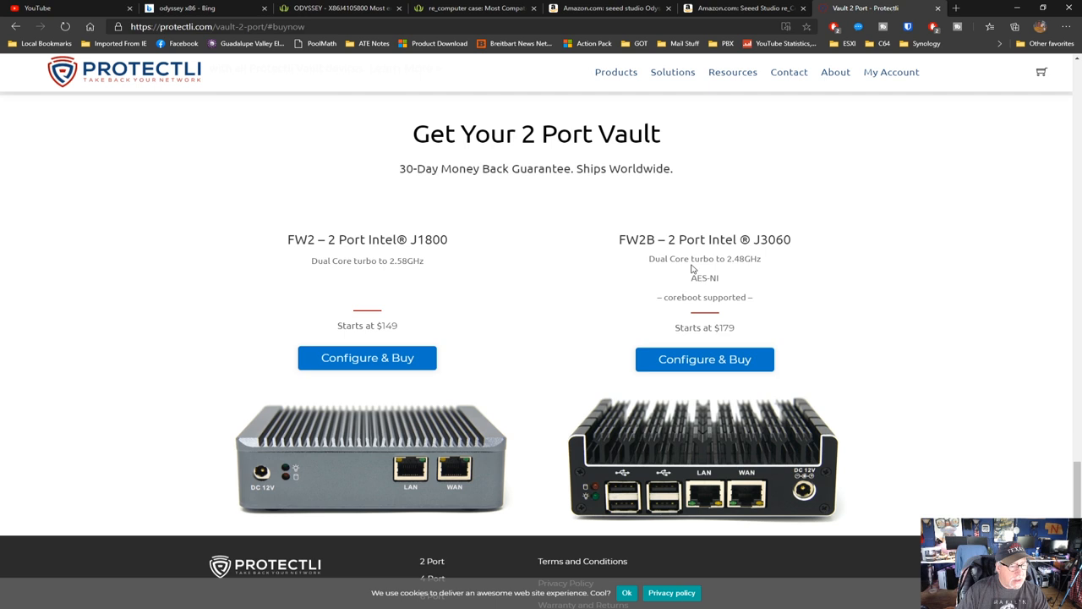
mouse_move(367, 358)
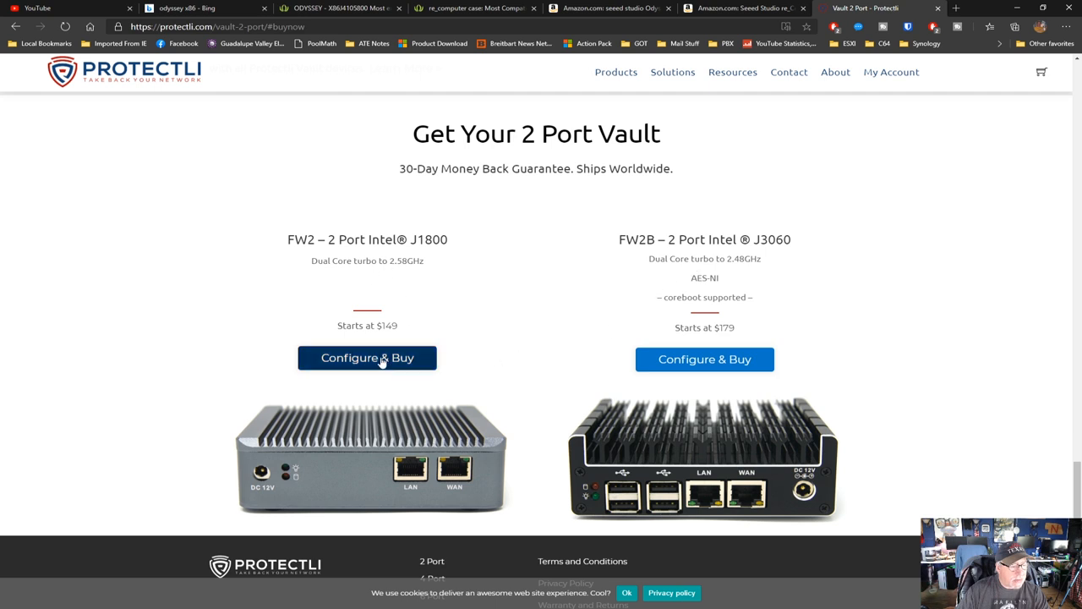
- Configure the FW2 J1800 with 4GB DDR3L memory and 240GB mSATA storage, totalling $227
click(367, 358)
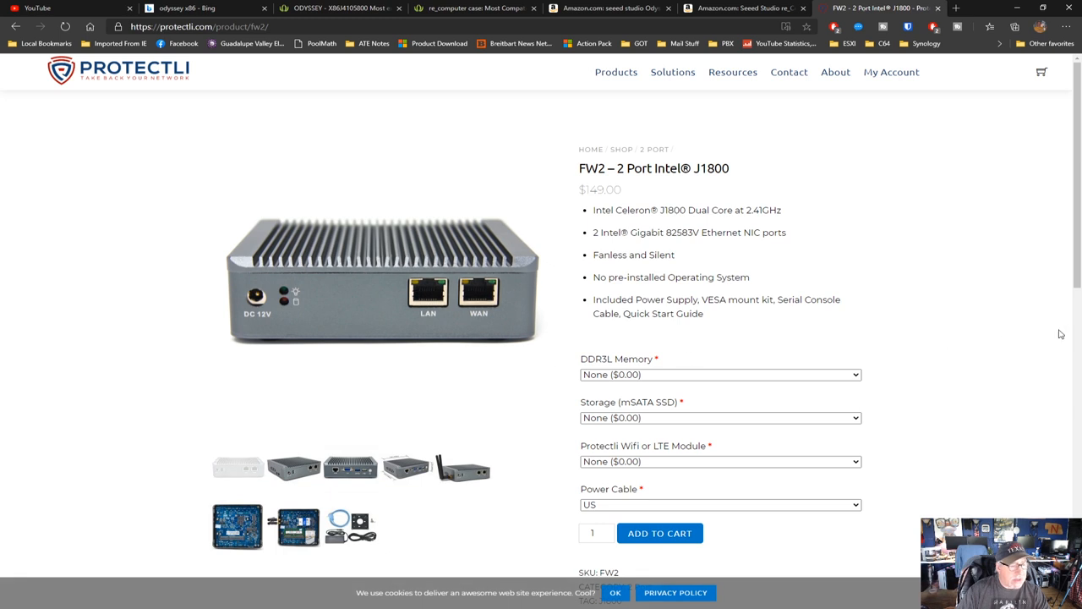
mouse_move(659, 416)
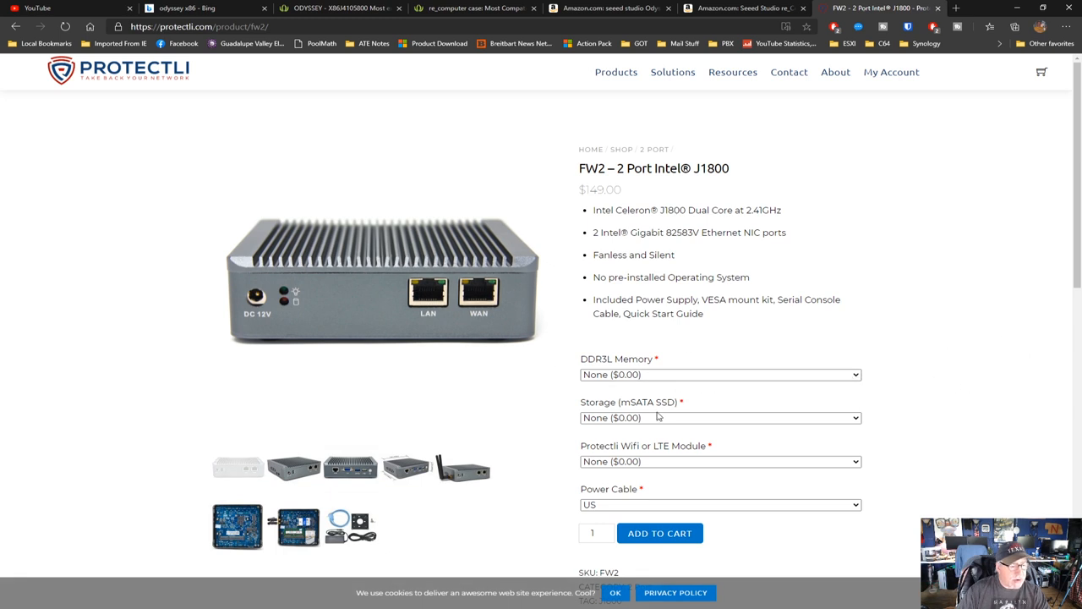
click(719, 374)
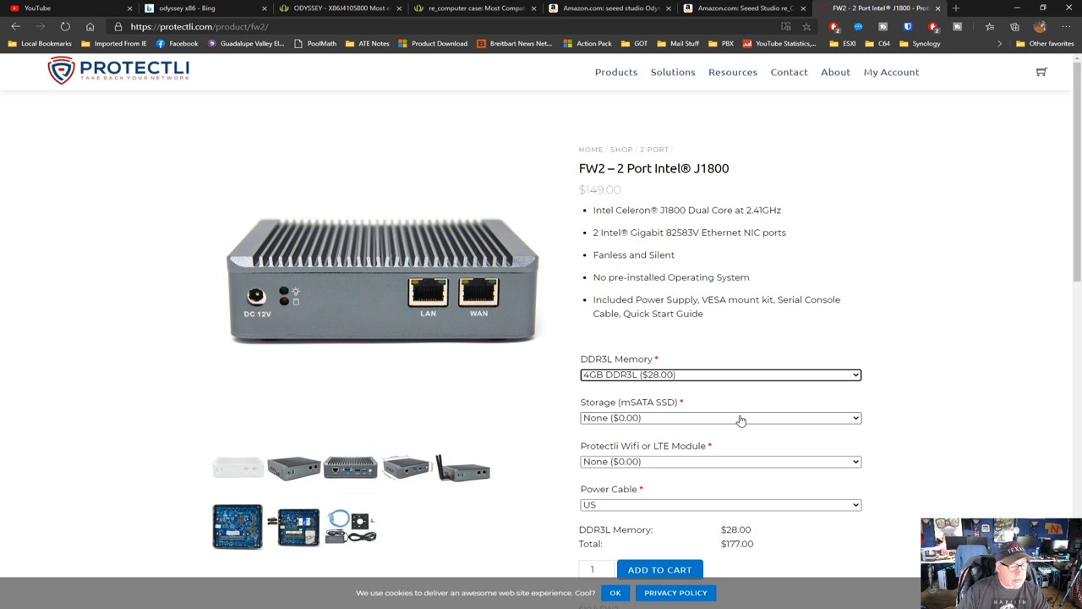
scroll(down, 3)
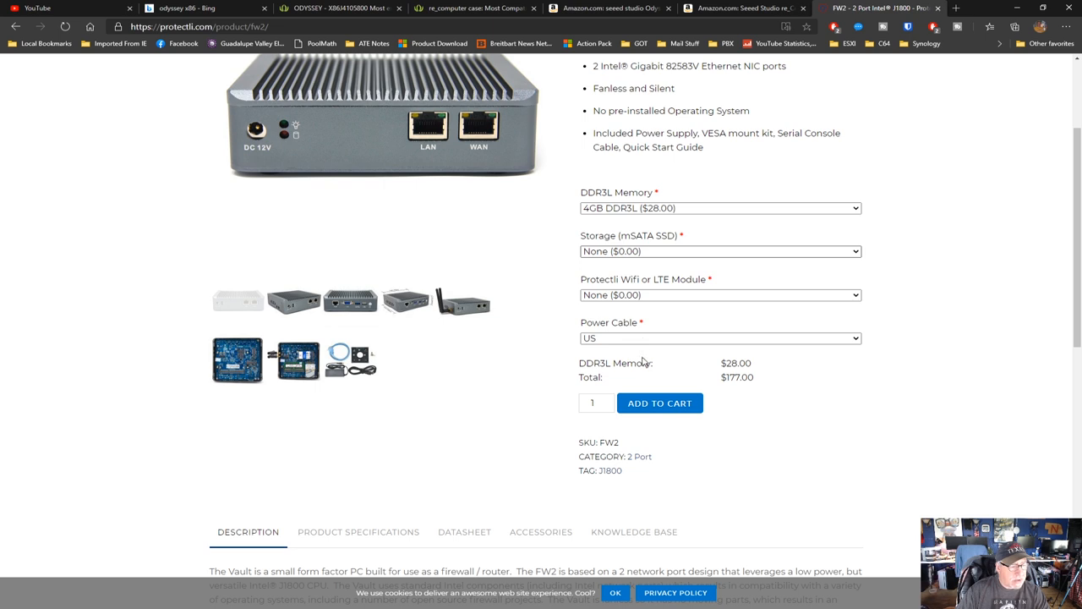
click(720, 251)
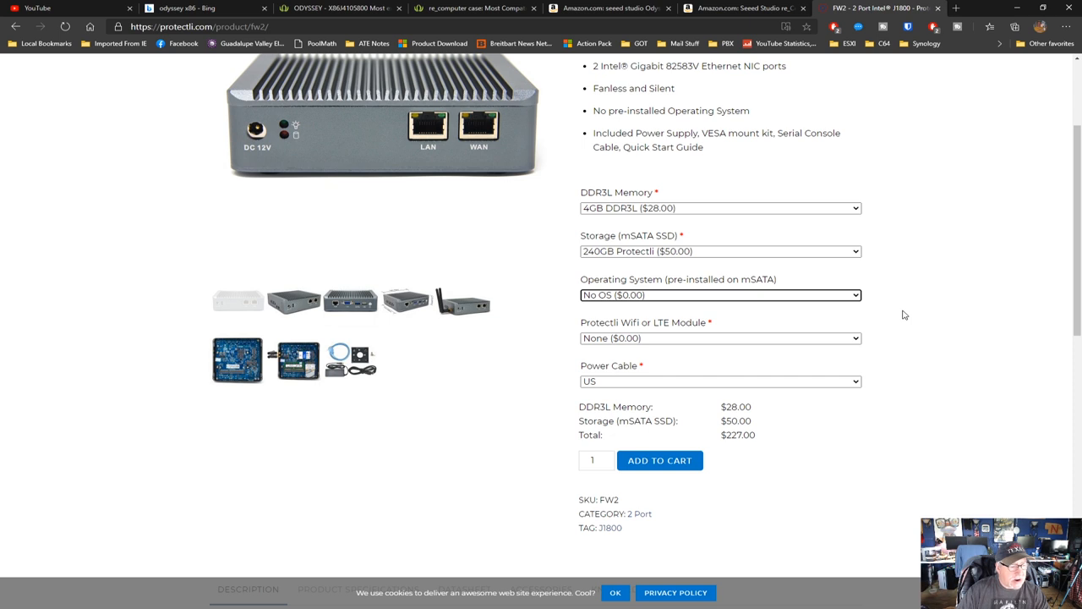
mouse_move(939, 324)
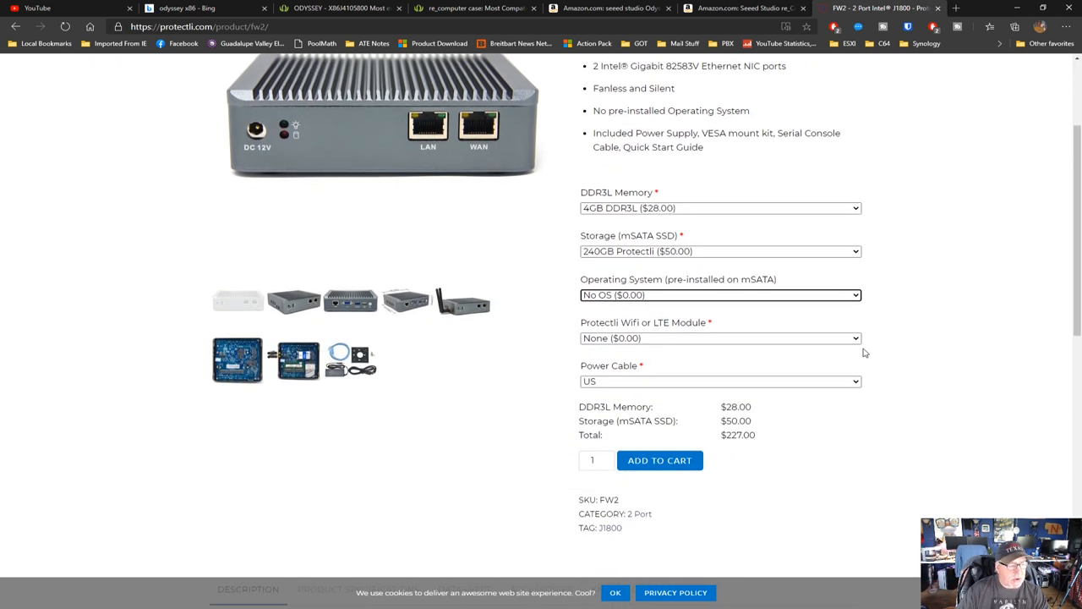
- Browse the FW2 bare and populated board photos, then scroll back up to the Vault lineup
click(237, 359)
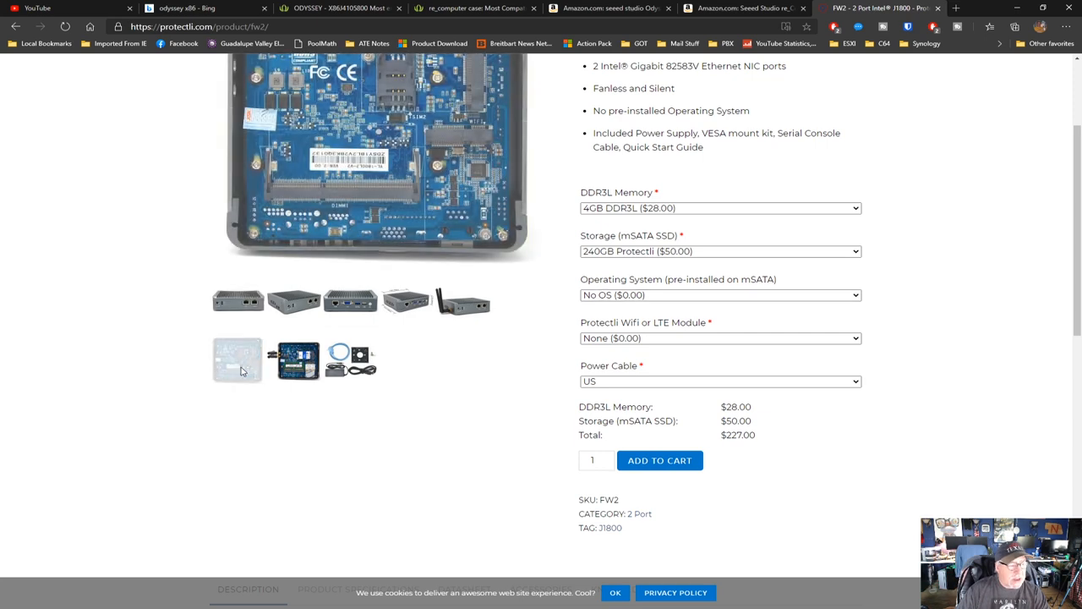
scroll(up, 3)
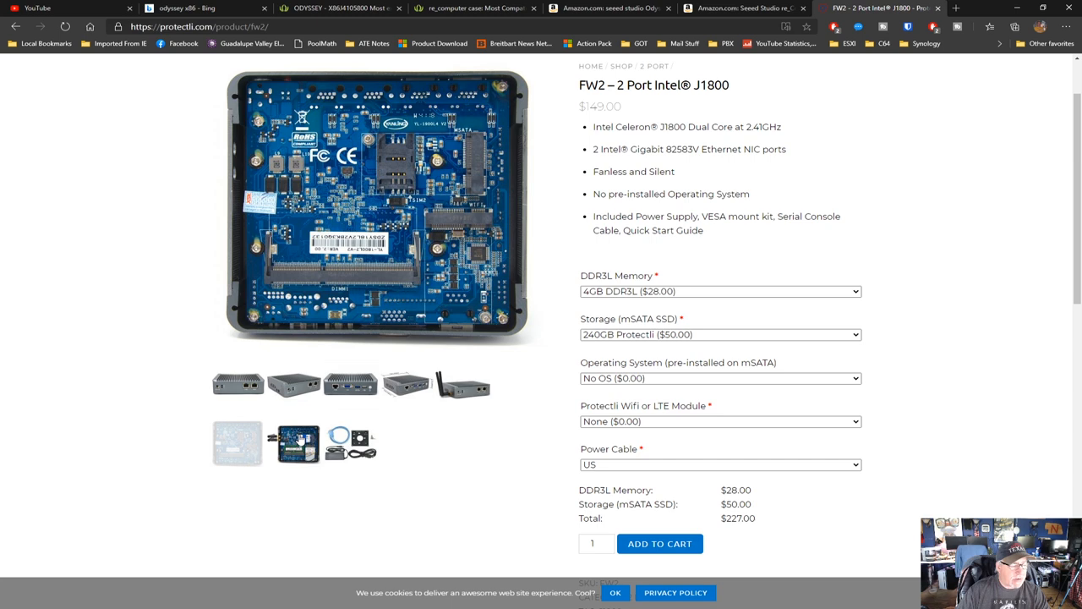
click(238, 443)
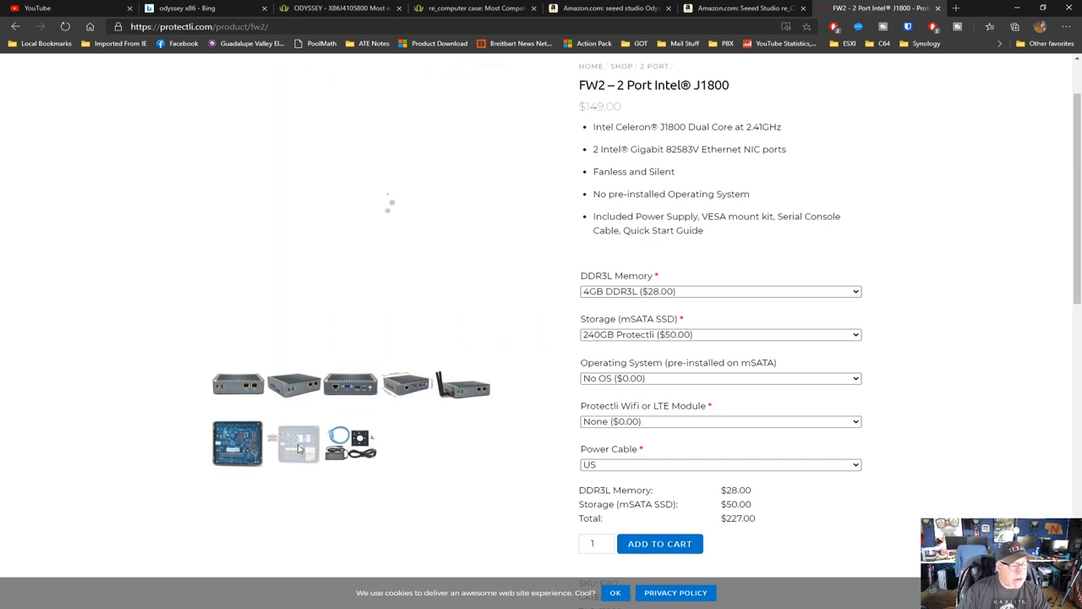
click(238, 443)
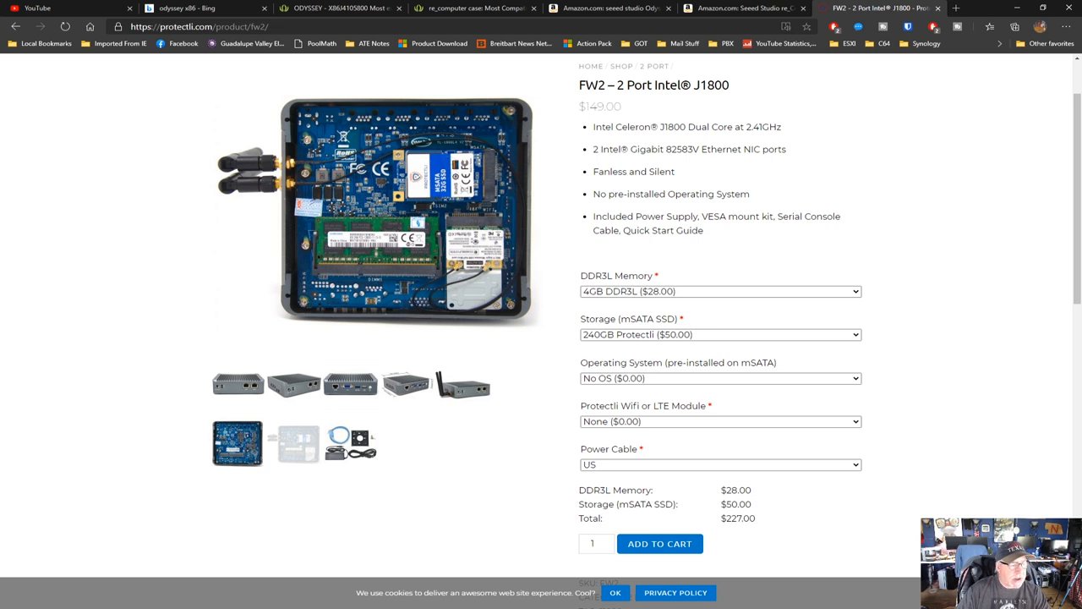
mouse_move(1035, 238)
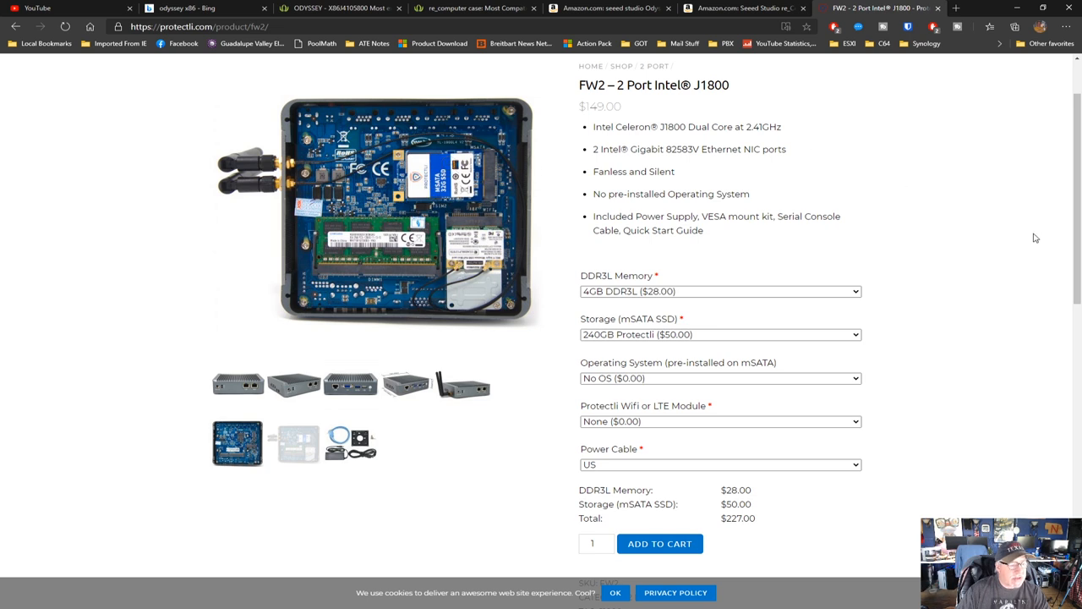
scroll(up, 3)
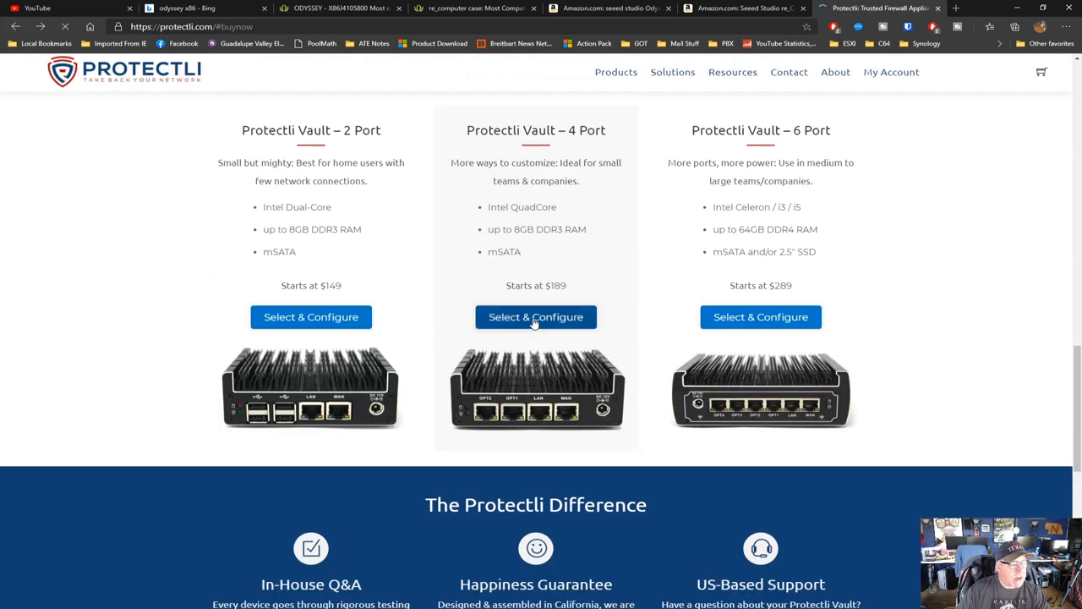
- Switch between the Seeed Studio, Amazon and Bing Odyssey tabs, ending on Vault 4 Port
click(535, 317)
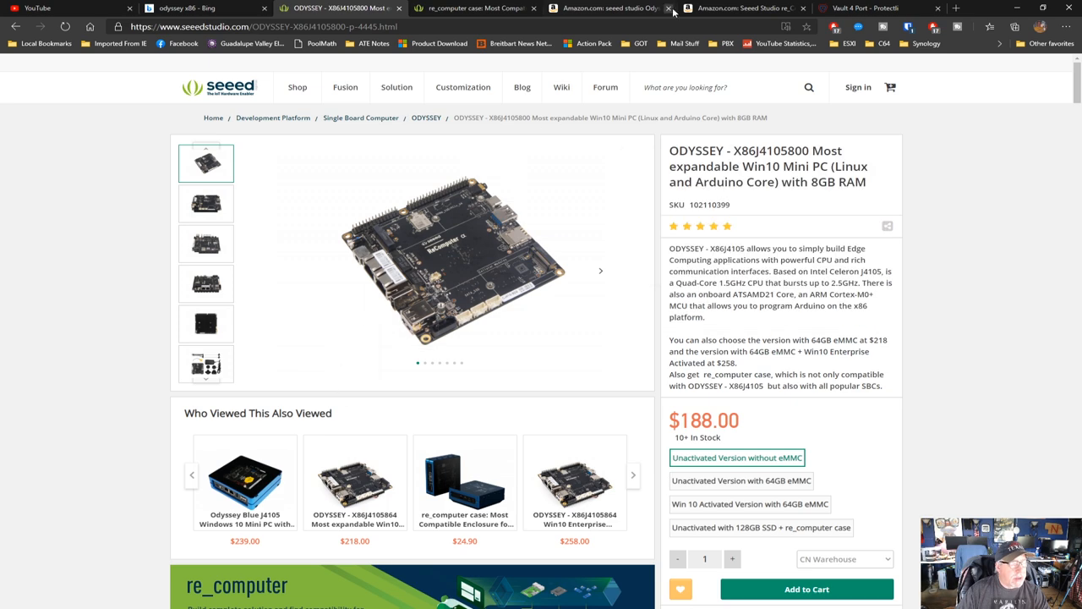
click(605, 7)
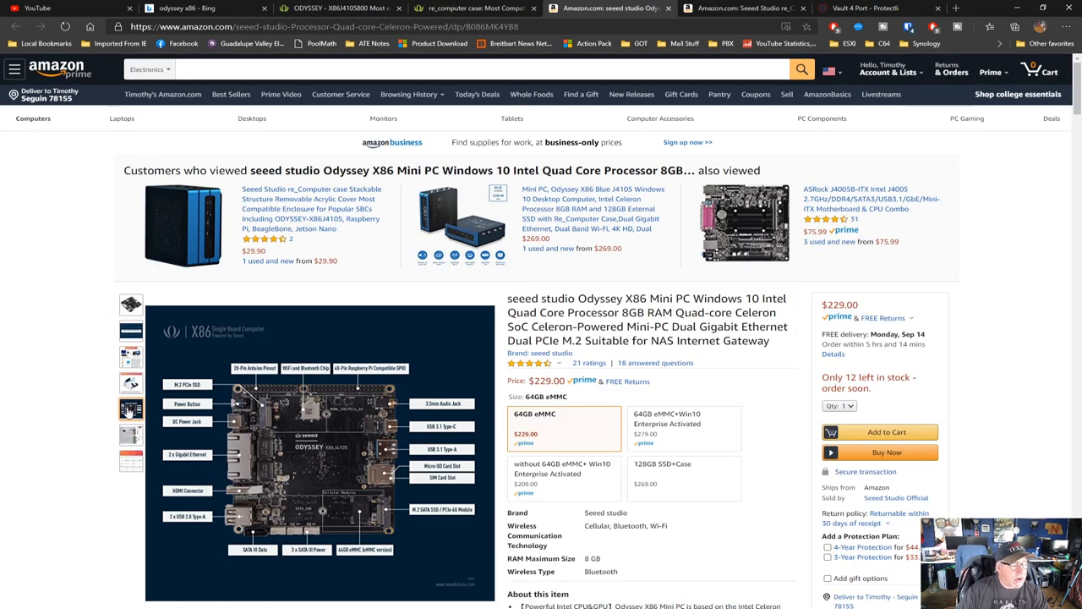
click(131, 382)
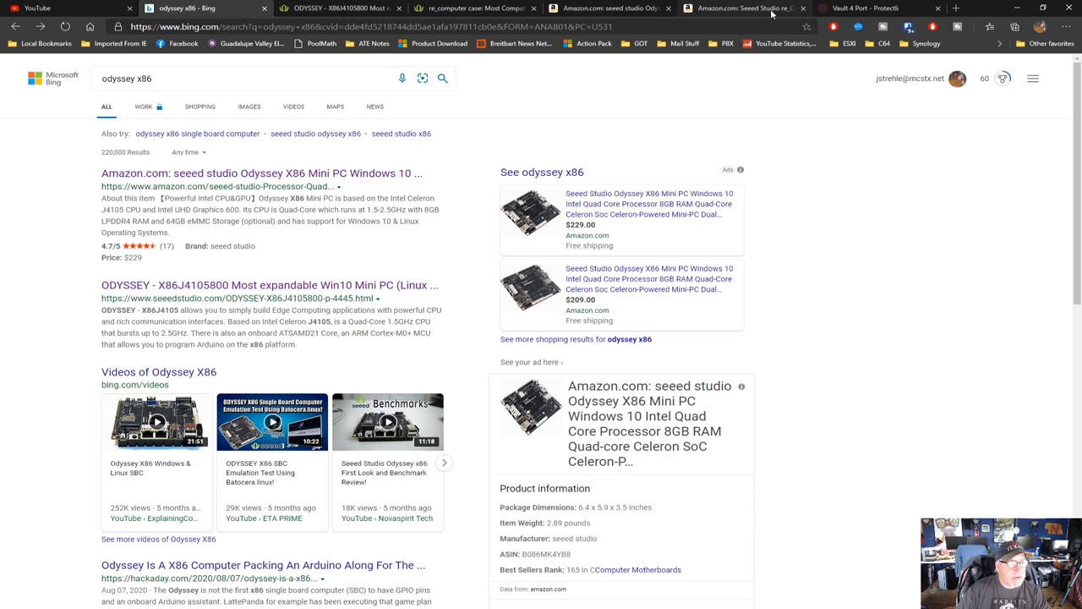
click(863, 8)
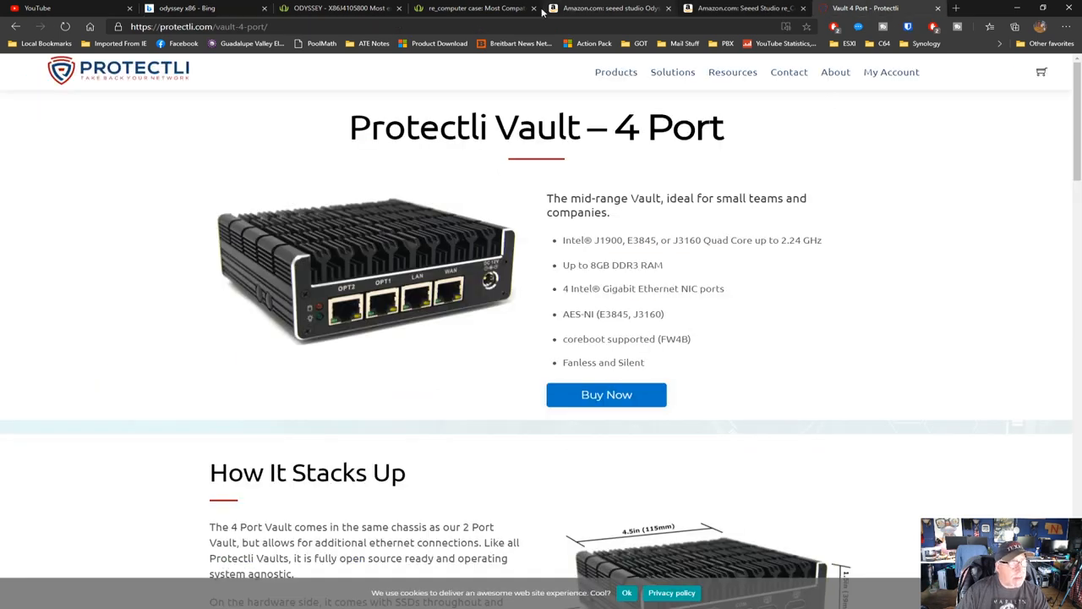
click(609, 8)
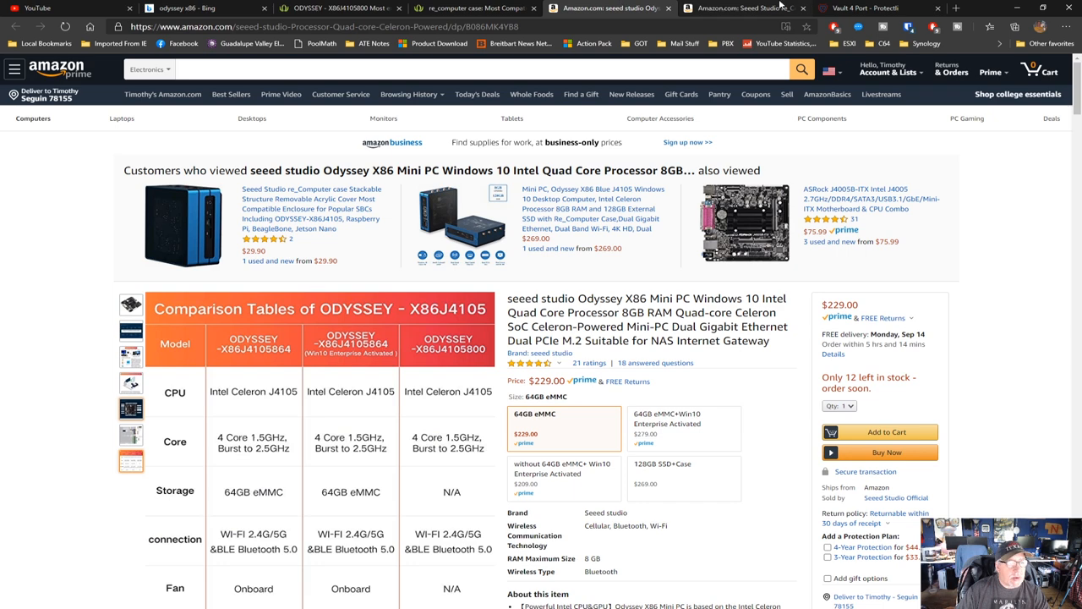
click(863, 8)
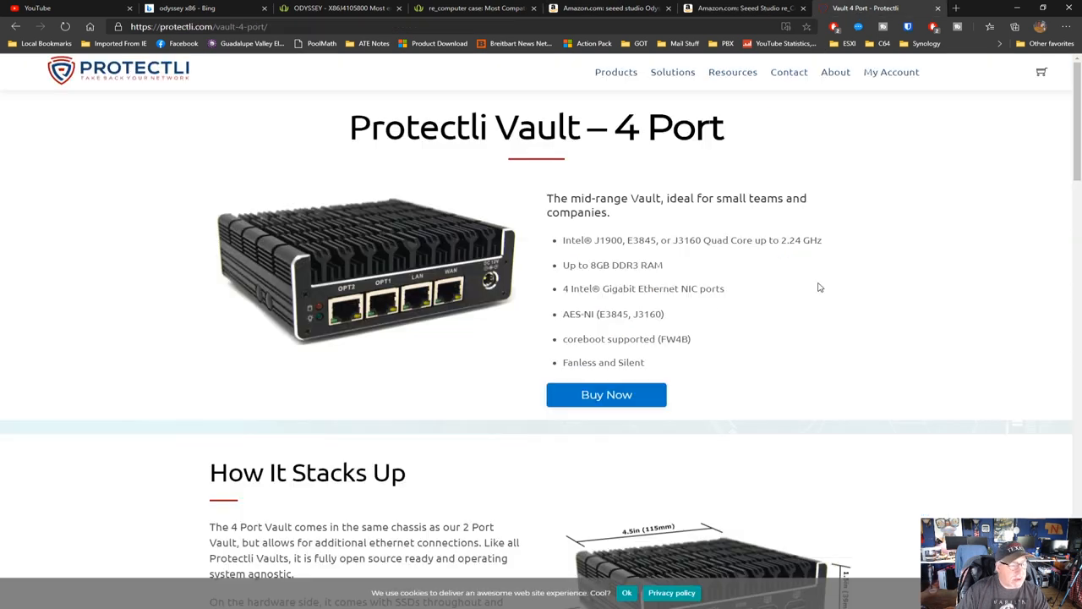
- Scroll to the FW1, FW4A and FW4B models ($189, $209, $219) and start configuring FW1
scroll(down, 3)
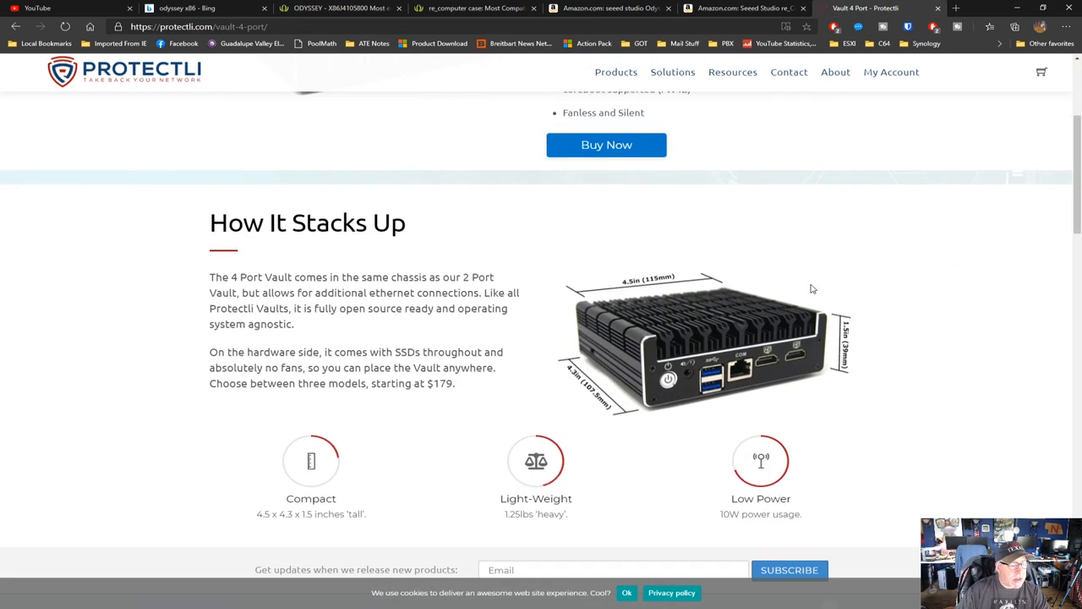
scroll(down, 3)
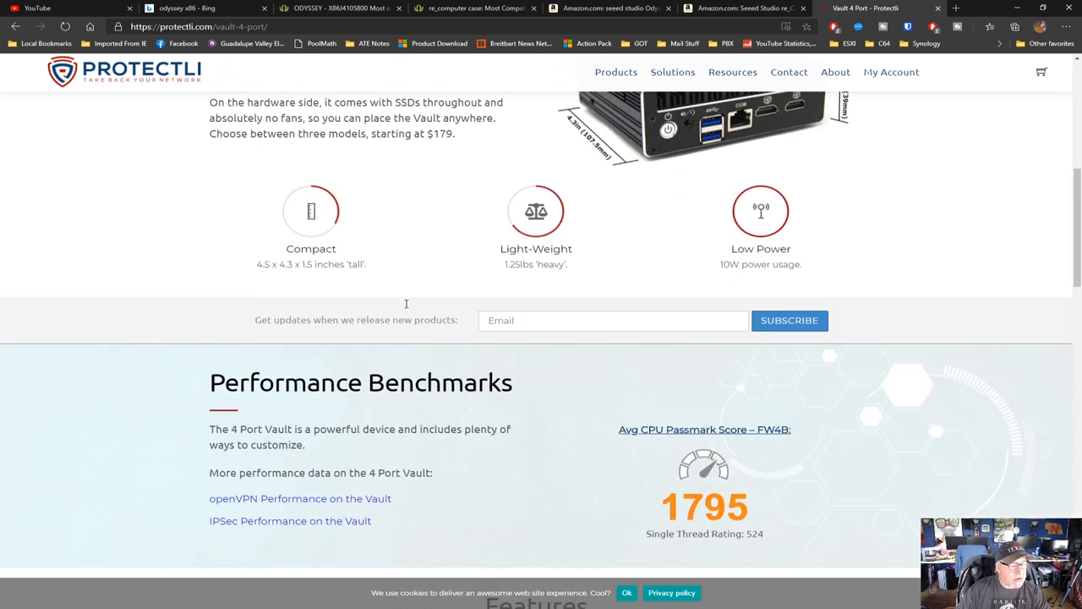
scroll(down, 3)
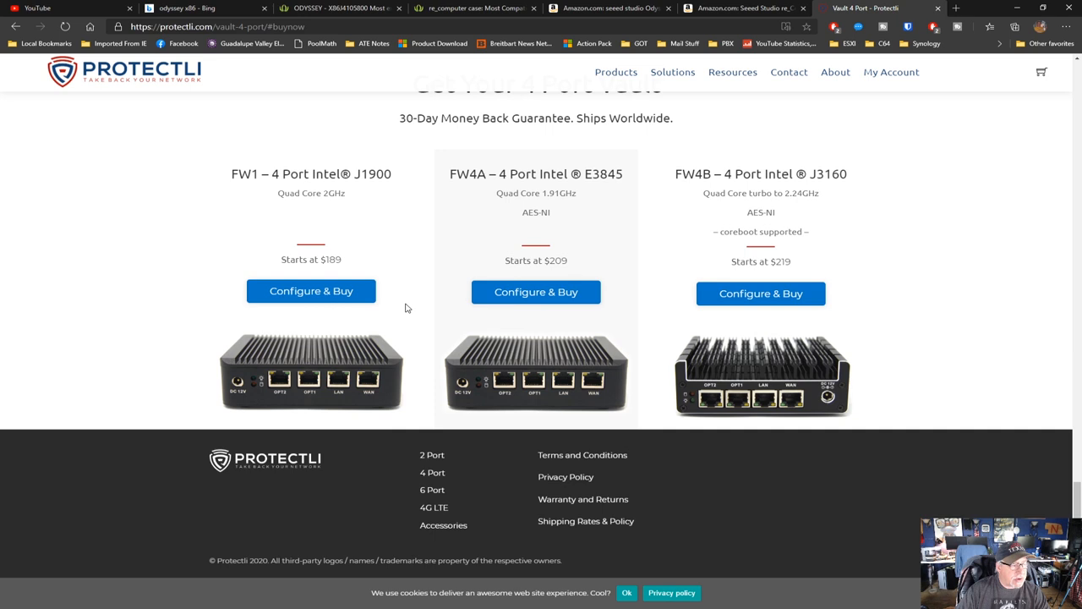
click(311, 290)
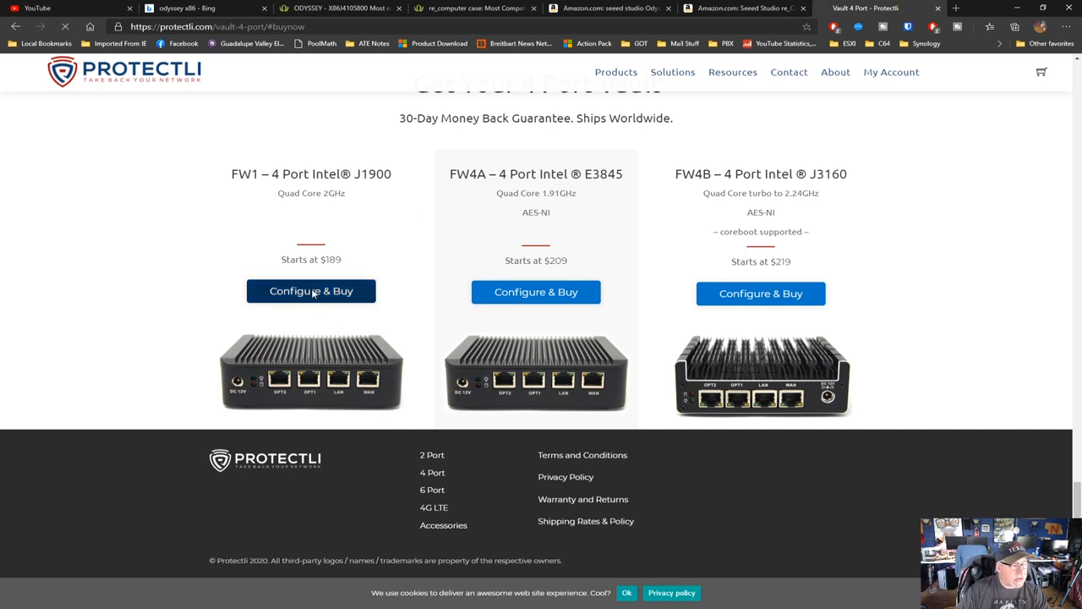
- Configure FW1 with a 240GB Protectli SSD, No OS and US cable, and check the $267 total
click(311, 291)
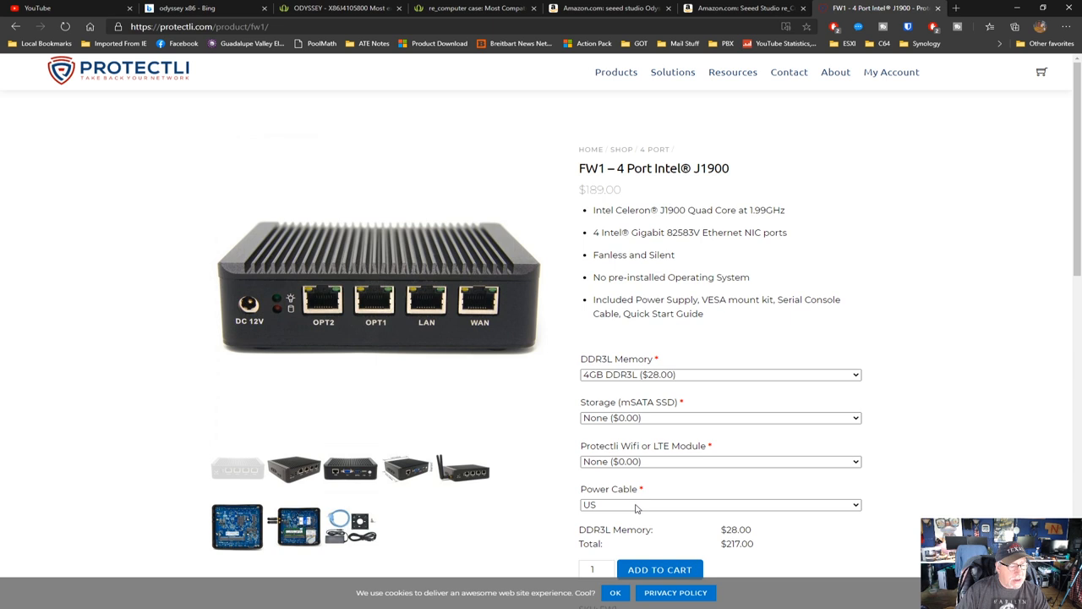
click(719, 418)
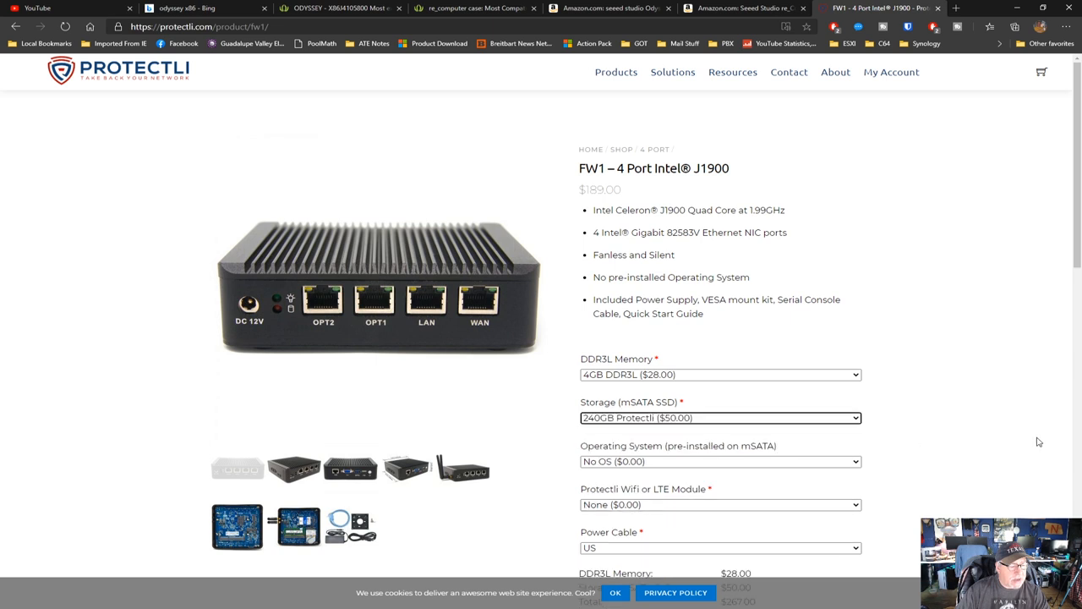
scroll(down, 3)
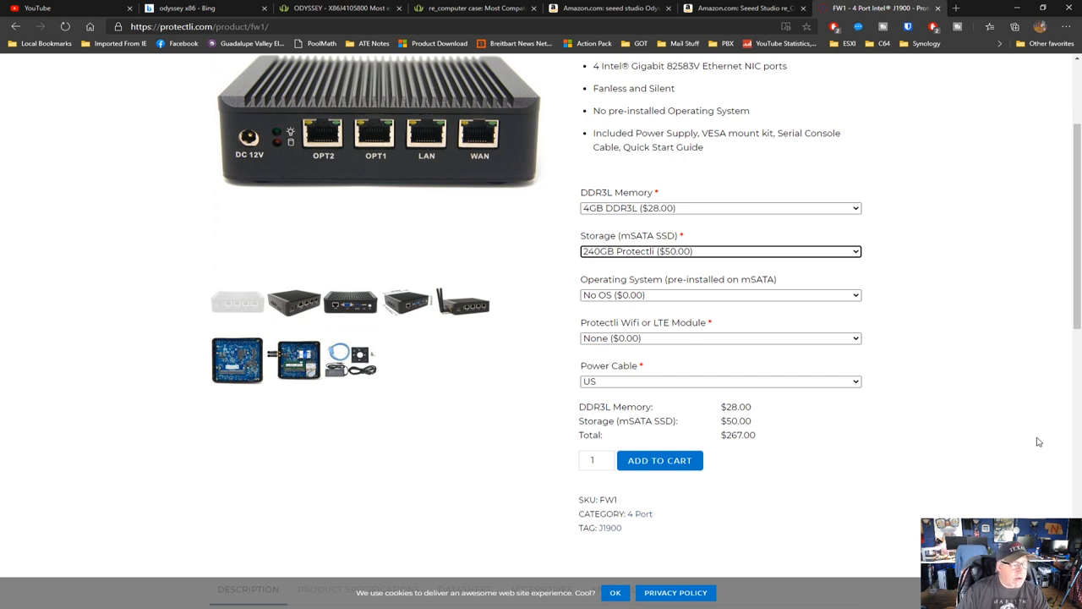
scroll(up, 3)
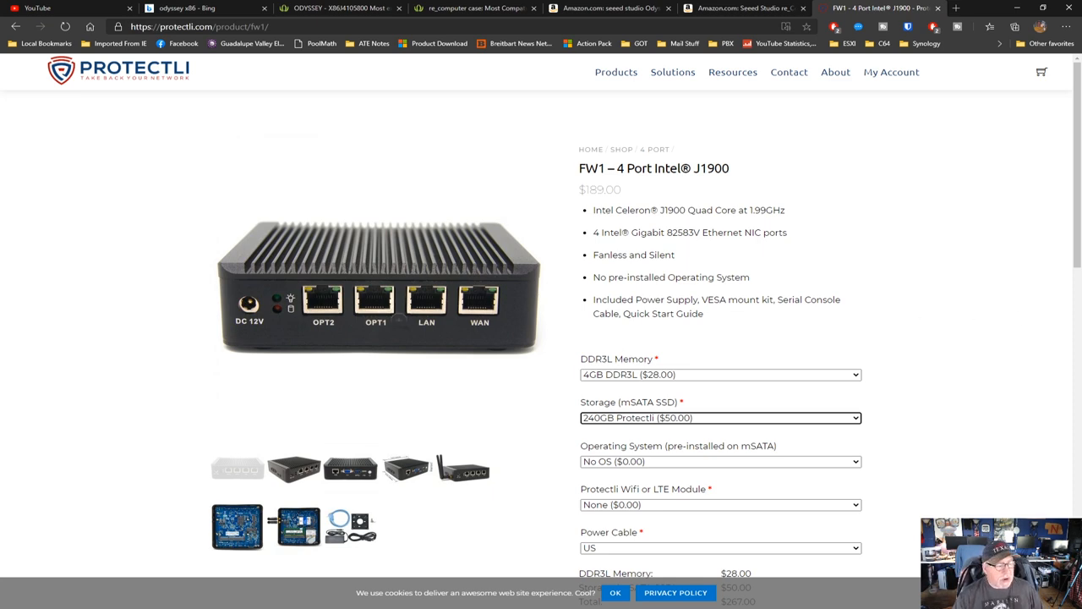
scroll(down, 3)
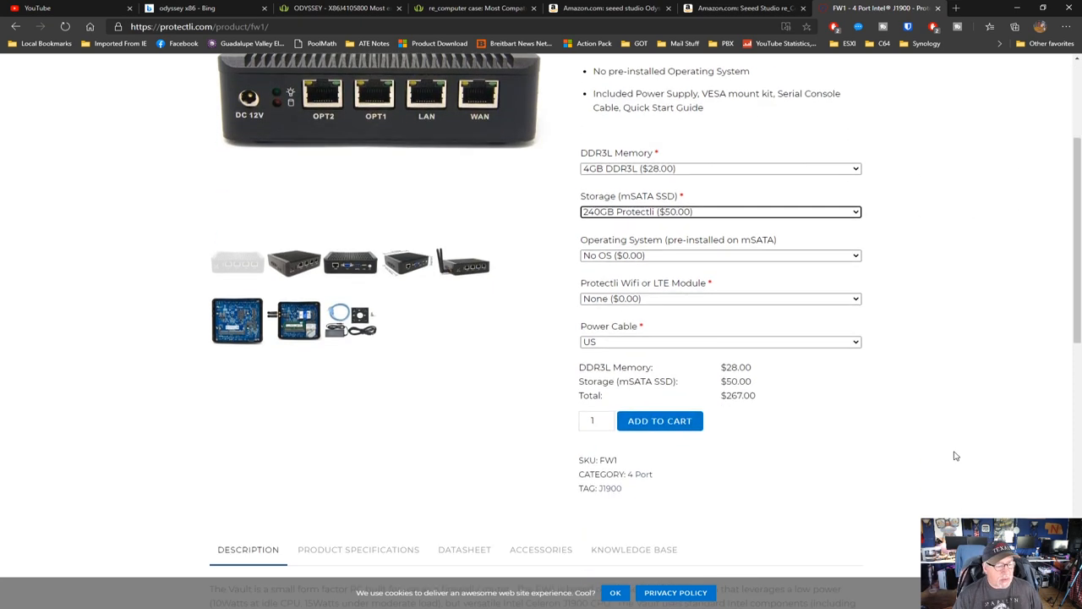
scroll(down, 3)
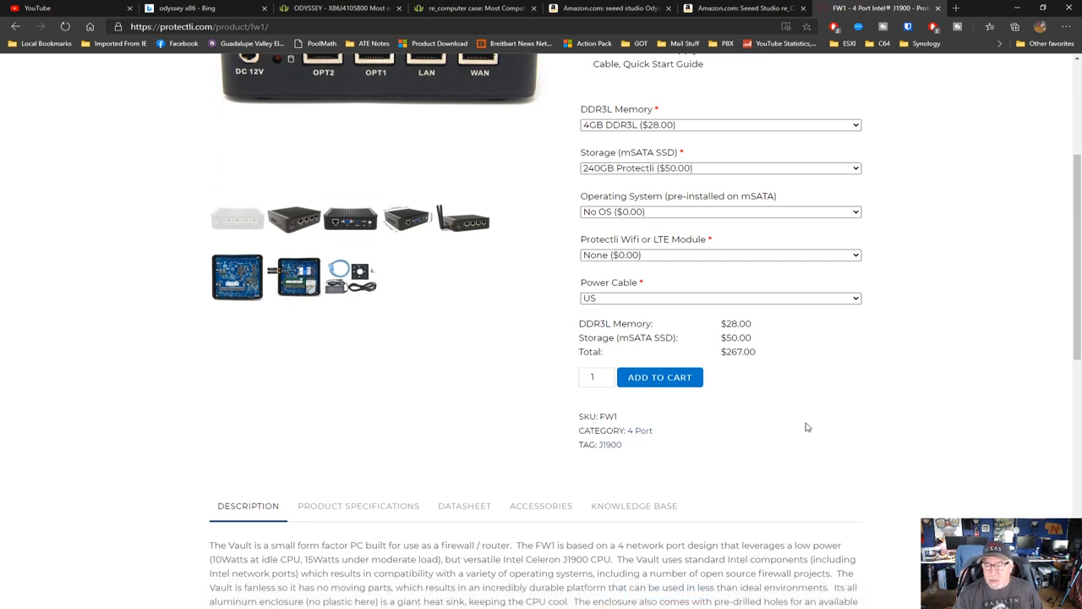
scroll(up, 3)
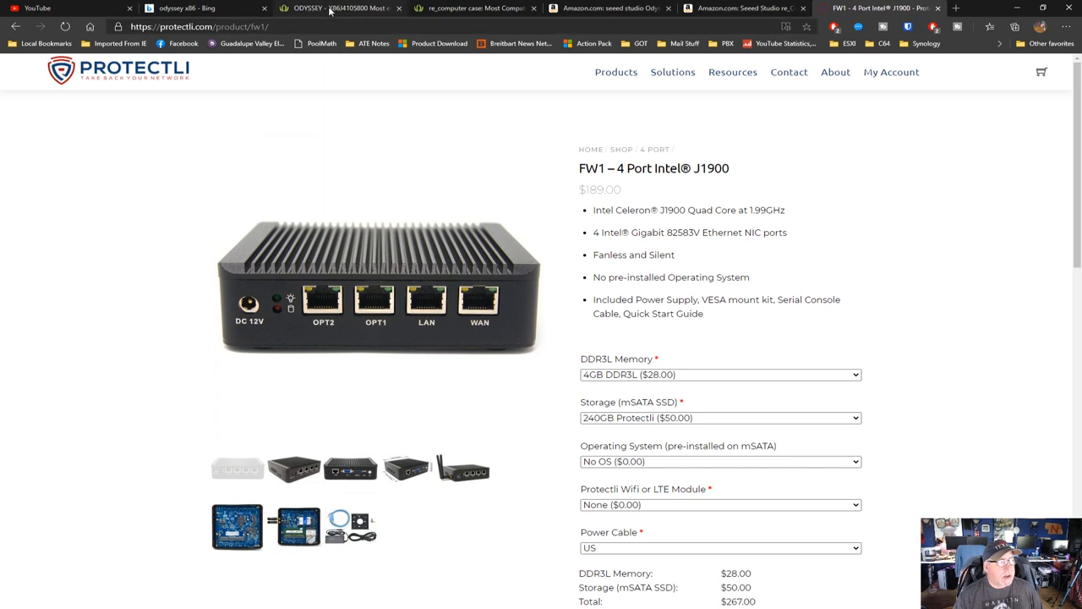
- View crystal.PNG in Photos, then advance to the hw-monitor.PNG screenshot
click(338, 8)
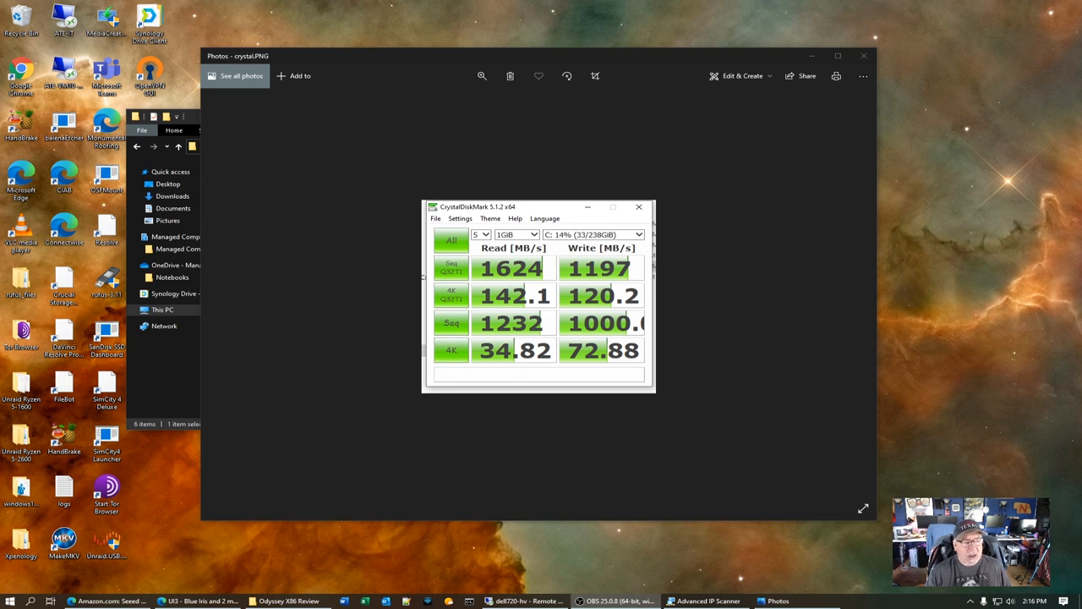
mouse_move(801, 269)
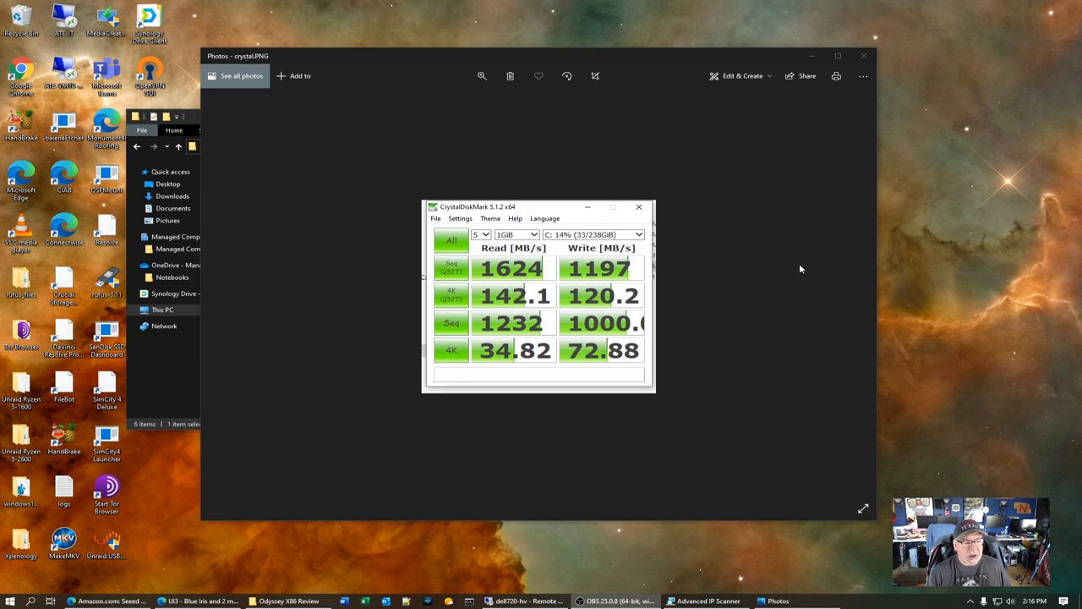
mouse_move(773, 273)
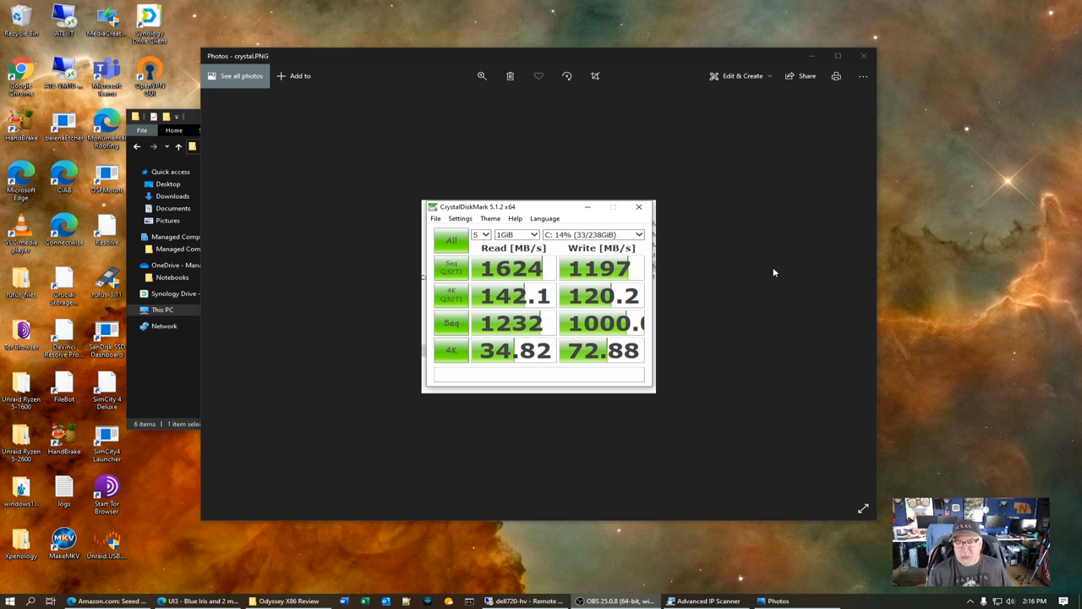
mouse_move(788, 271)
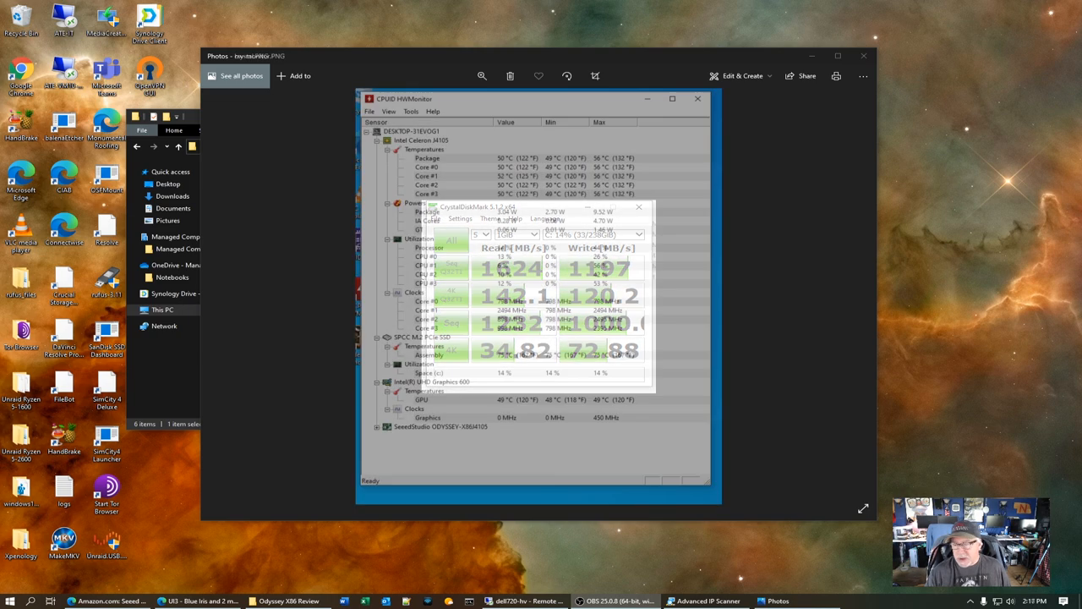
click(640, 206)
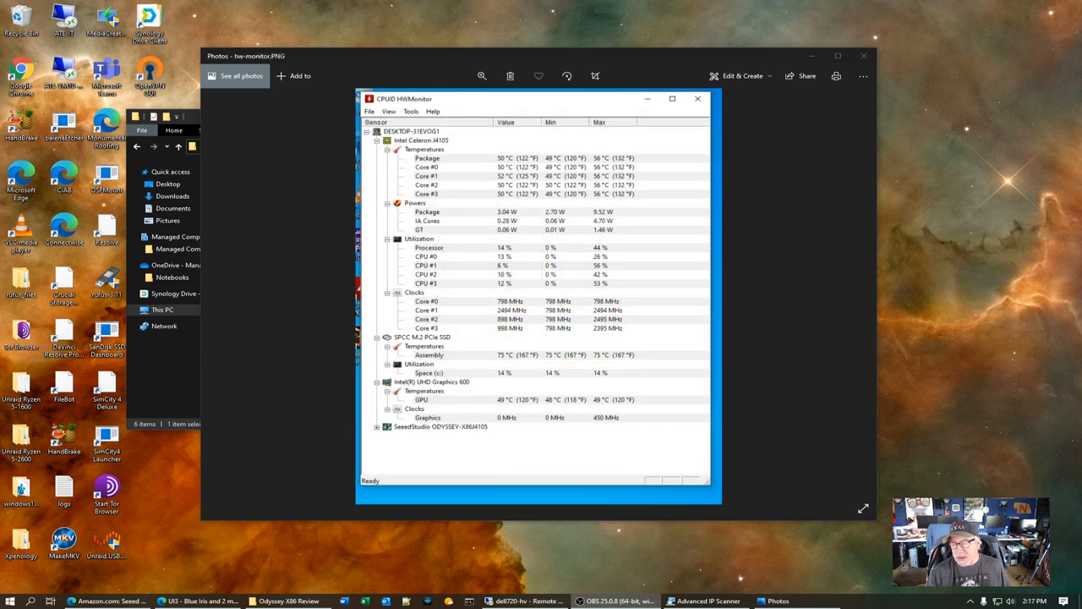